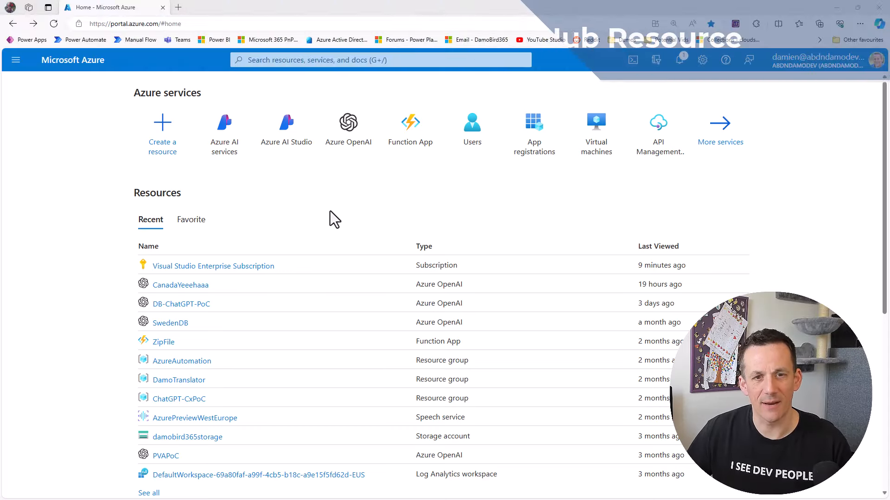
- Open the Azure AI Studio hub list from the Azure home page, currently empty
click(286, 128)
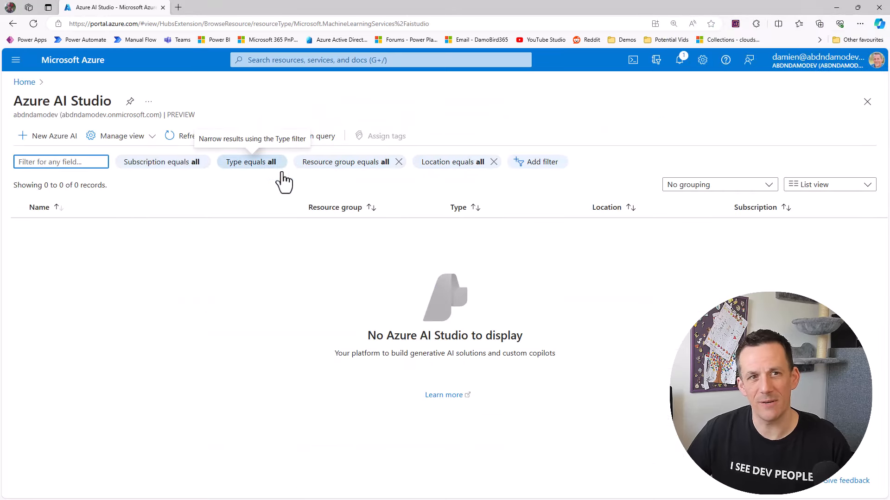
mouse_move(68, 145)
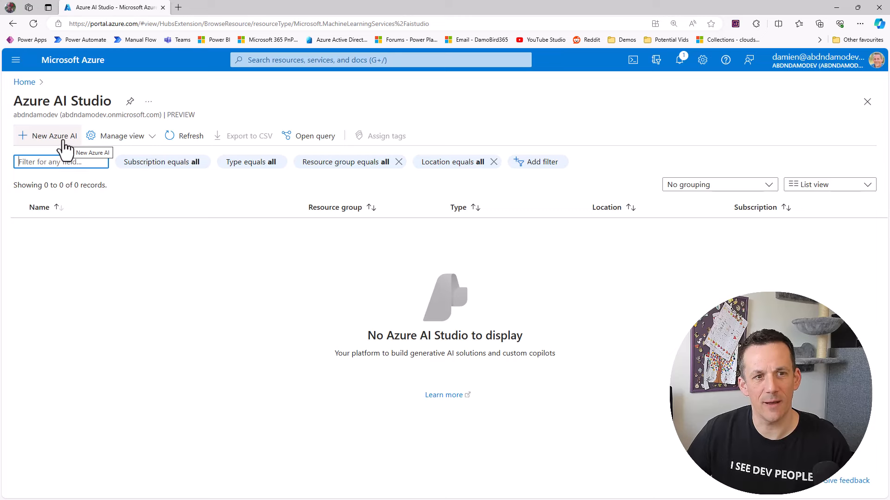
- Start a new Azure AI hub with a new resource group, MistralAIHubResource
click(54, 136)
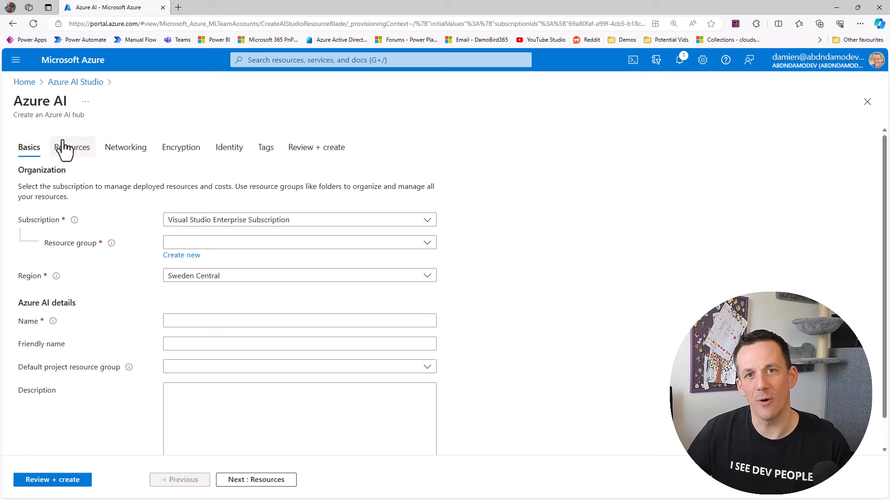
mouse_move(182, 255)
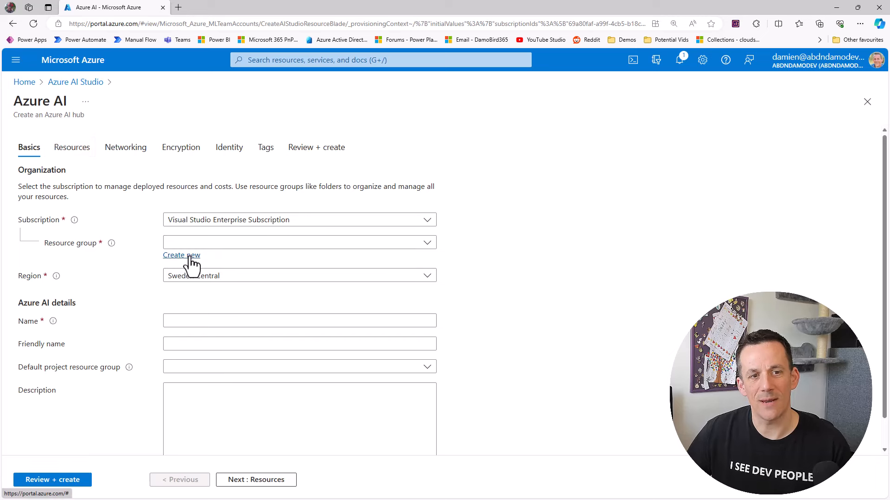
click(181, 255)
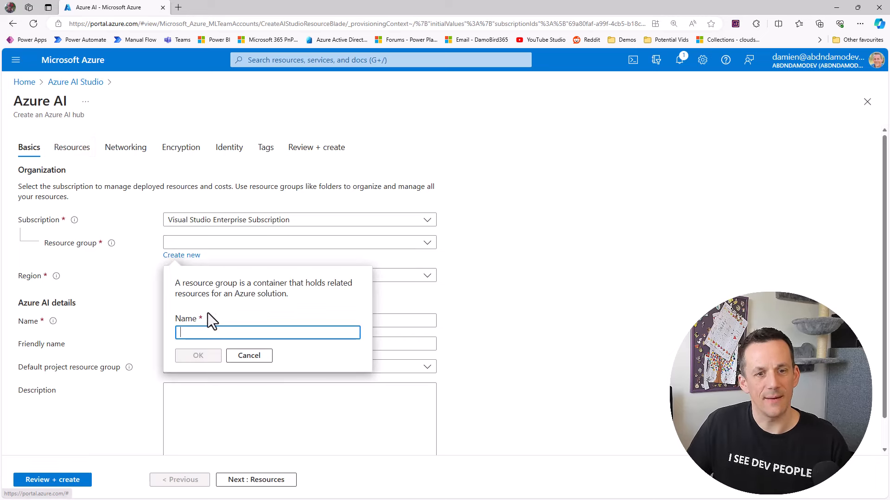
text(Mistral)
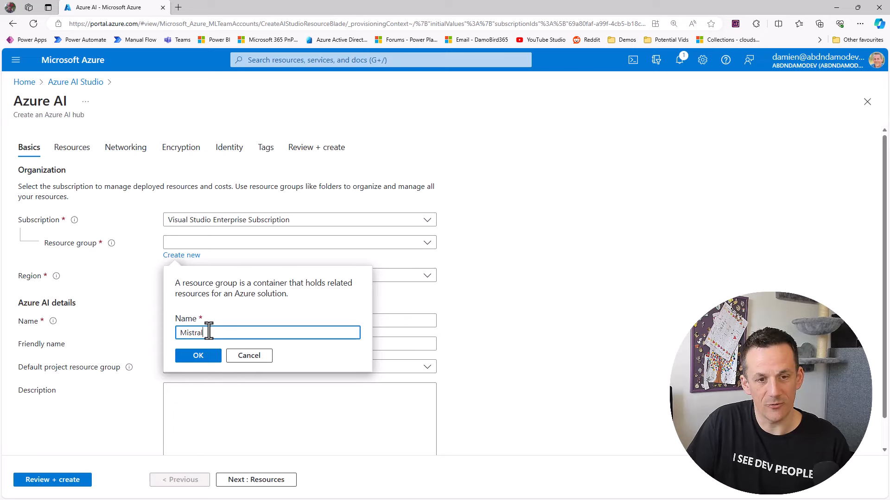
text(AIH)
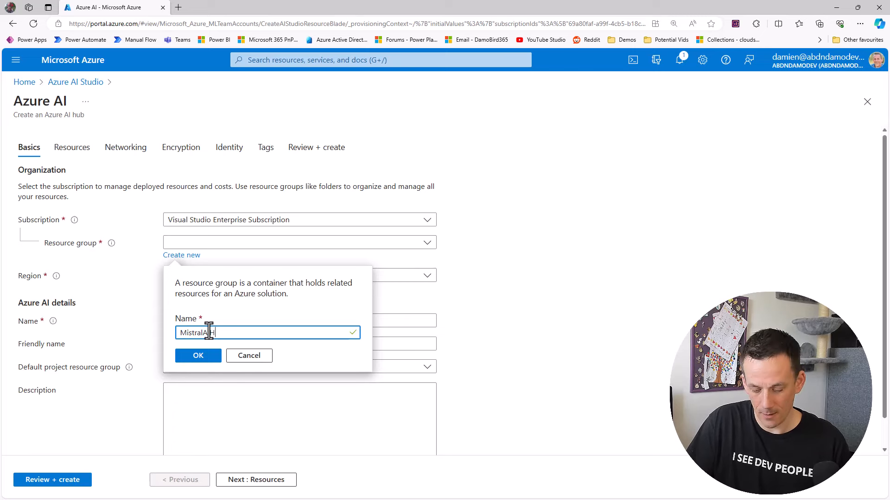
click(197, 356)
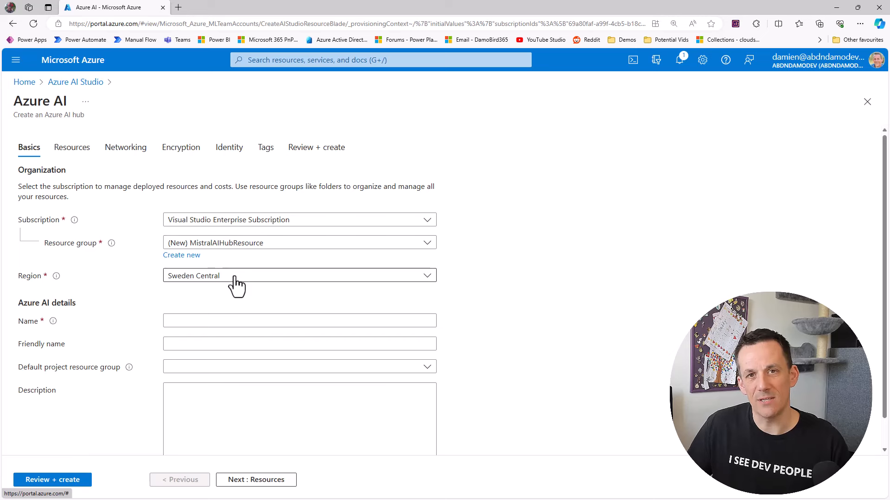
- Set the hub region to France Central and name it MistralLargeLM
click(299, 275)
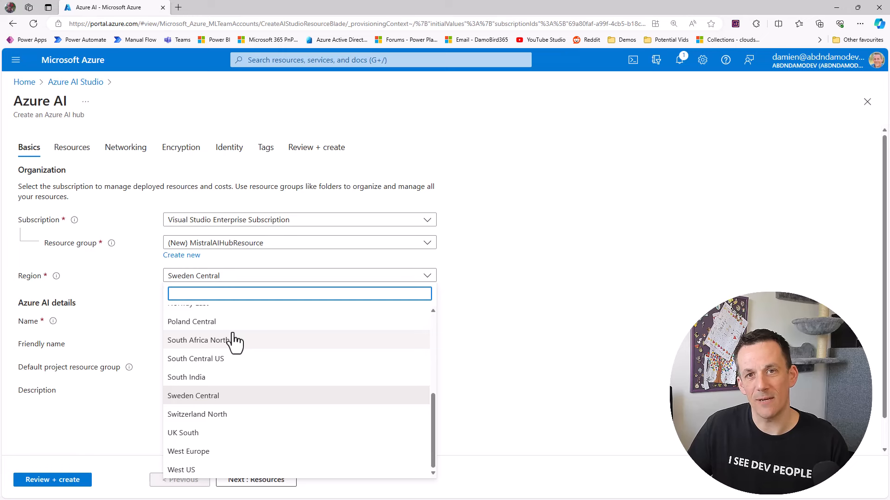
mouse_move(233, 359)
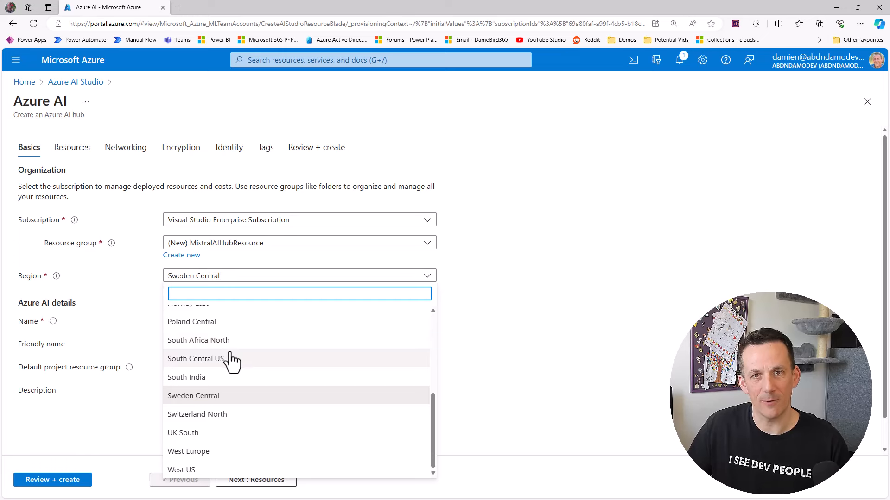
mouse_move(231, 372)
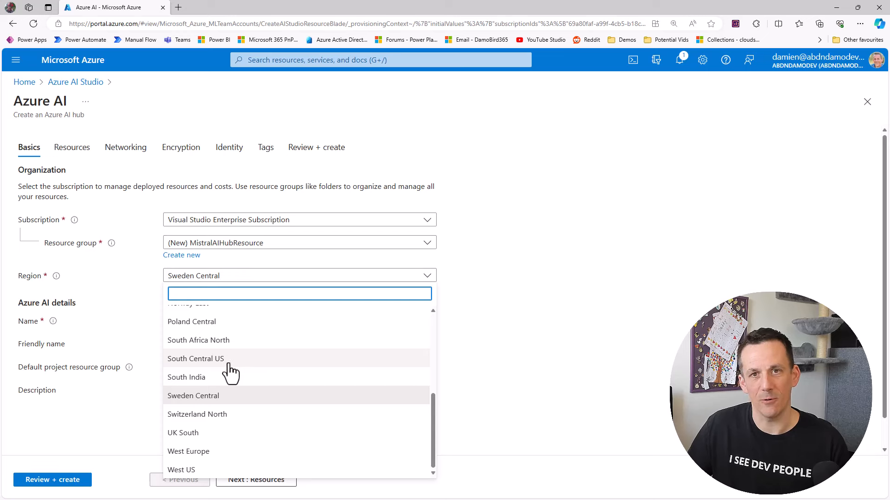
scroll(up, 3)
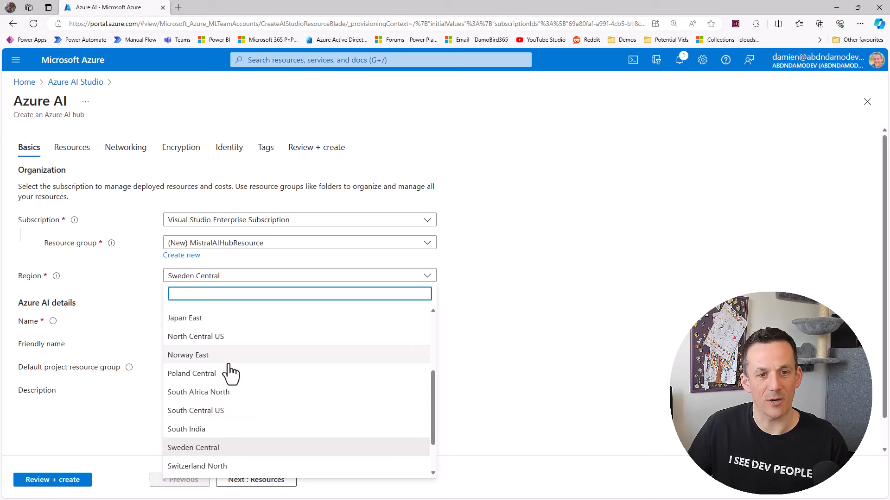
mouse_move(239, 362)
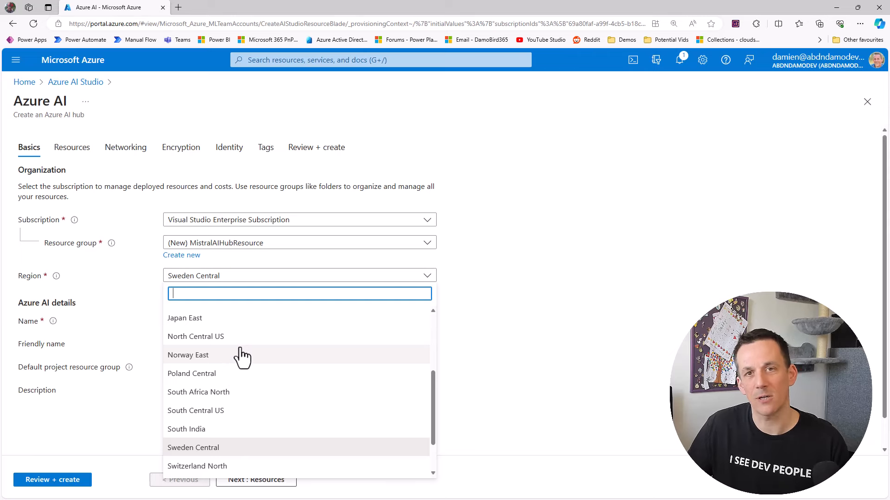
scroll(up, 3)
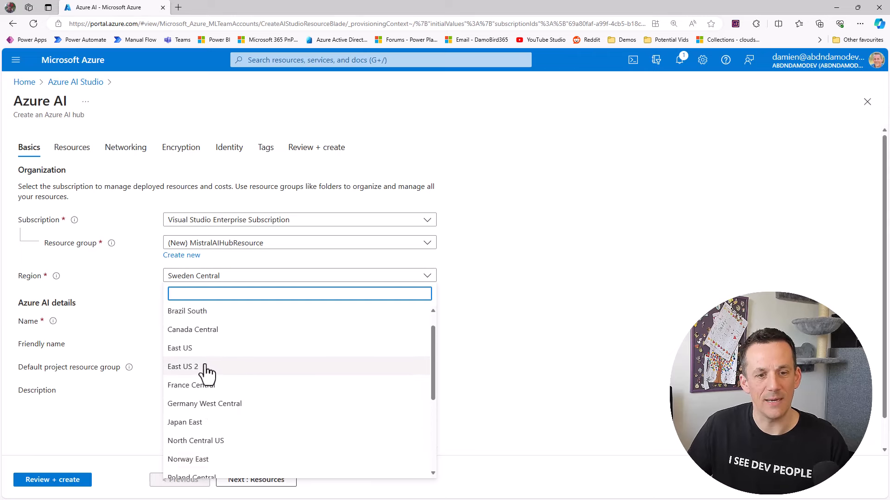
mouse_move(212, 389)
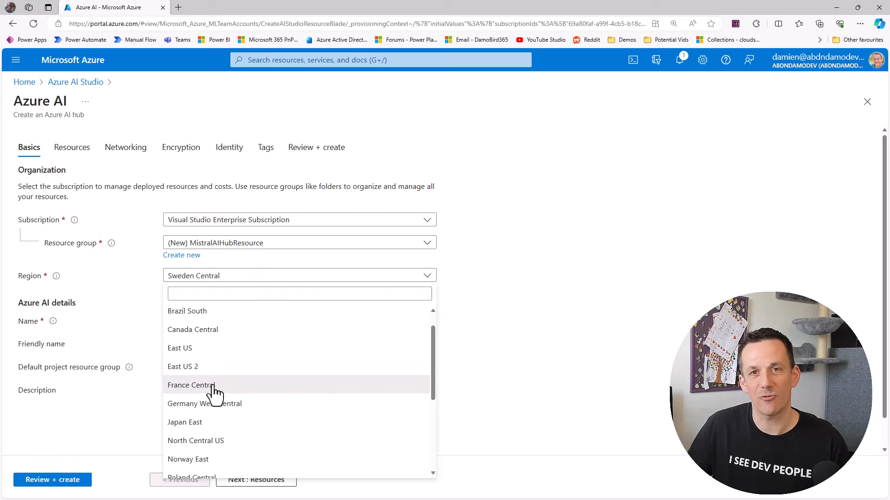
click(191, 385)
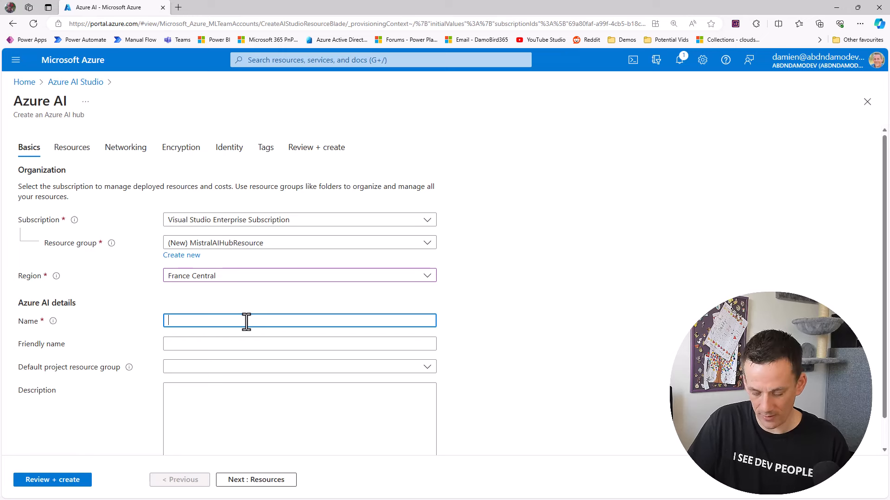
text(Mistral)
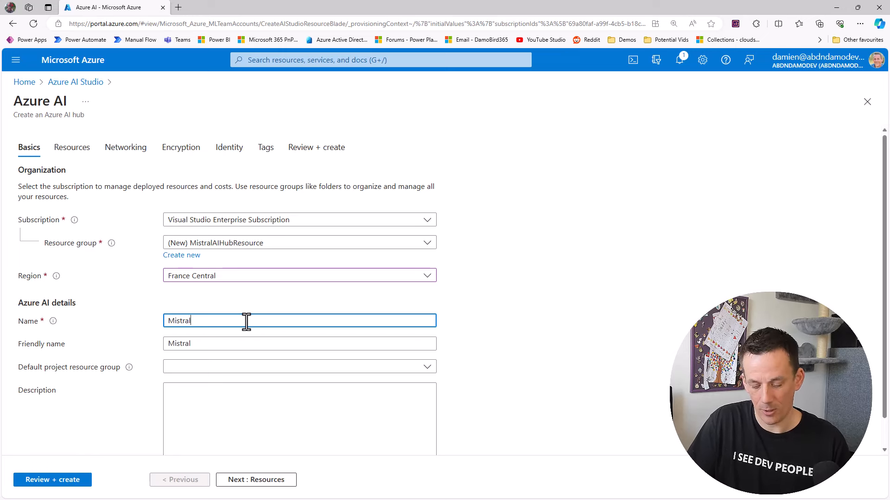
text(LargeLM)
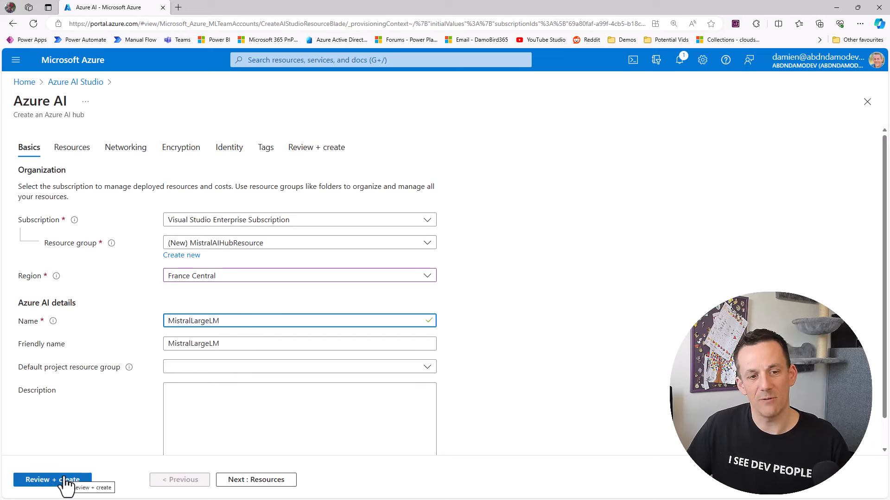
- Review and create the MistralLargeLM hub, then open its overview after deployment completes
click(52, 480)
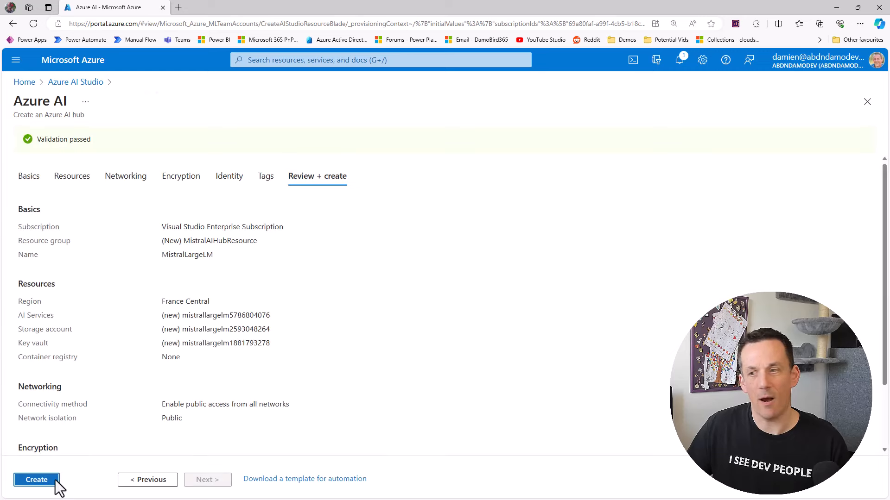
click(35, 479)
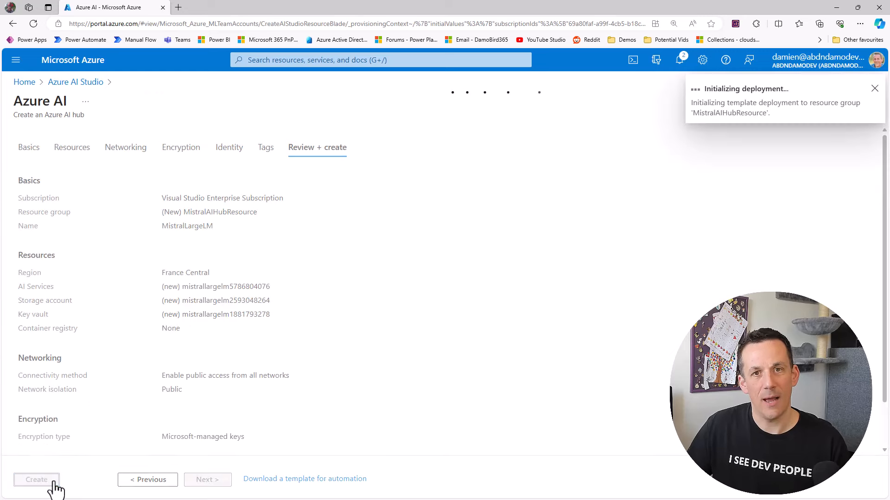
click(36, 480)
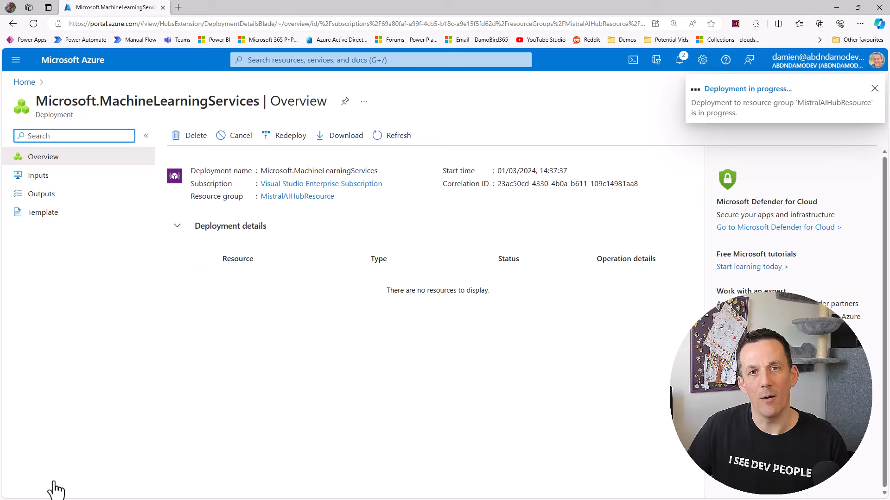
click(874, 89)
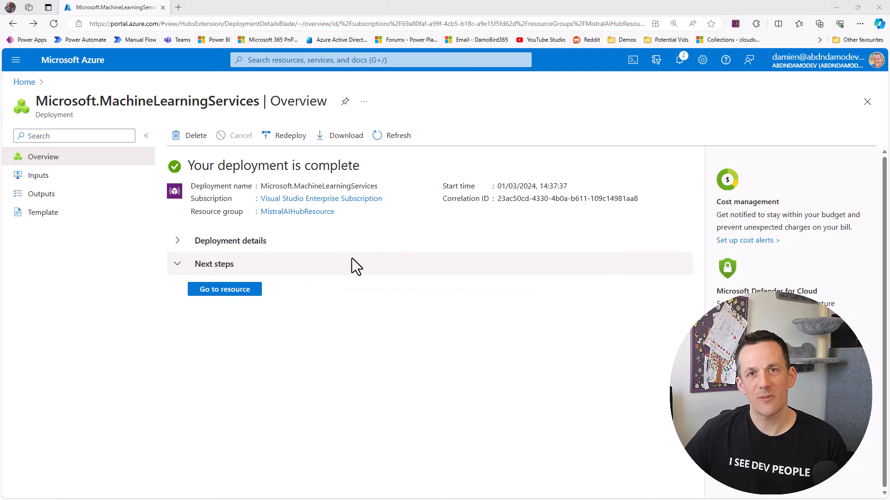
click(225, 288)
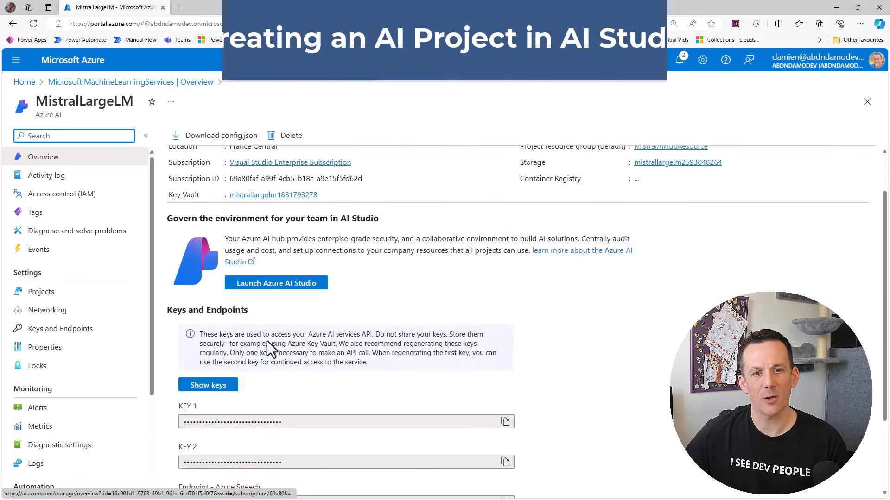
scroll(down, 3)
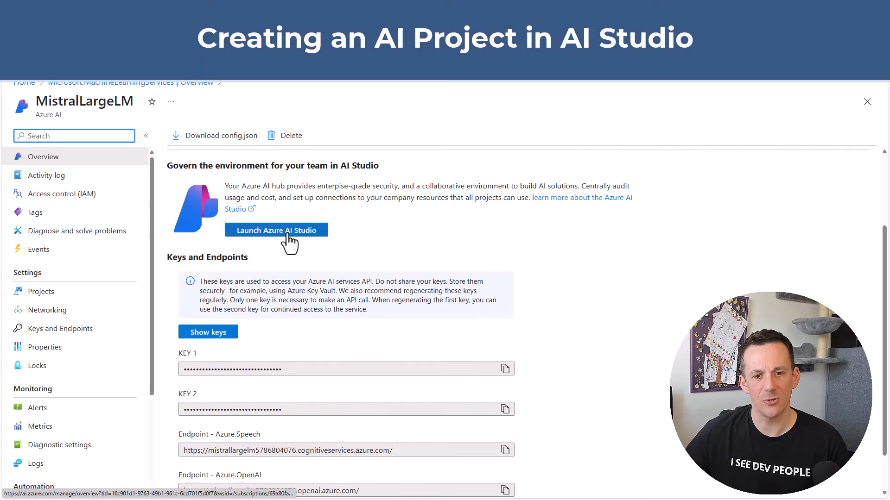
- Launch Azure AI Studio from the hub and create project MistralLargeLMProject
click(276, 230)
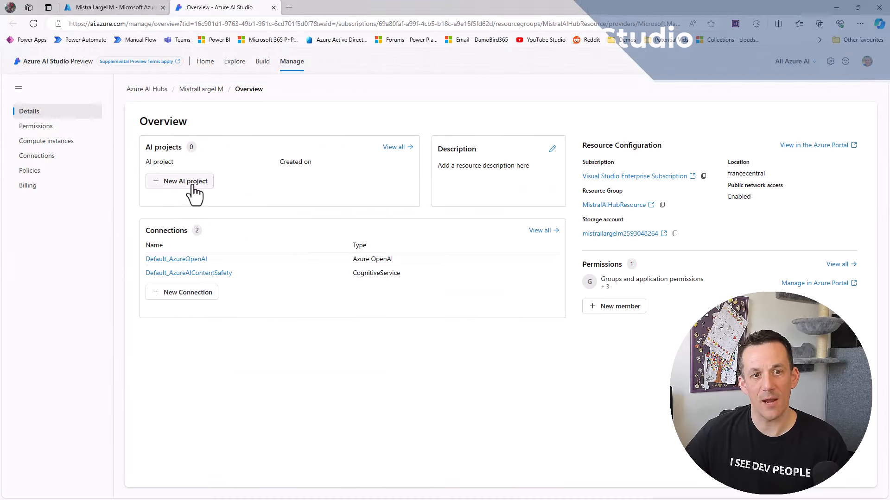
click(185, 181)
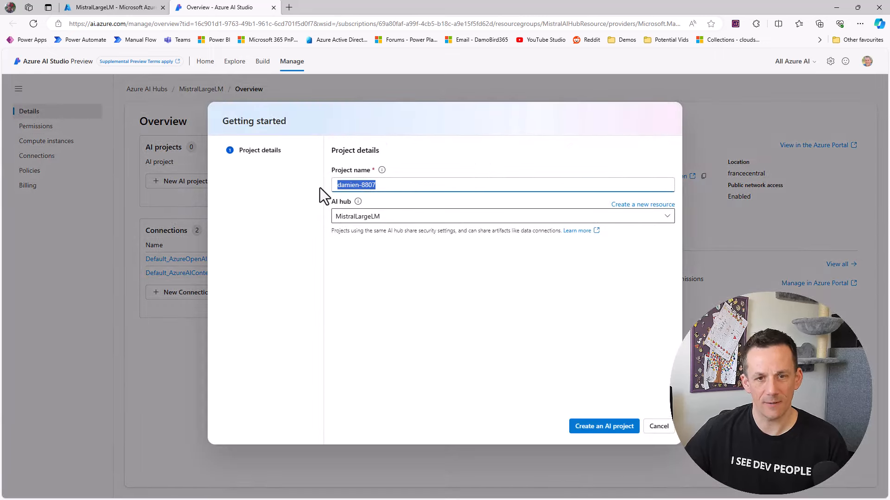
text(MistralLargeL)
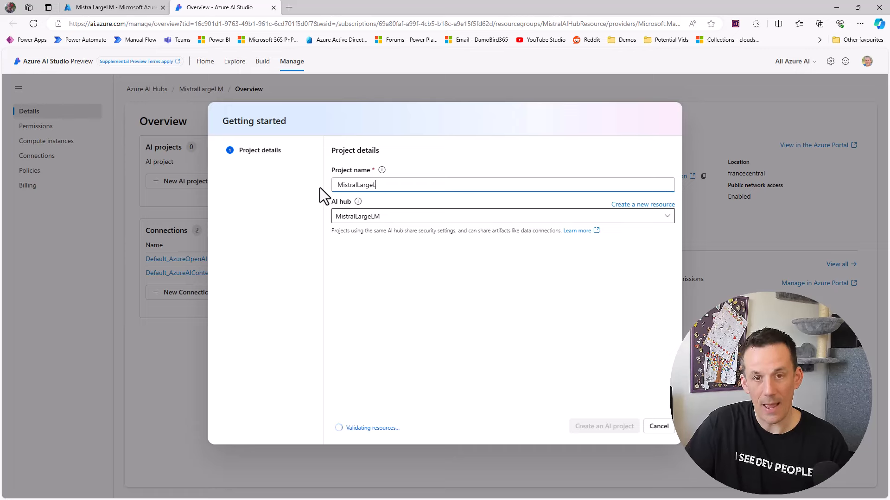
text(MProject)
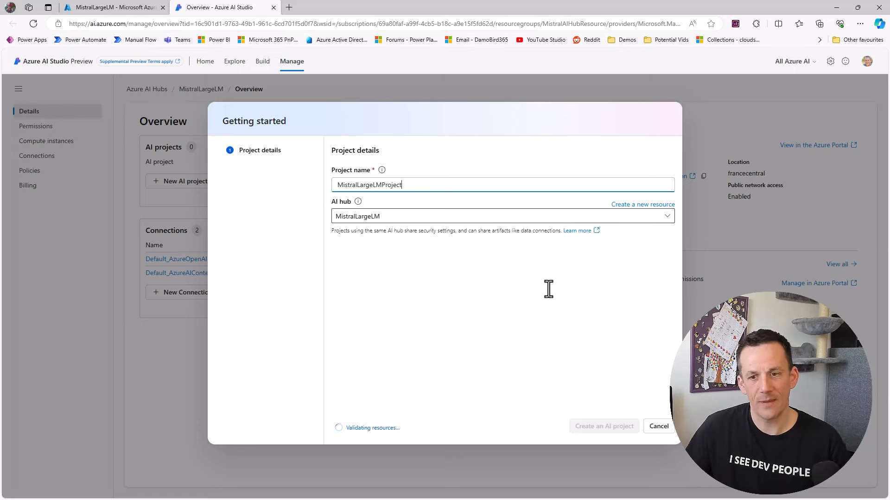
click(603, 426)
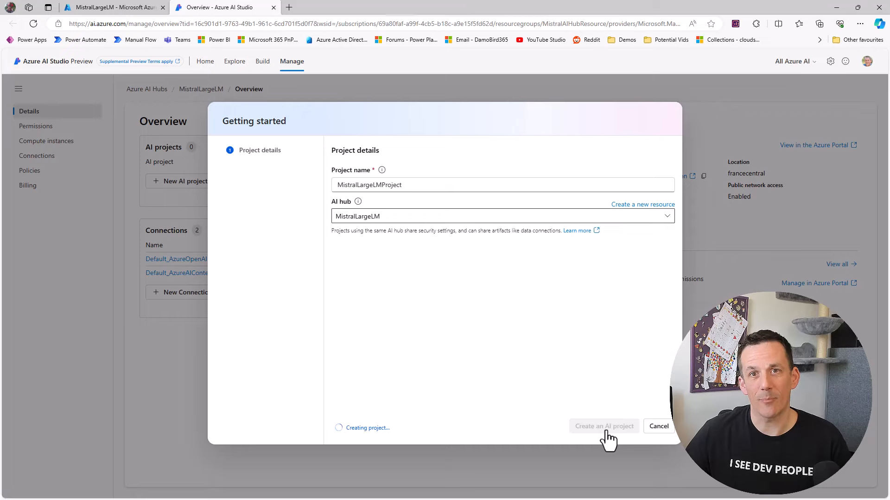
click(603, 426)
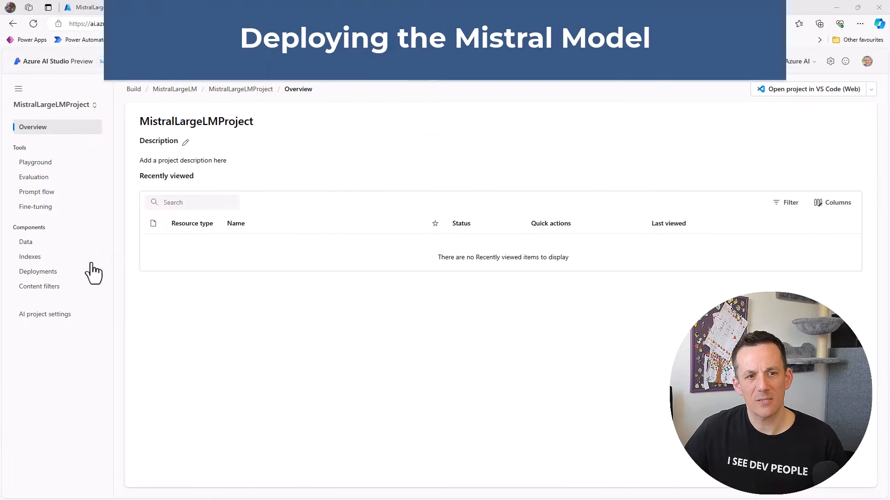
- Subscribe to Mistral-large pay-as-you-go and deploy it as Mistral-large-damobird365
click(38, 271)
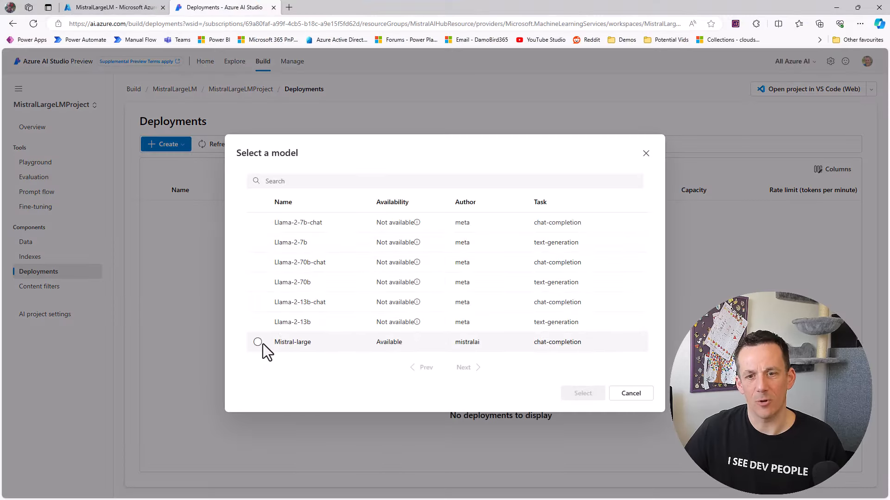
click(258, 342)
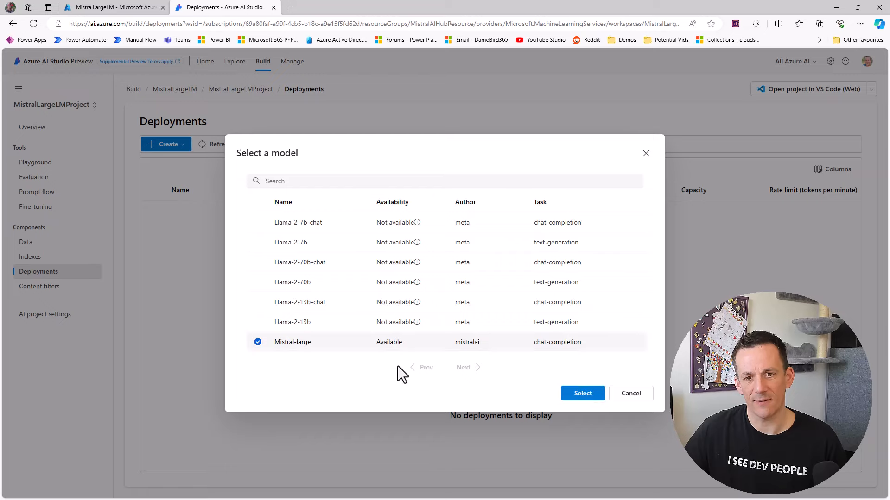
click(582, 394)
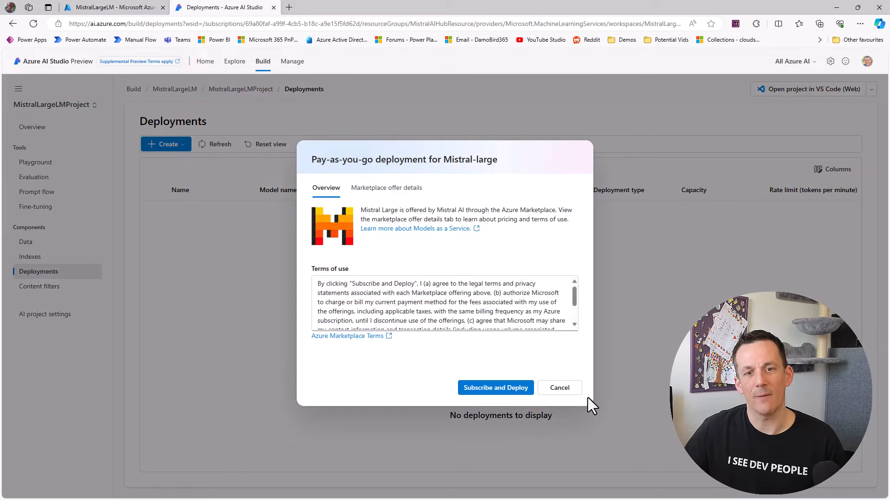
click(495, 388)
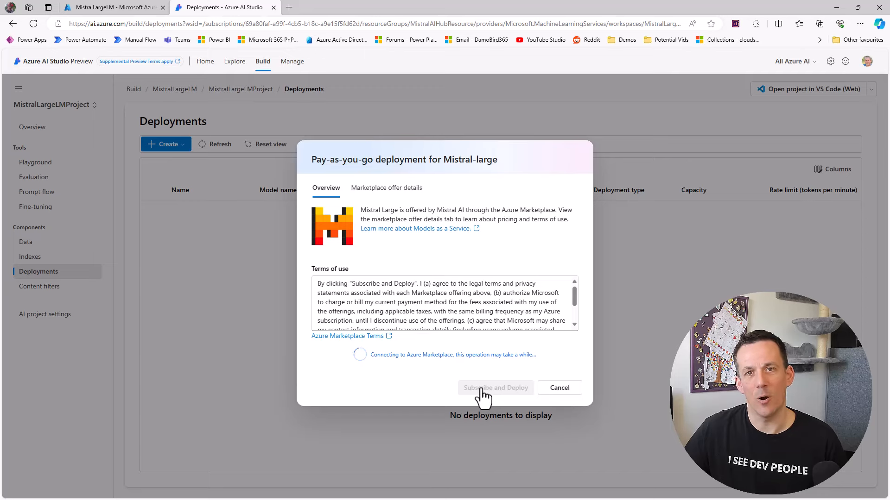
click(495, 388)
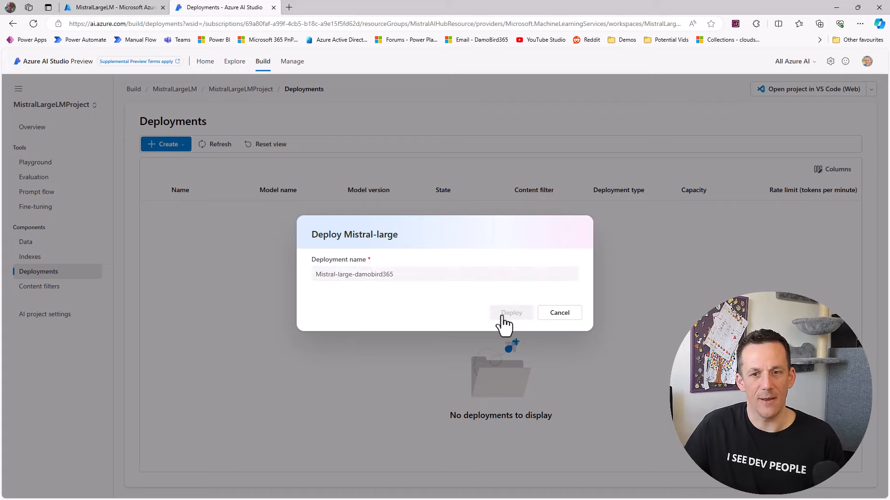
click(510, 313)
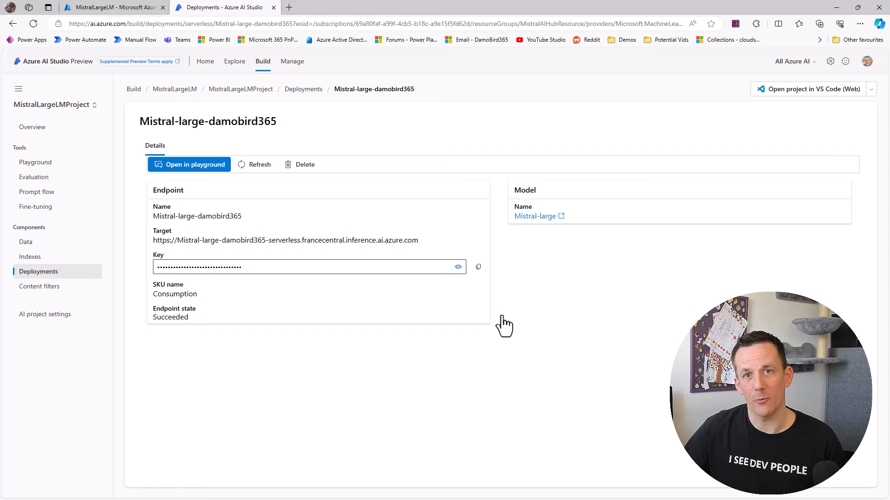
mouse_move(400, 358)
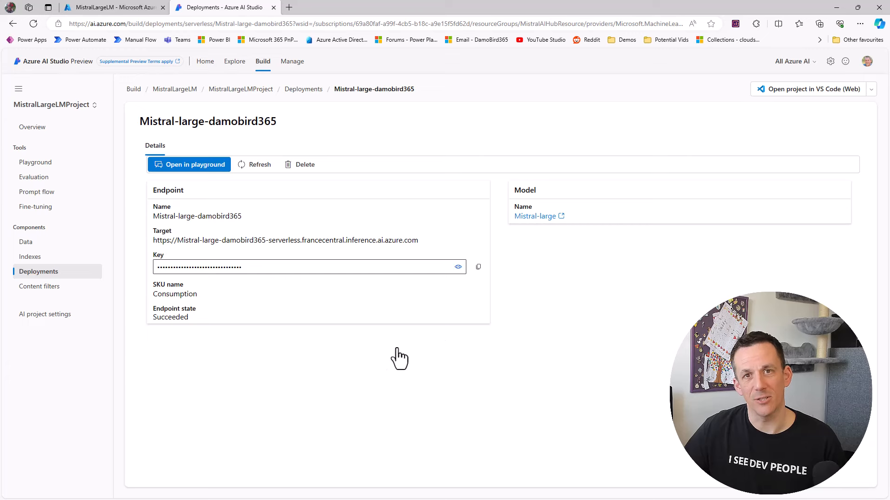
mouse_move(286, 374)
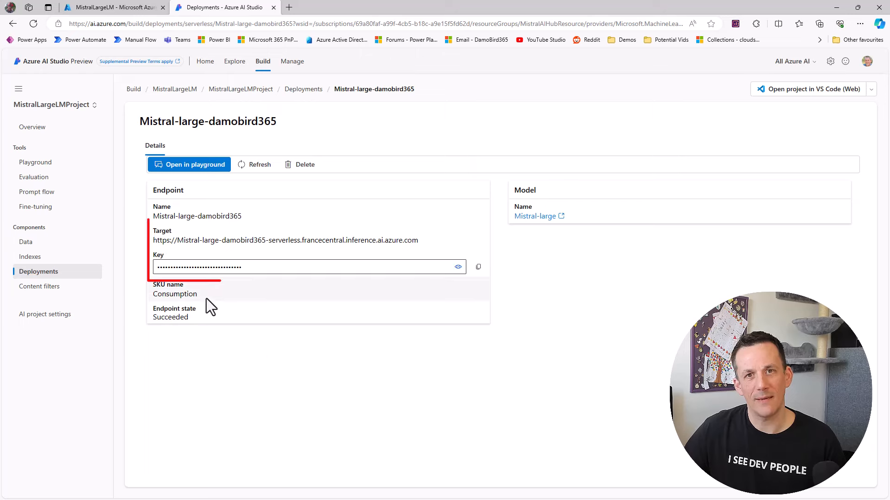
- Copy the Mistral-large-damobird365 target URL and select the Key field
double_click(264, 240)
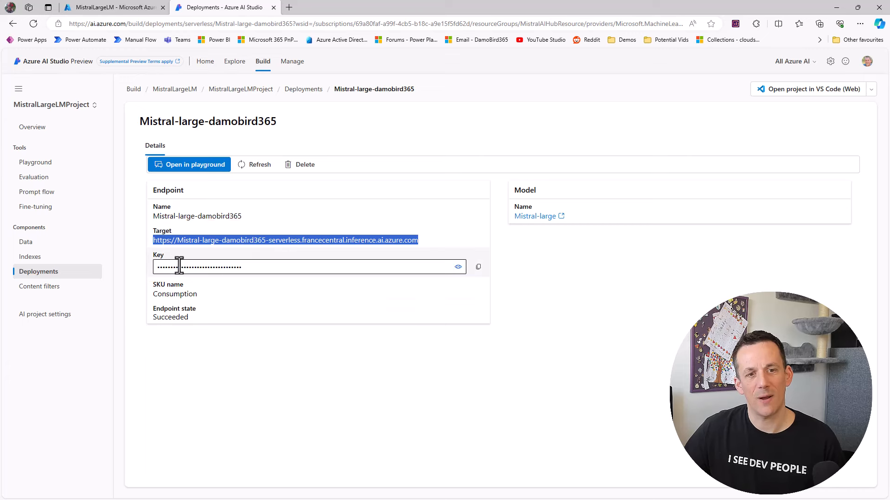
click(477, 267)
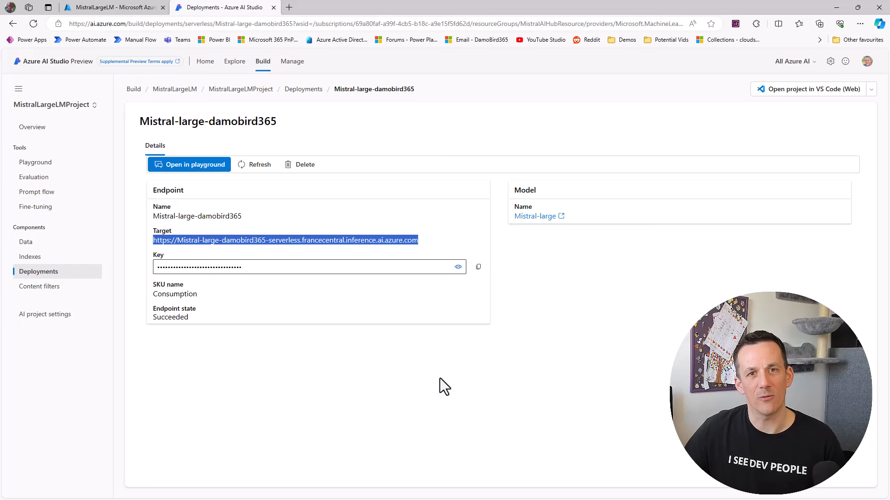
mouse_move(215, 187)
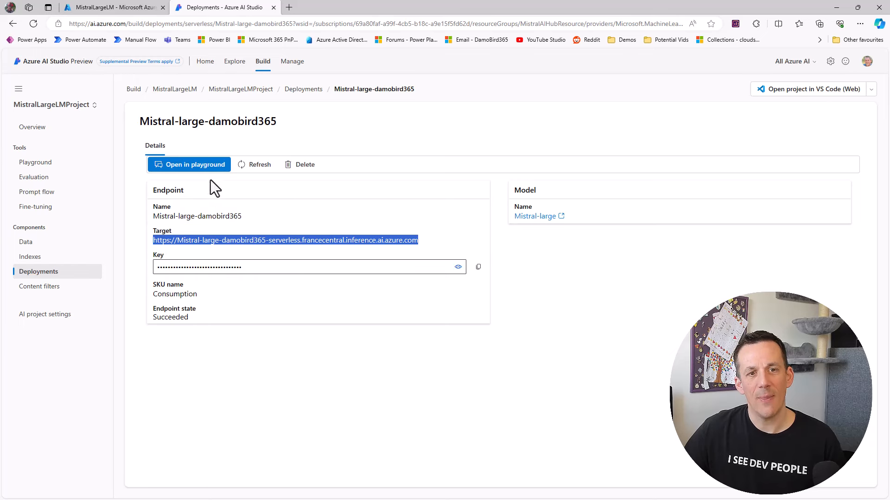
- In the chat playground, ask Mistral-large who the current UK prime minister is
click(195, 164)
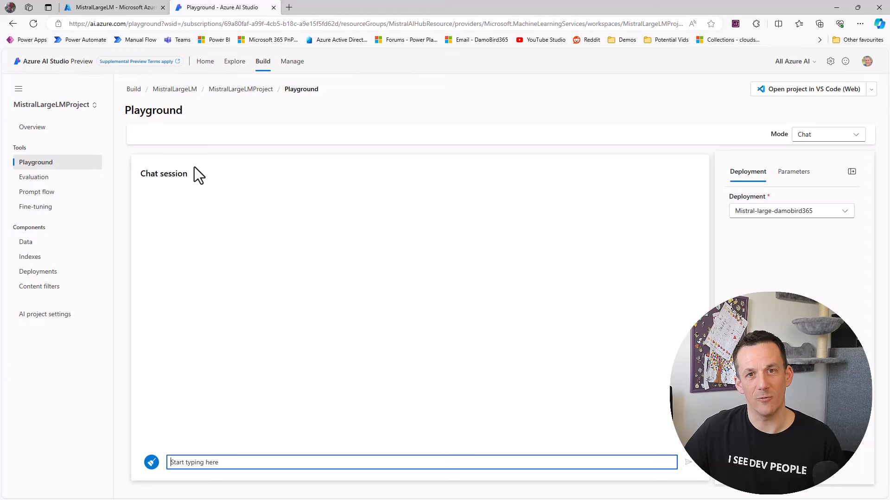
mouse_move(247, 170)
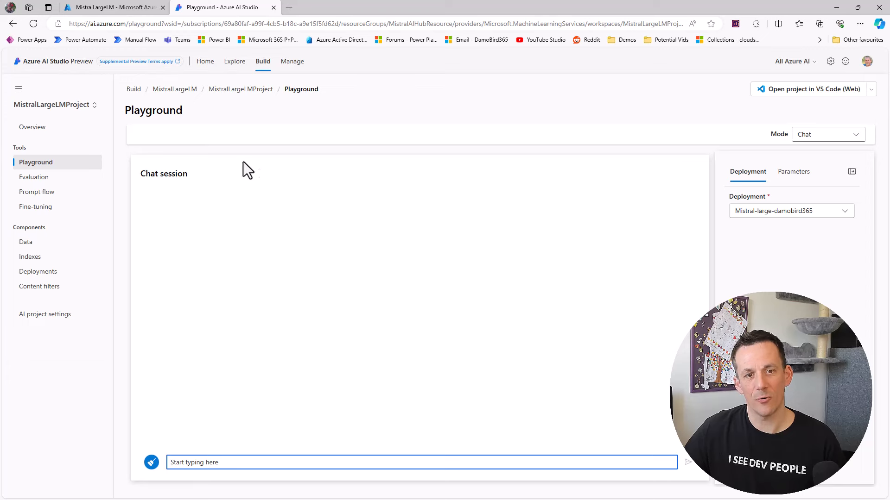
click(792, 171)
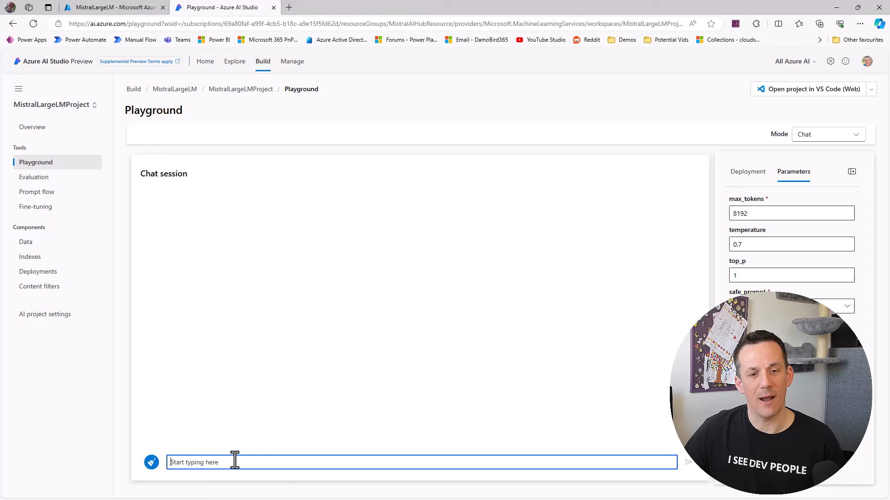
mouse_move(371, 459)
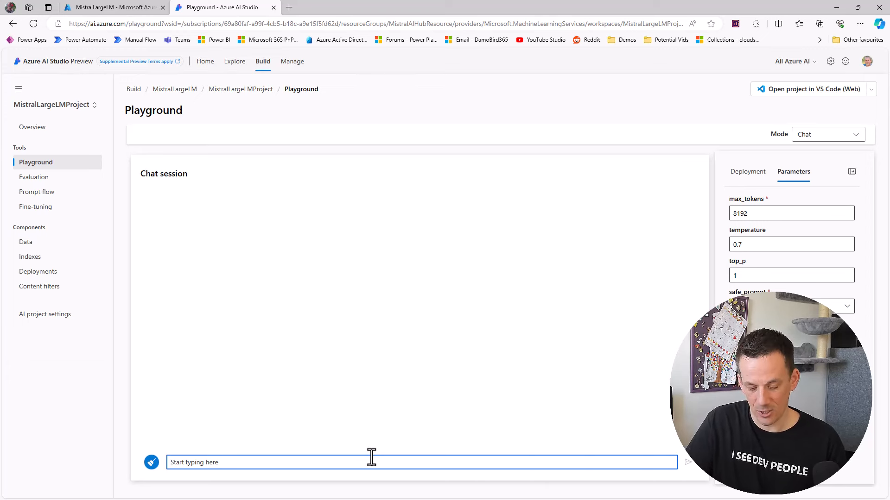
text(who is the cur)
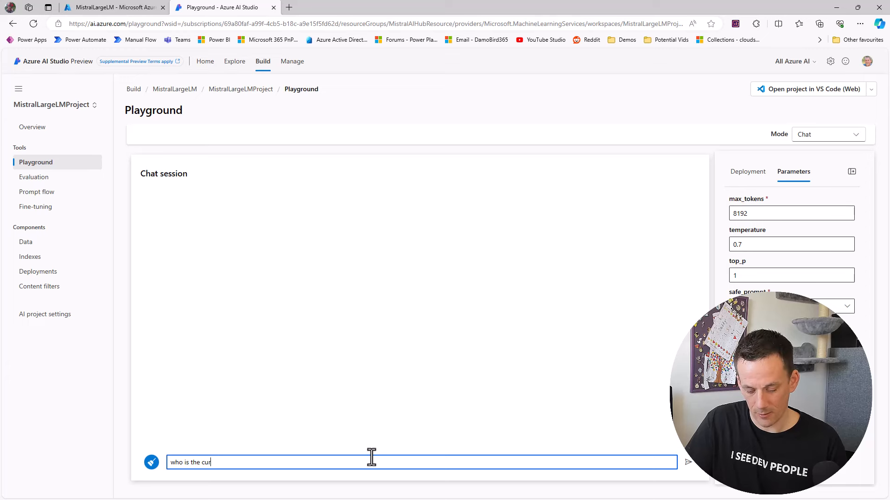
text(rent primemini)
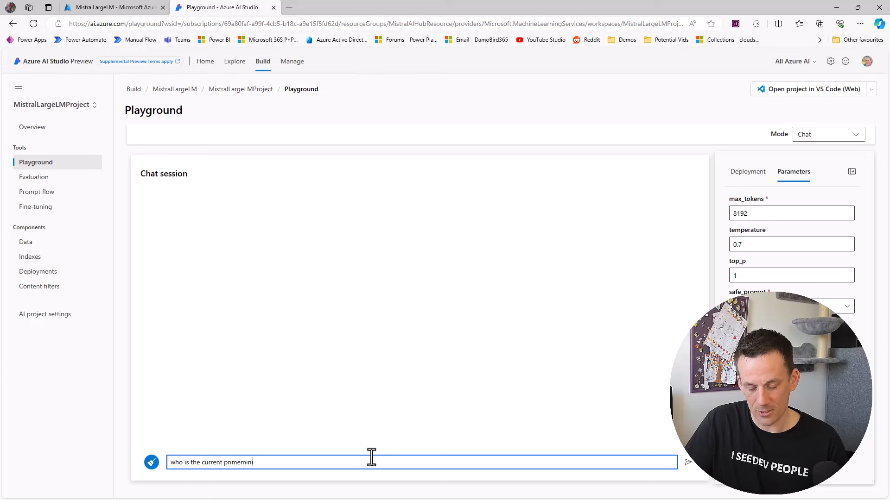
text(ster of the)
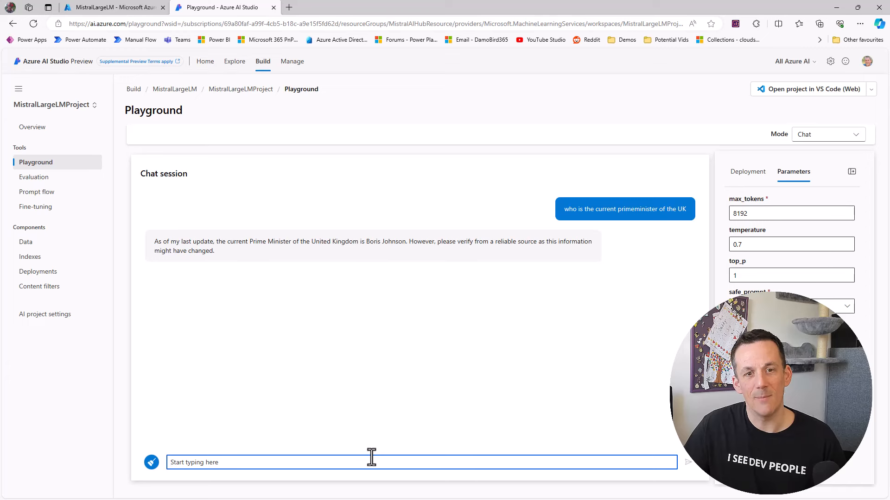
mouse_move(388, 384)
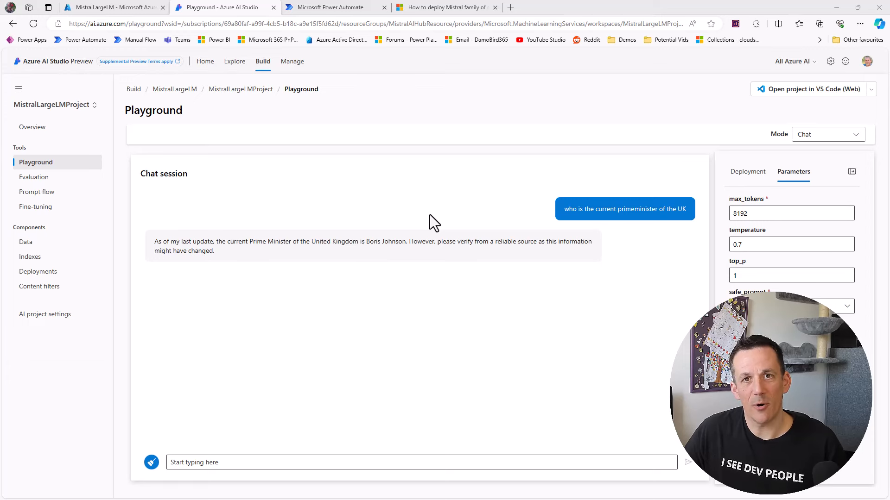
- Add a text input named UserRequest to the flow's manual trigger
click(336, 7)
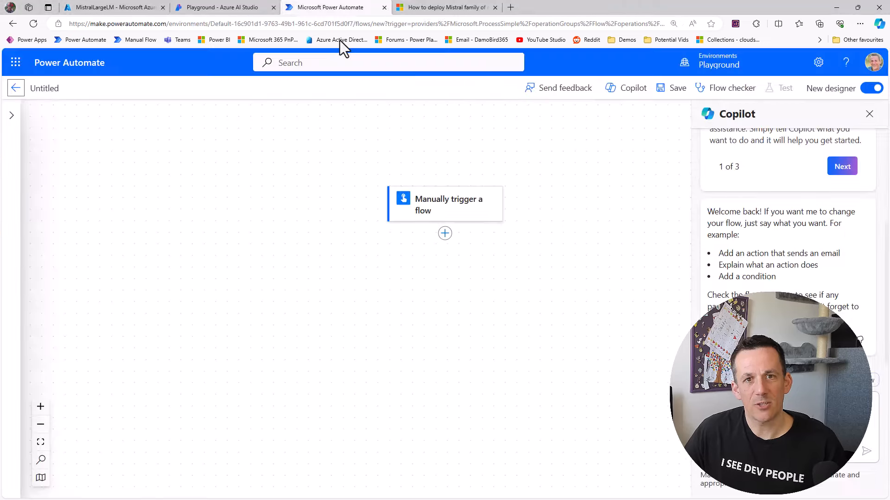
click(444, 204)
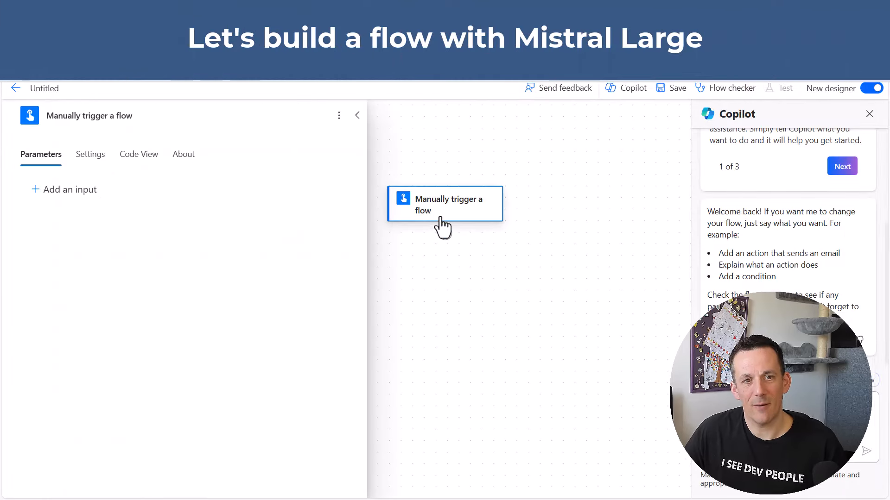
click(64, 190)
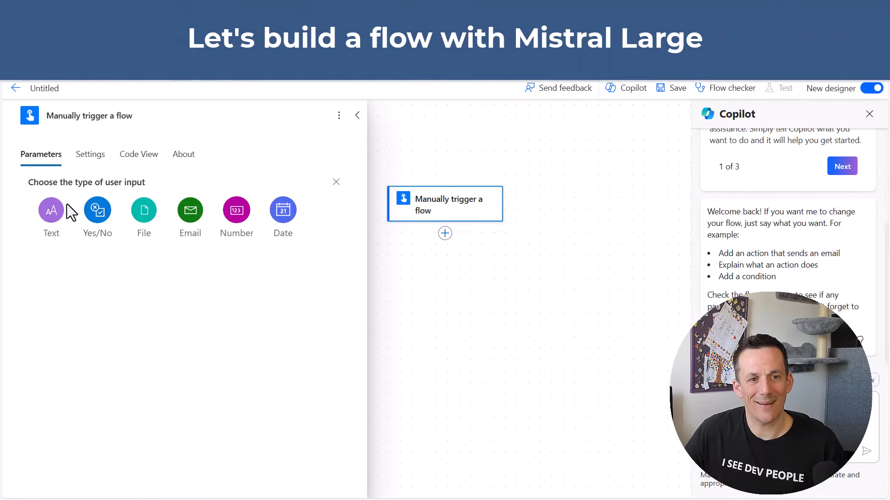
click(51, 210)
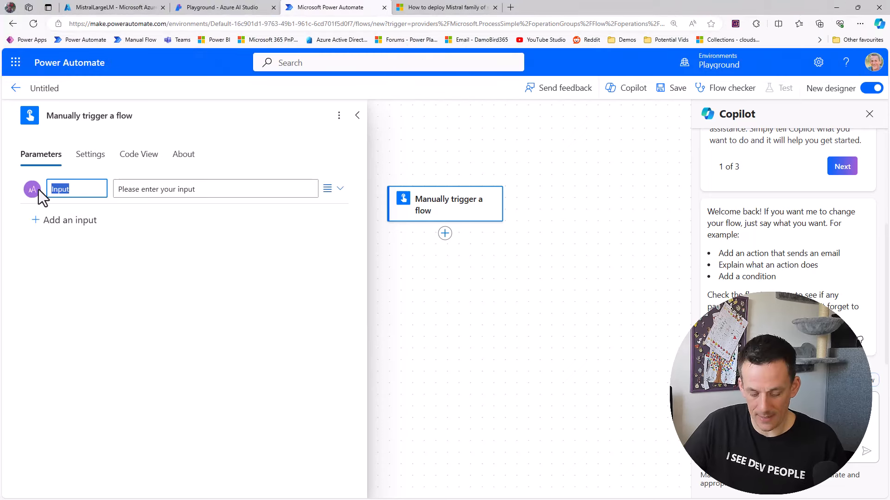
text(UserReque)
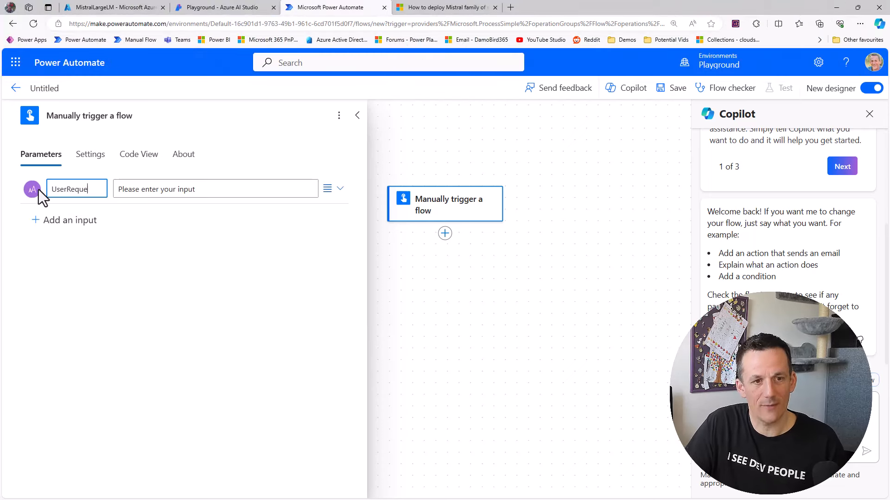
text(st)
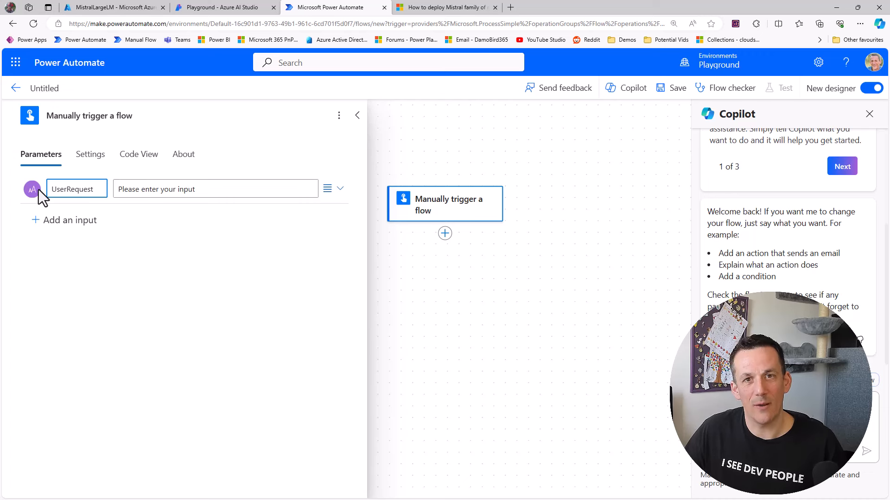
- Add an HTTP action with the Mistral-large endpoint URL as its URI
click(444, 233)
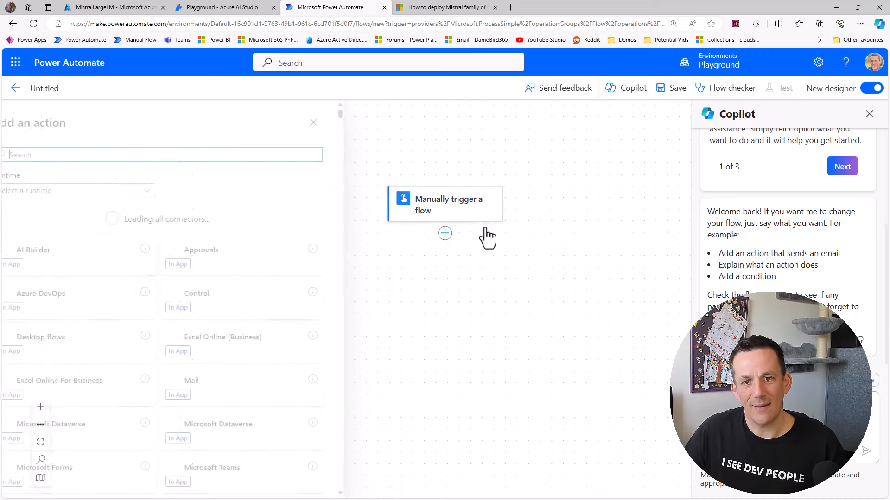
text(http)
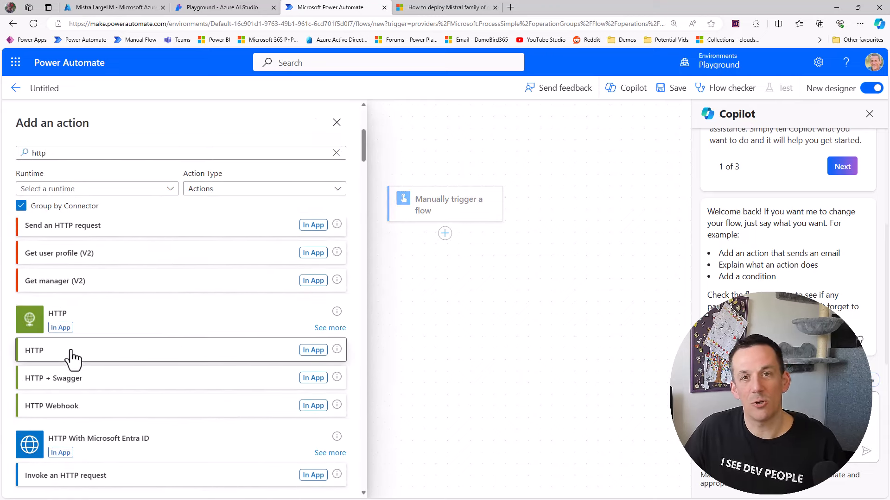
click(34, 350)
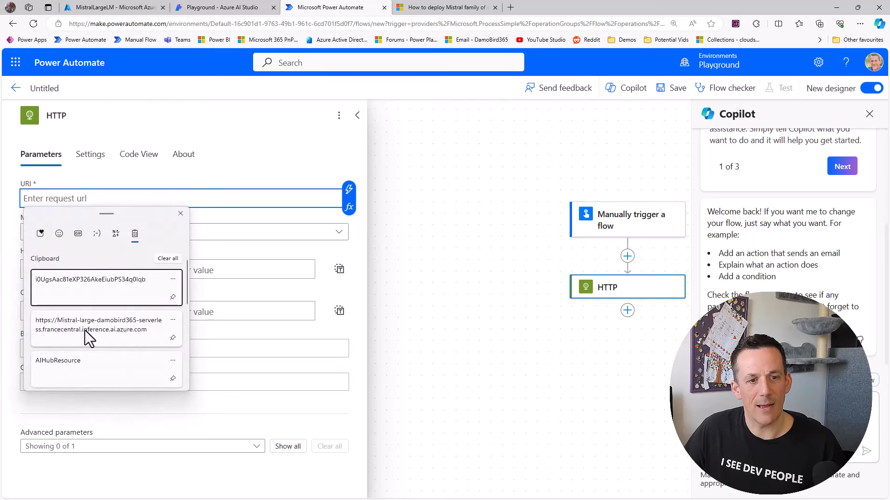
click(106, 325)
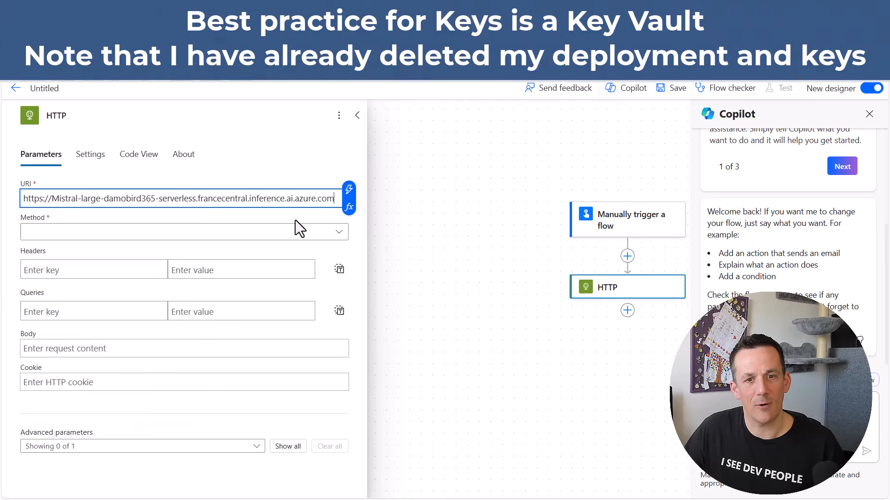
mouse_move(331, 202)
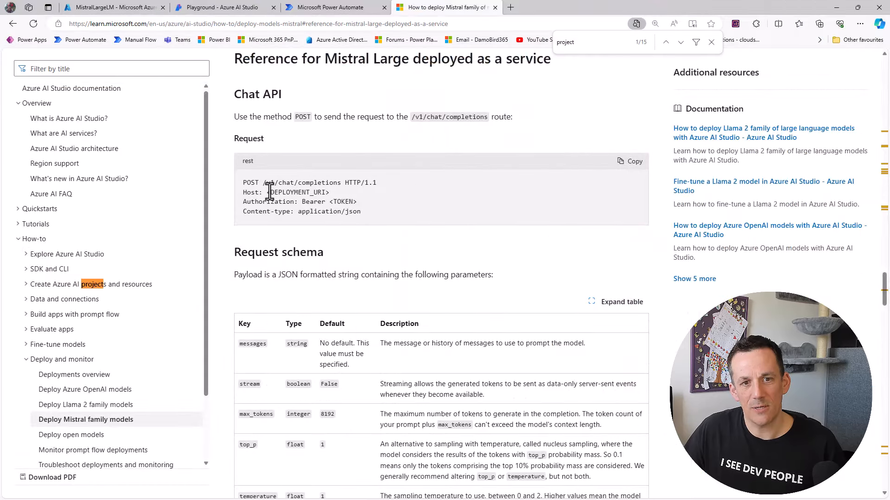
double_click(300, 182)
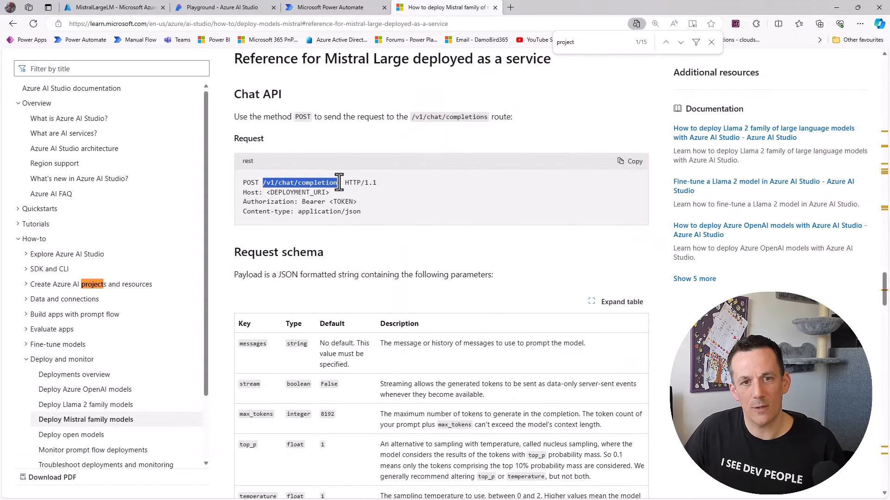
mouse_move(385, 236)
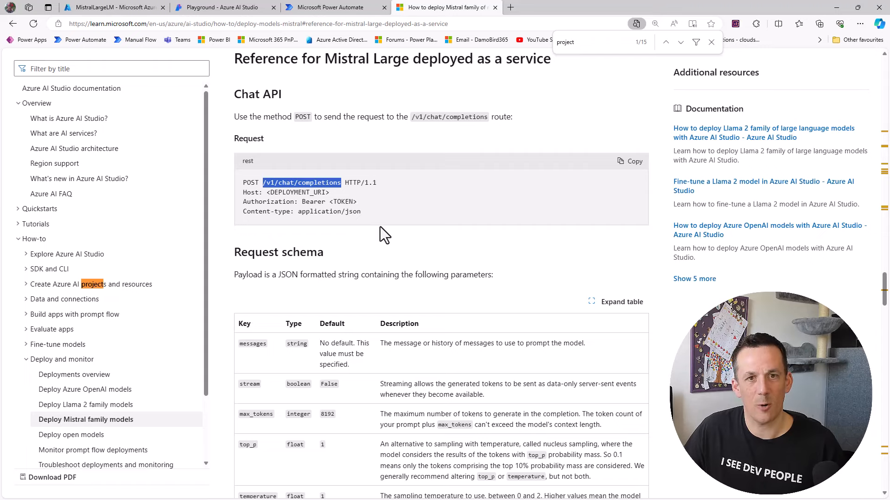
click(325, 7)
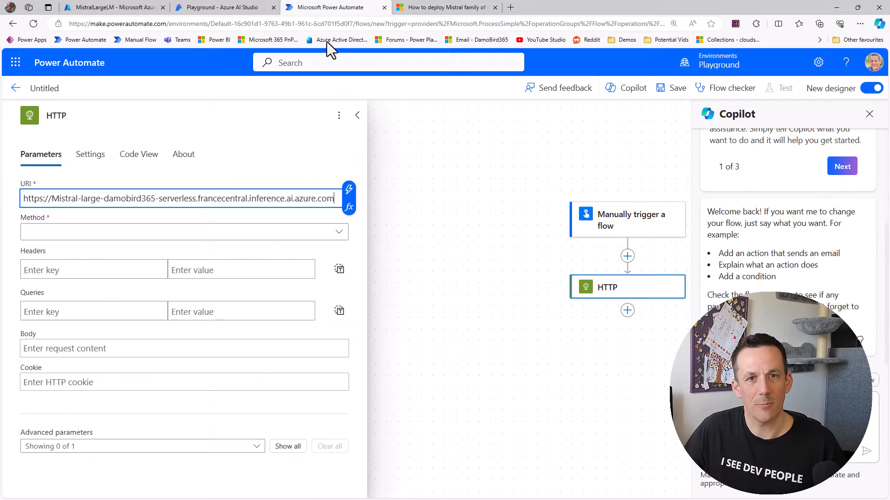
- Make the HTTP action POST to /v1/chat/completions with the API key as Authorization header
text(/v1/chat/completions)
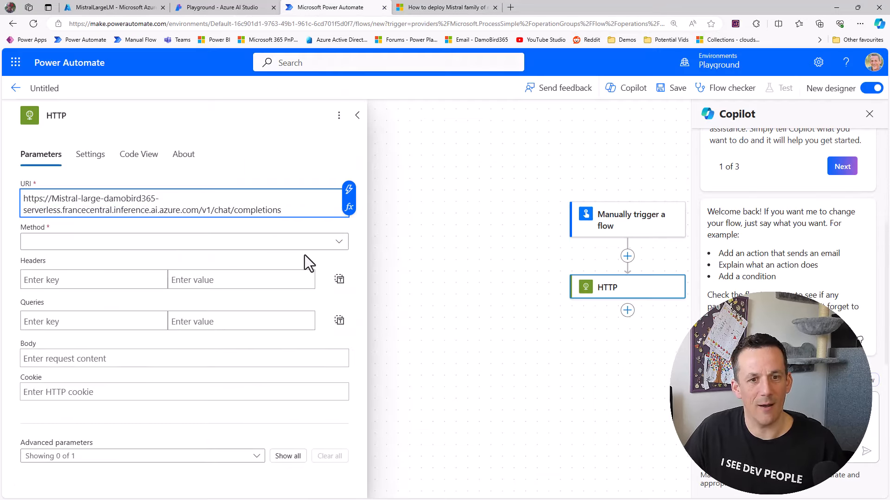
mouse_move(338, 242)
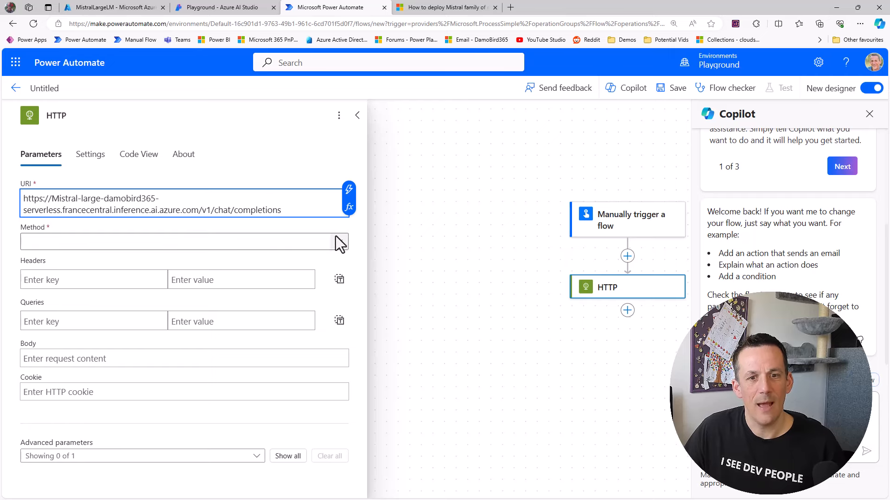
text(POST)
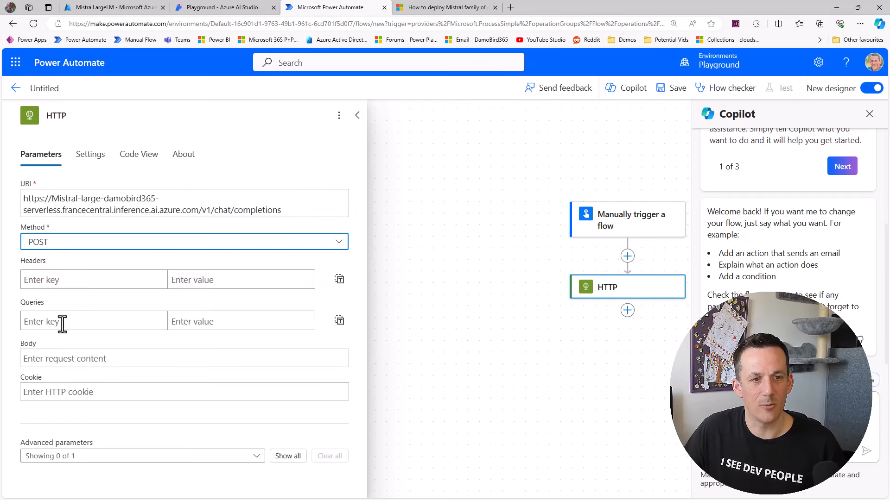
text(Authorization)
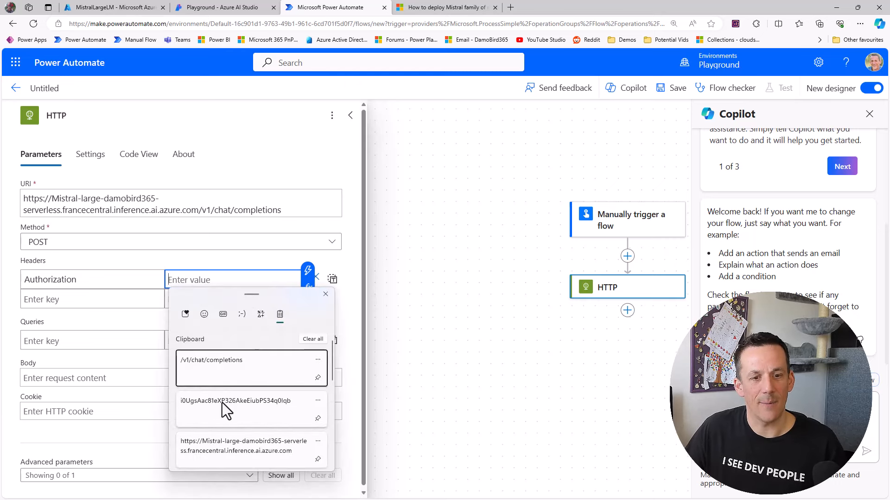
click(250, 408)
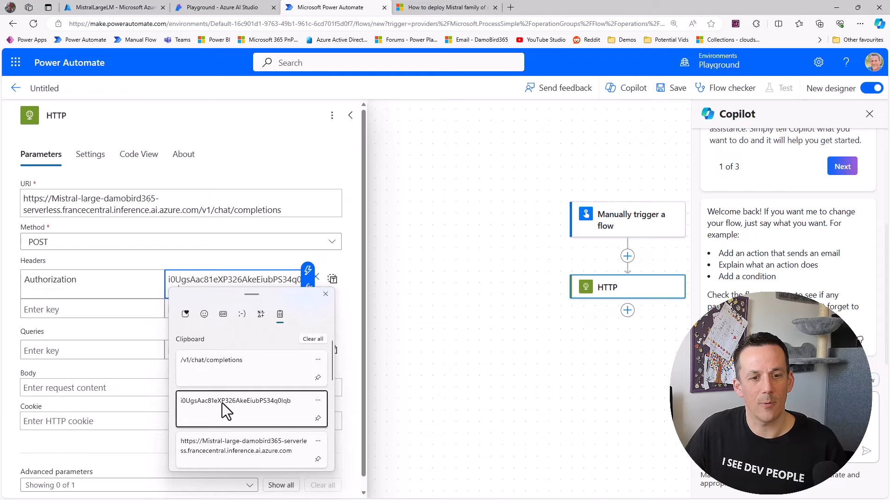
click(244, 401)
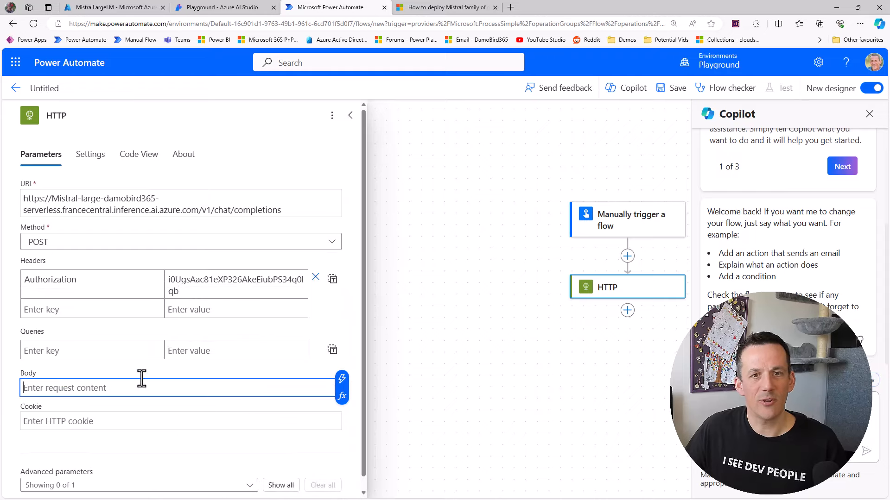
click(446, 7)
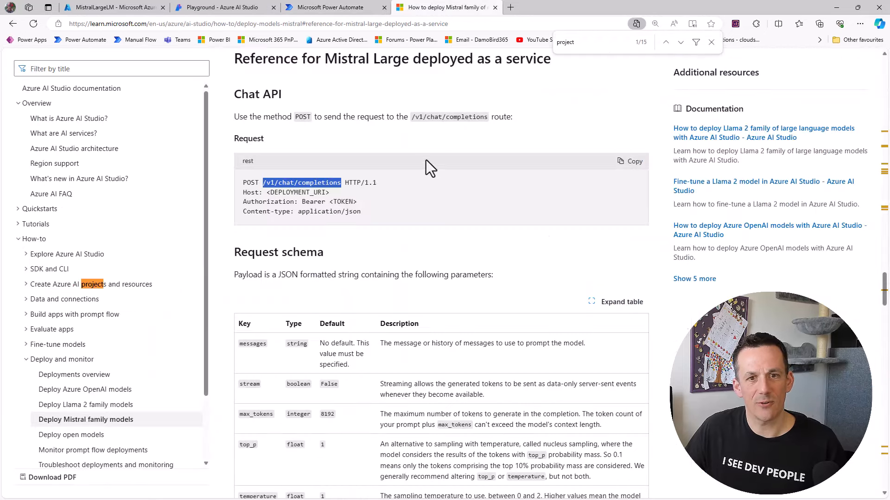
- Scroll to the Mistral Large Chat API example body and copy its JSON
scroll(down, 3)
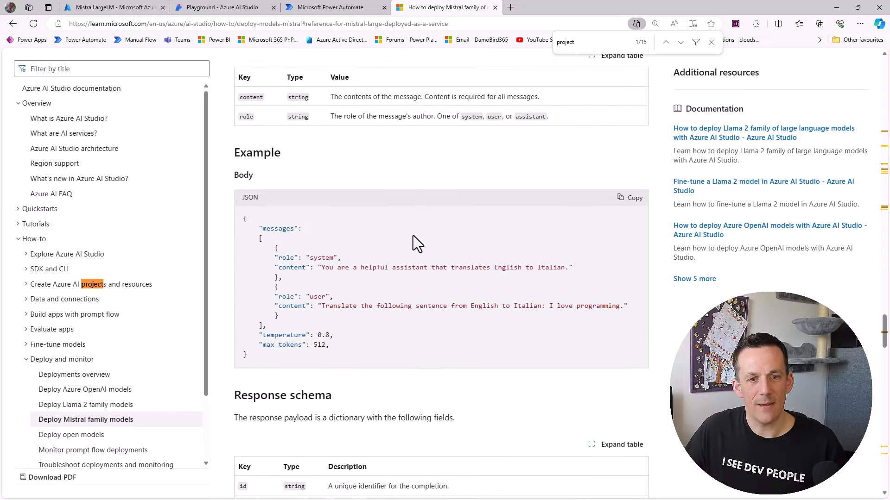
scroll(down, 3)
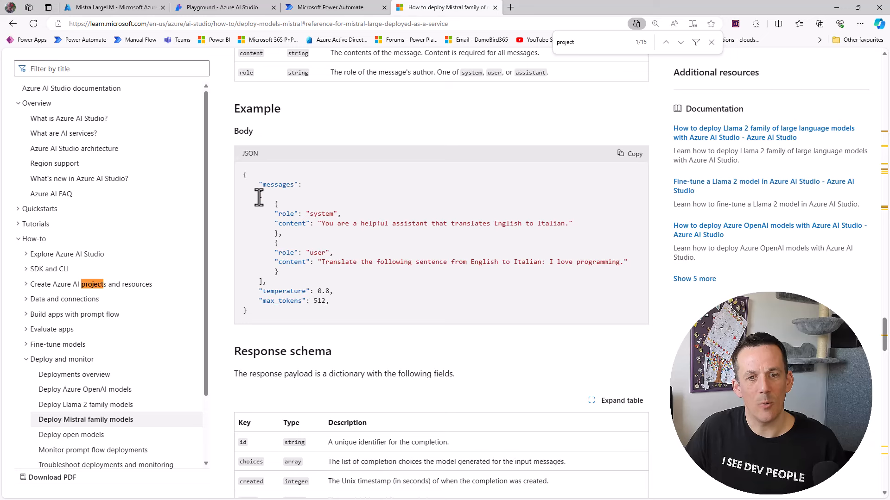
mouse_move(316, 214)
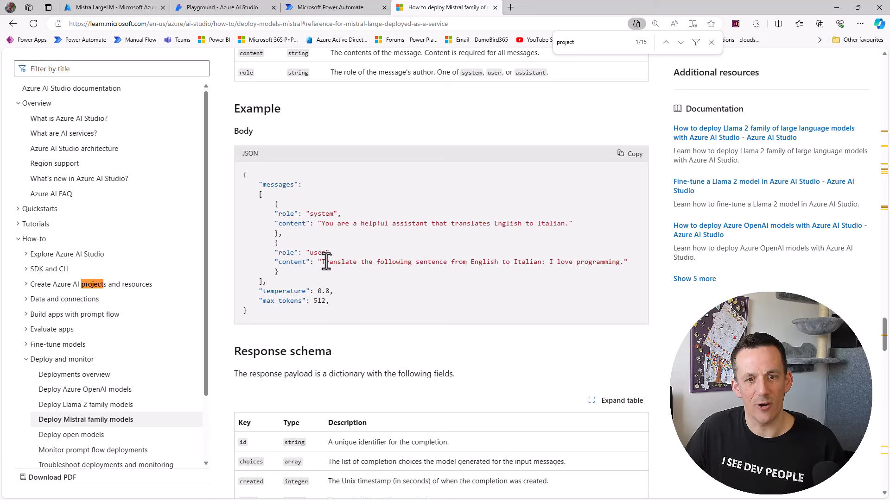
mouse_move(420, 261)
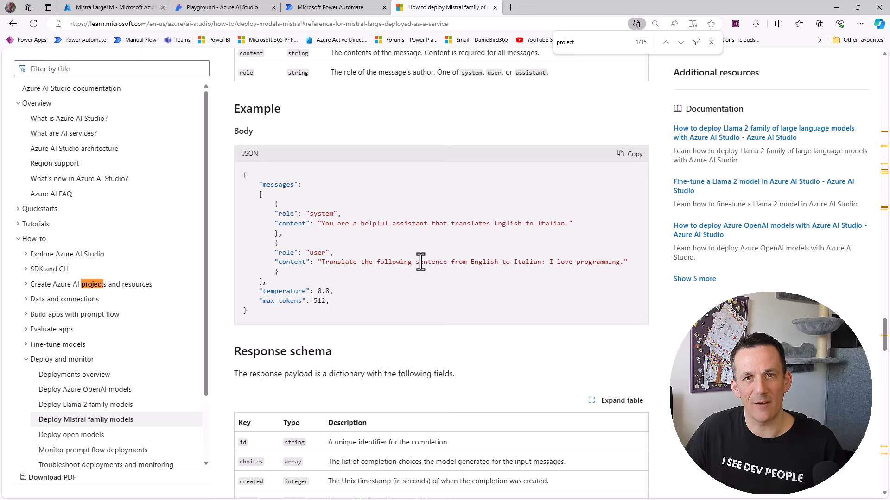
mouse_move(261, 321)
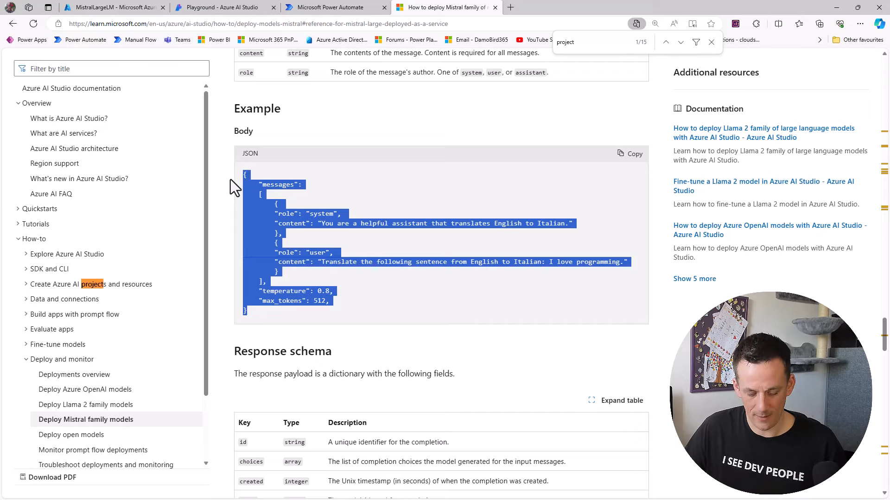
click(328, 7)
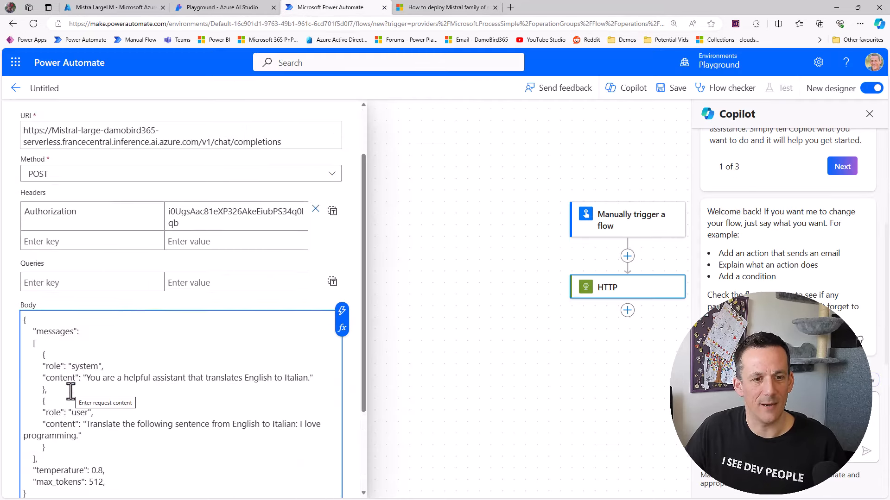
- Paste the JSON, give it a Power Platform expert system prompt, and use UserRequest as the user content
scroll(down, 3)
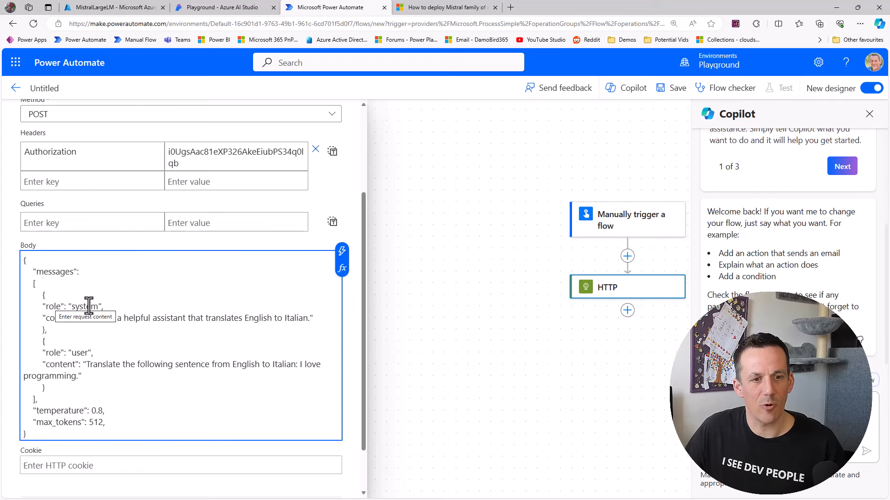
mouse_move(202, 333)
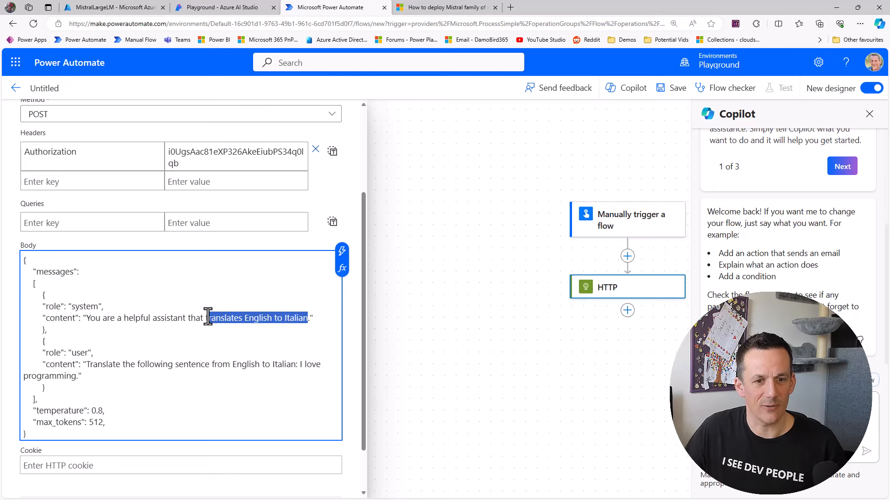
text(kno)
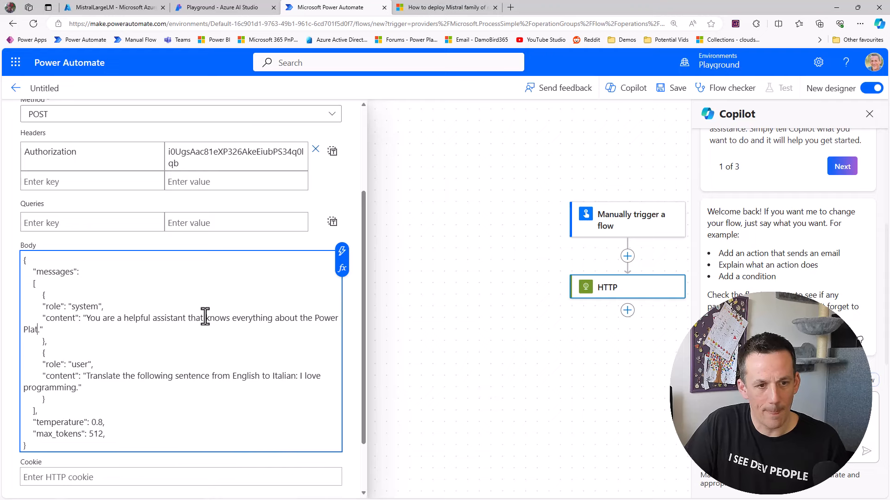
text(form)
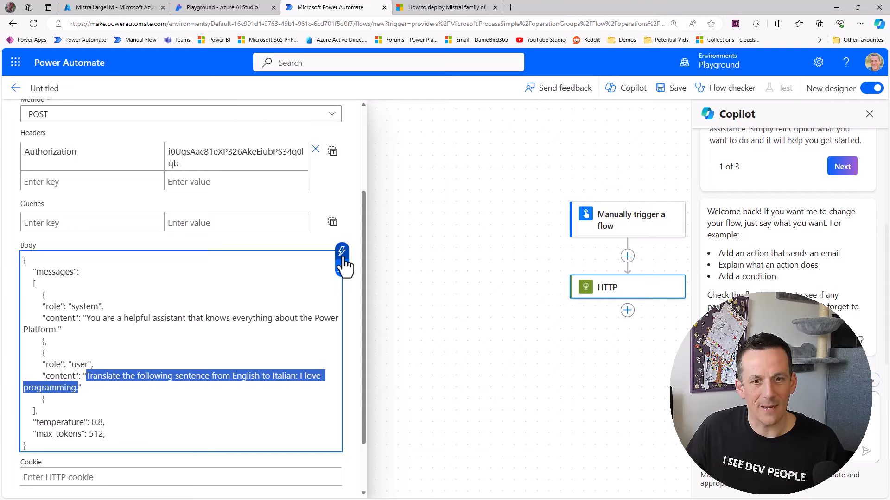
click(342, 251)
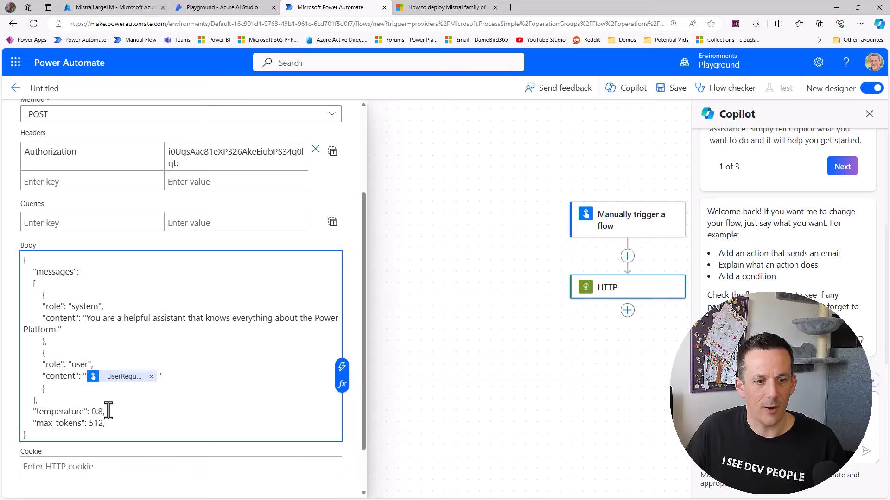
scroll(down, 3)
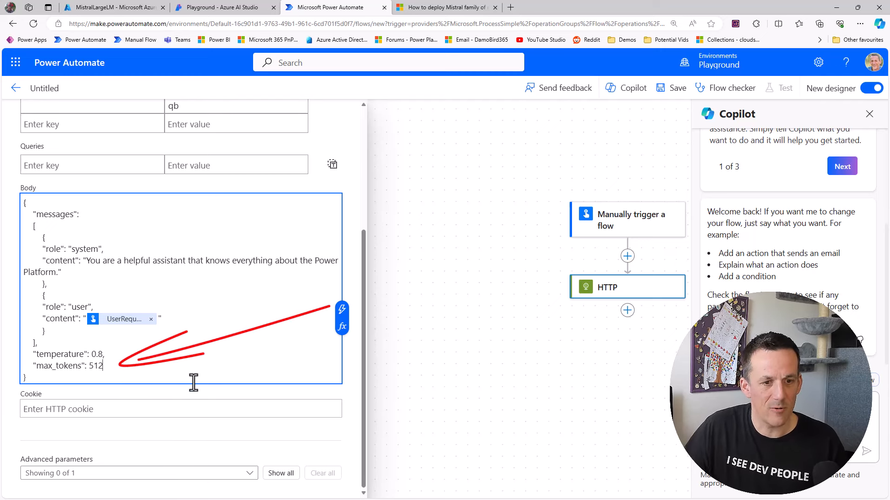
mouse_move(122, 379)
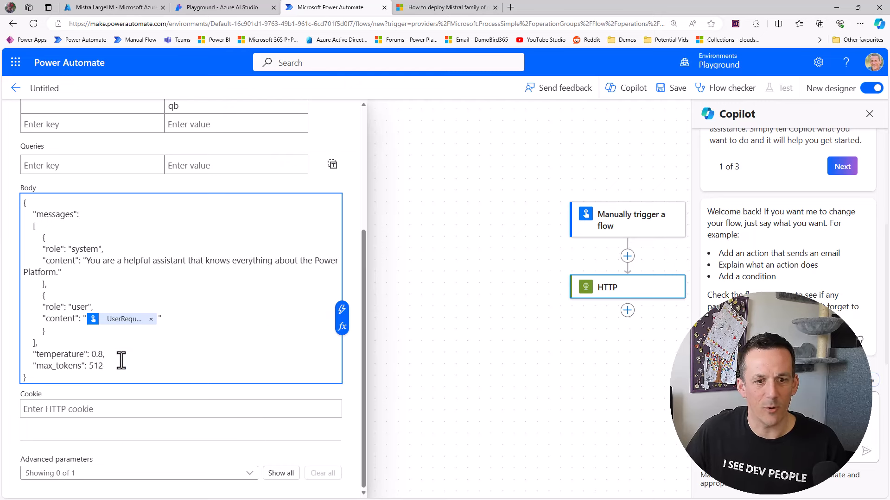
- Insert a Data Operation Compose action below the HTTP action
click(627, 311)
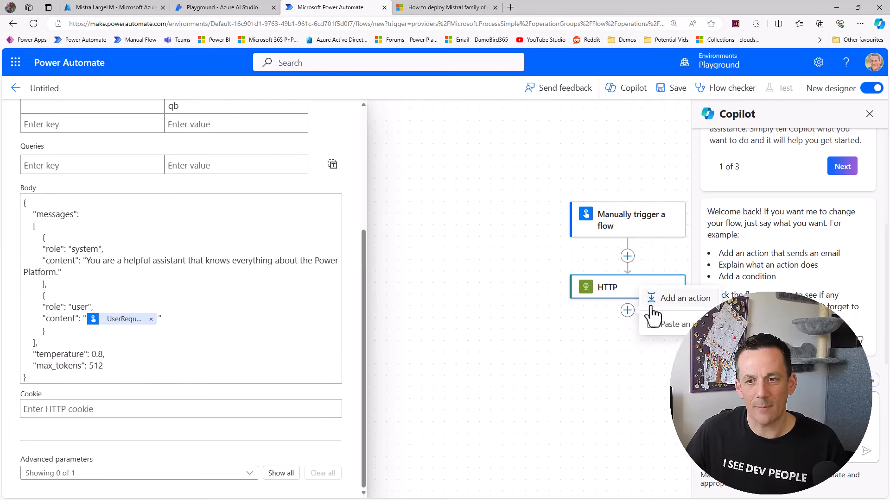
click(684, 298)
text(Compose)
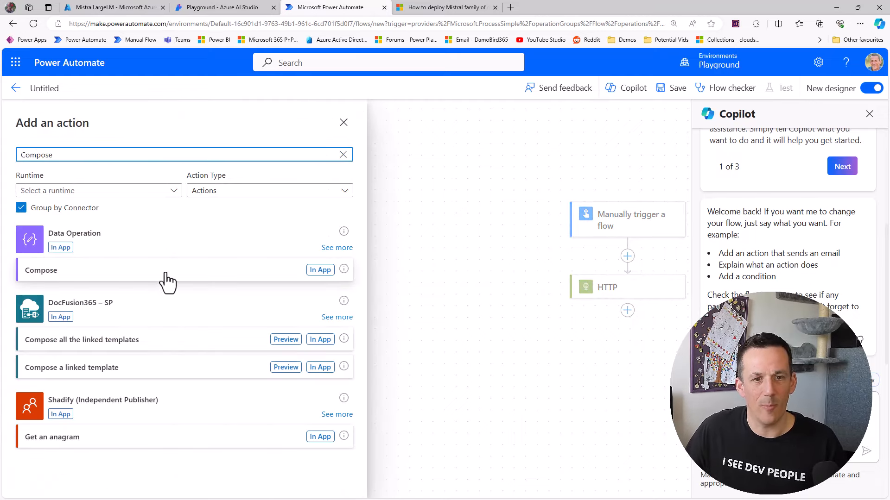
click(41, 270)
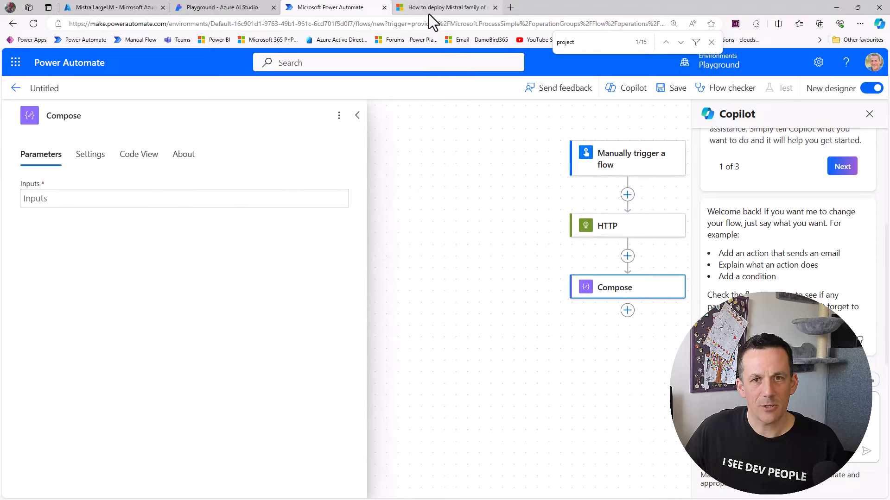
- Return to the Mistral Large docs to view the example chat completion response JSON
click(446, 7)
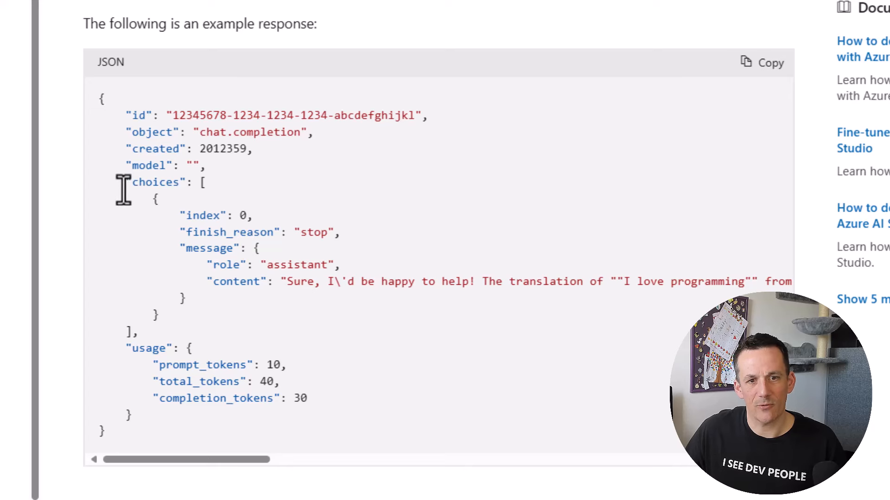
mouse_move(159, 374)
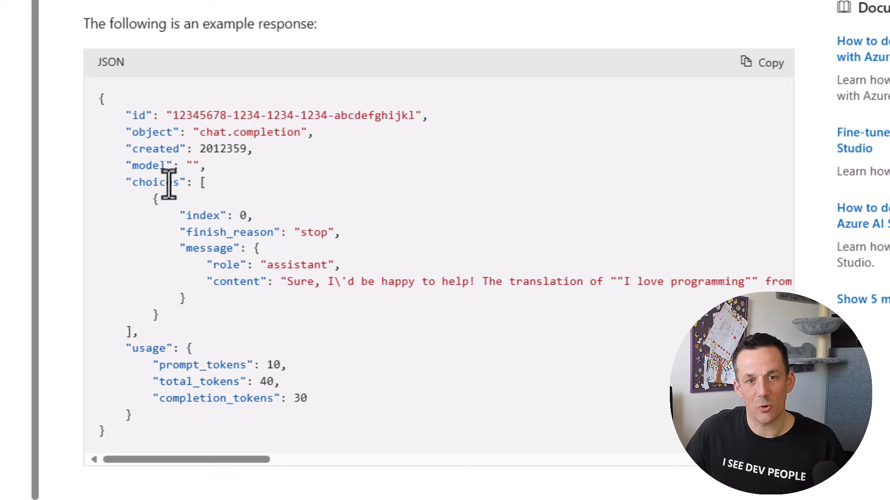
mouse_move(170, 252)
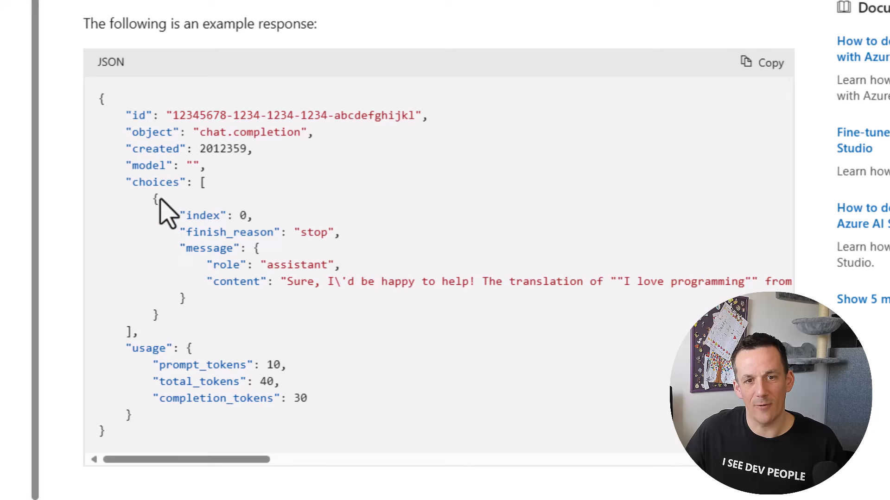
mouse_move(128, 334)
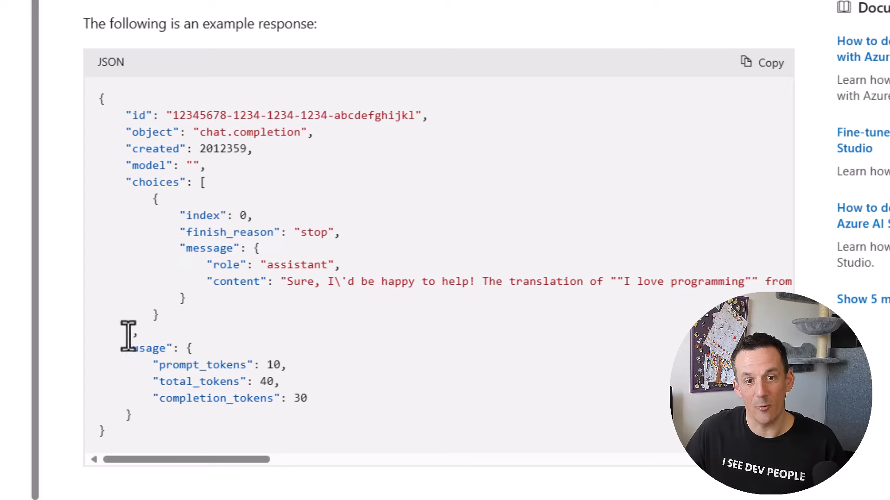
mouse_move(176, 207)
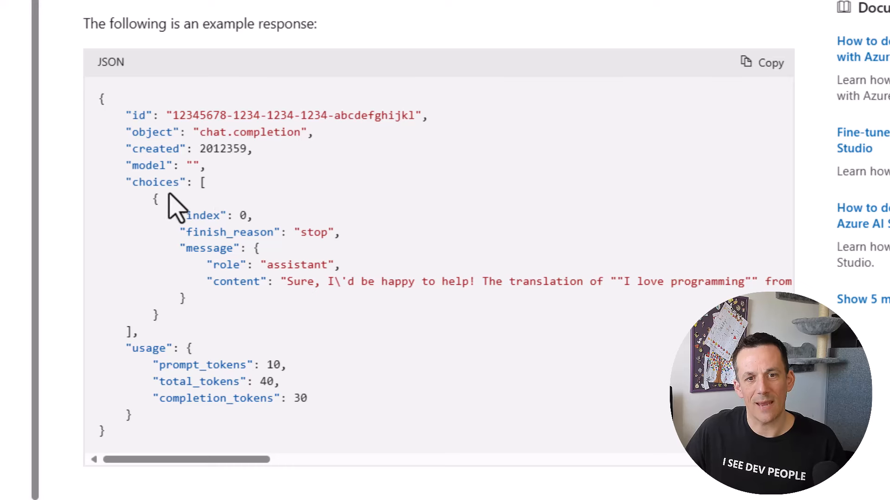
mouse_move(179, 278)
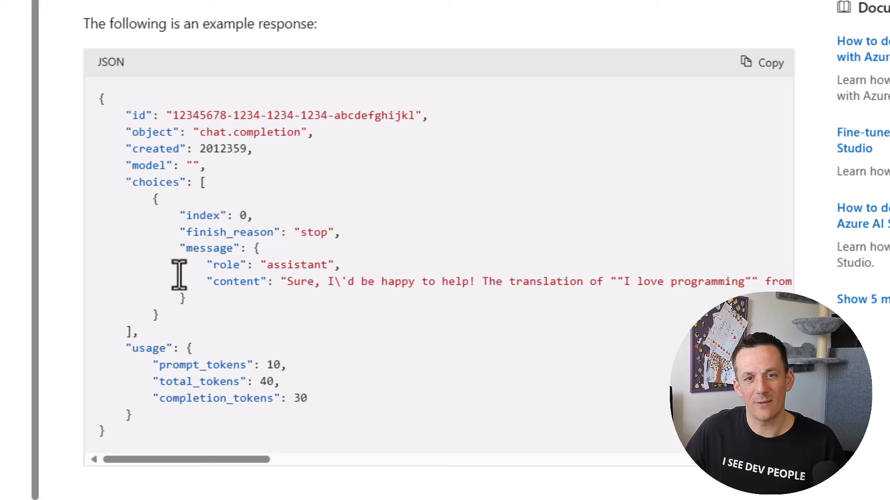
mouse_move(227, 286)
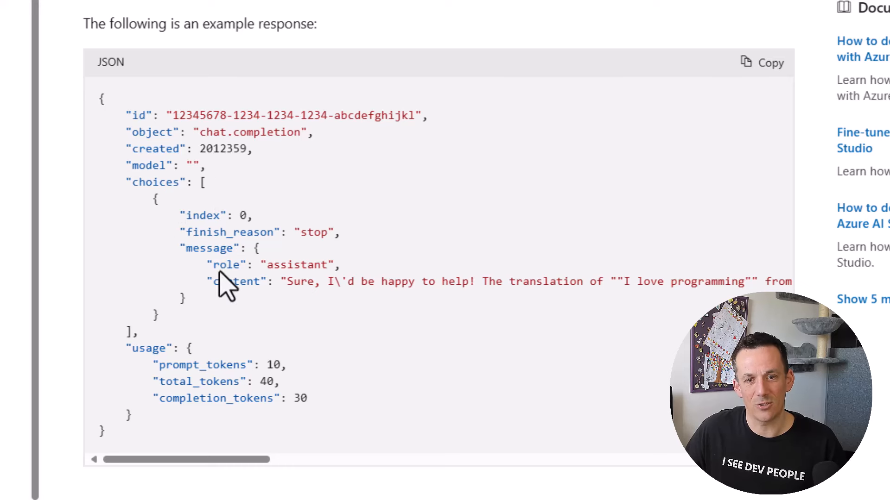
mouse_move(239, 284)
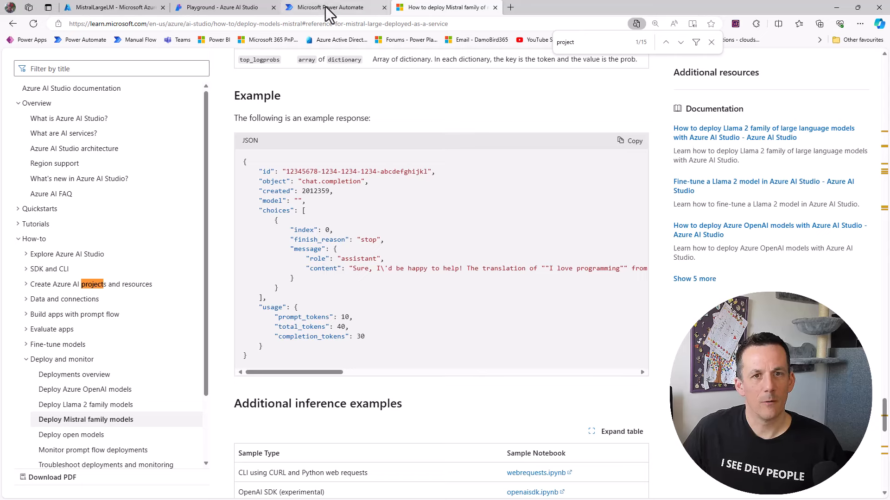
- Build the Compose expression first(body('HTTP')?['choices'])?['message/content'] using the HTTP Body
click(334, 7)
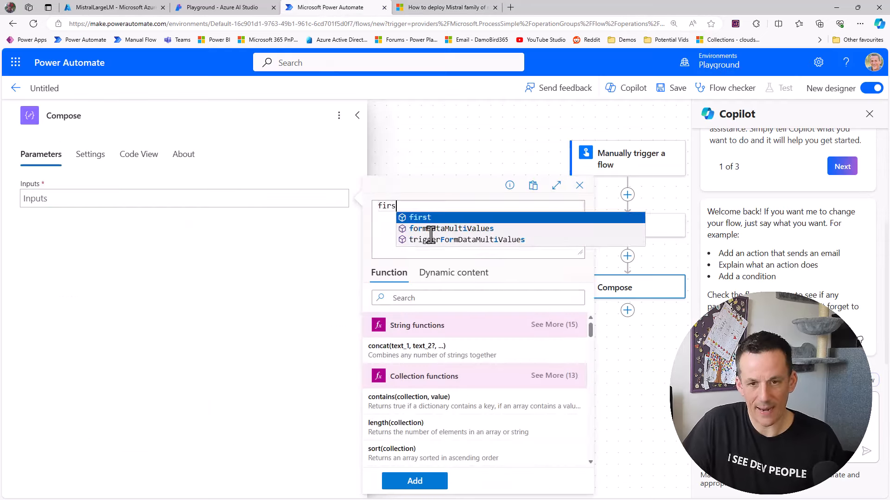
click(420, 218)
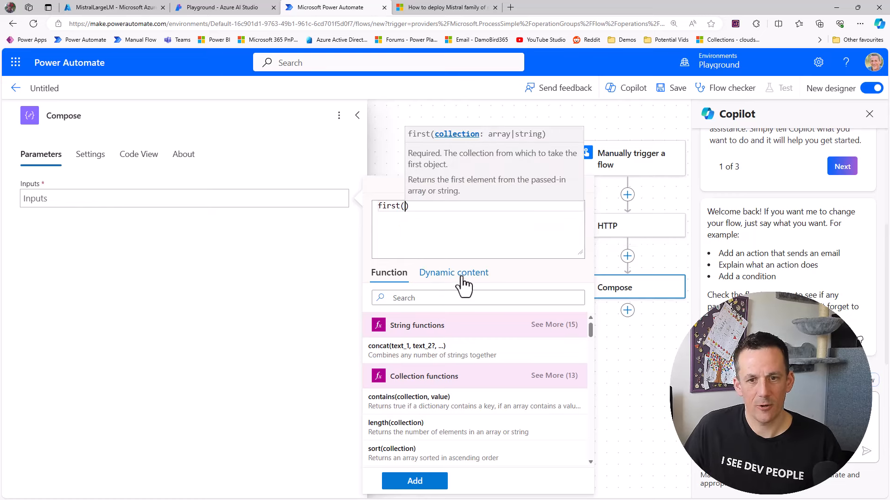
click(453, 273)
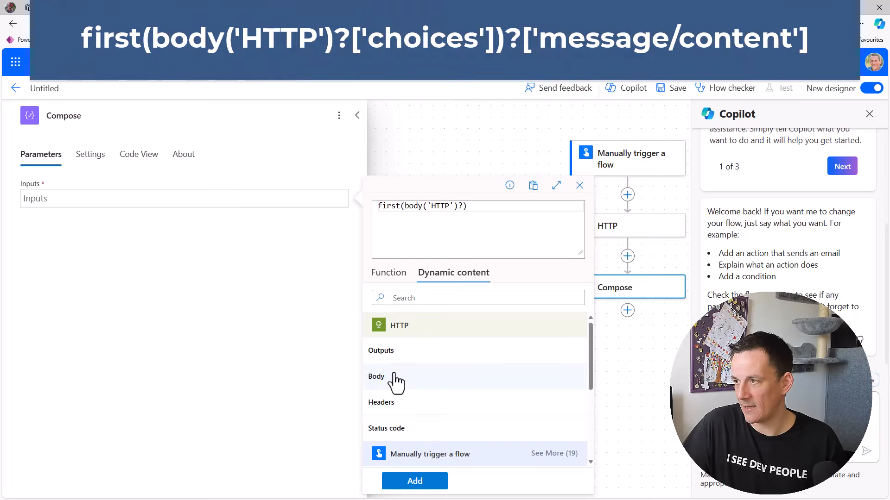
text(['c'])
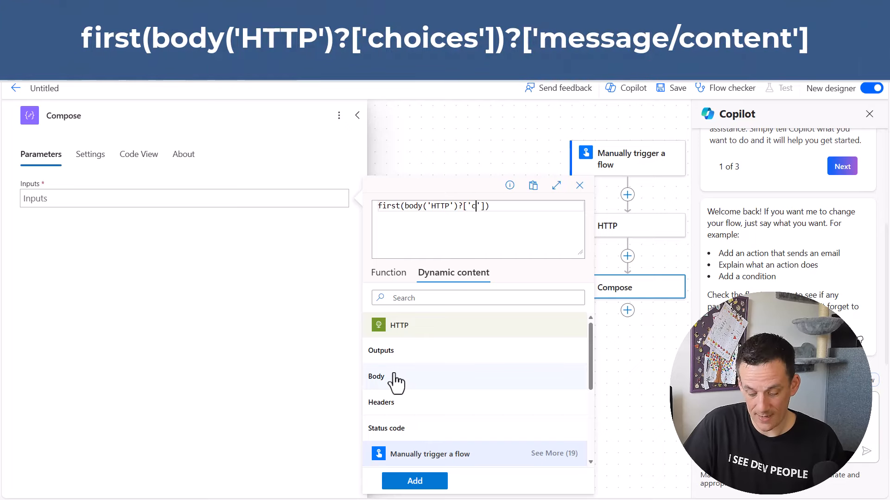
text(hoices)
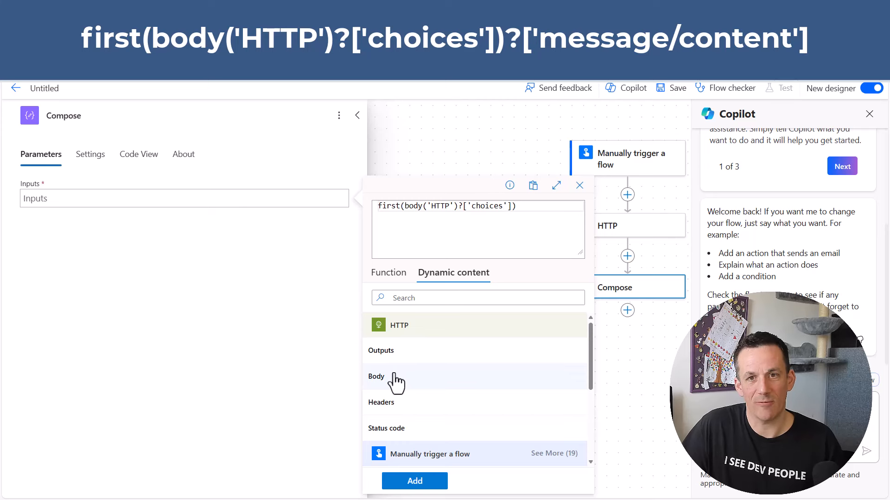
text(?[)
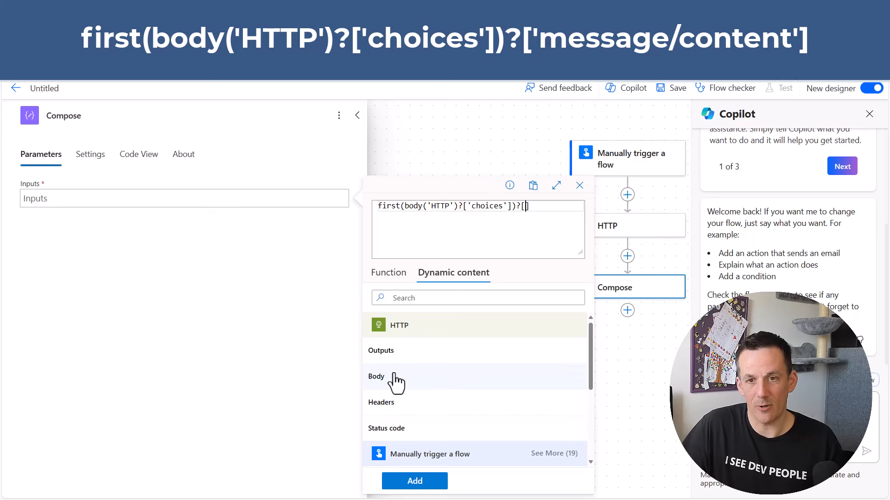
text(')
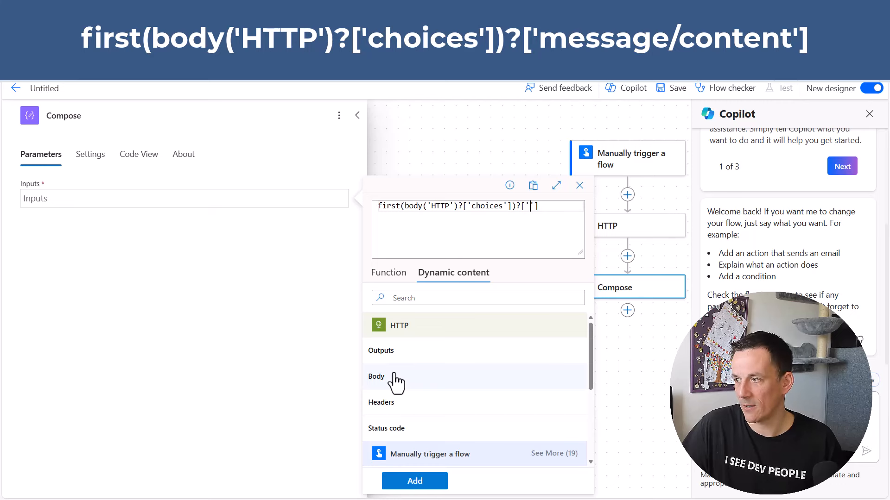
text(message/co)
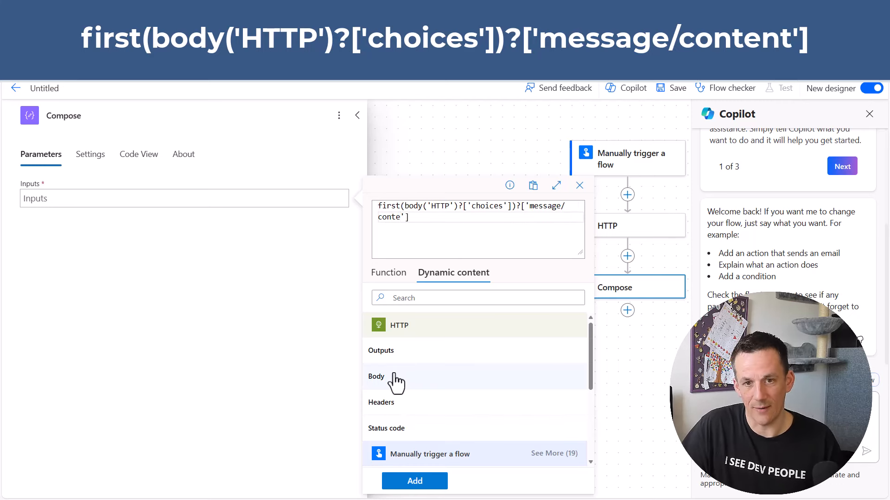
text(nt)
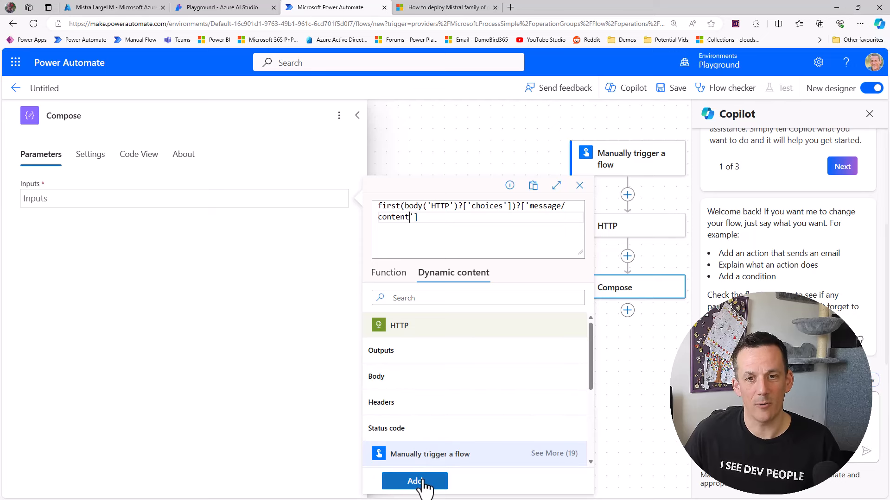
- Add the expression and test-run with a request for extracting the first message content
click(414, 481)
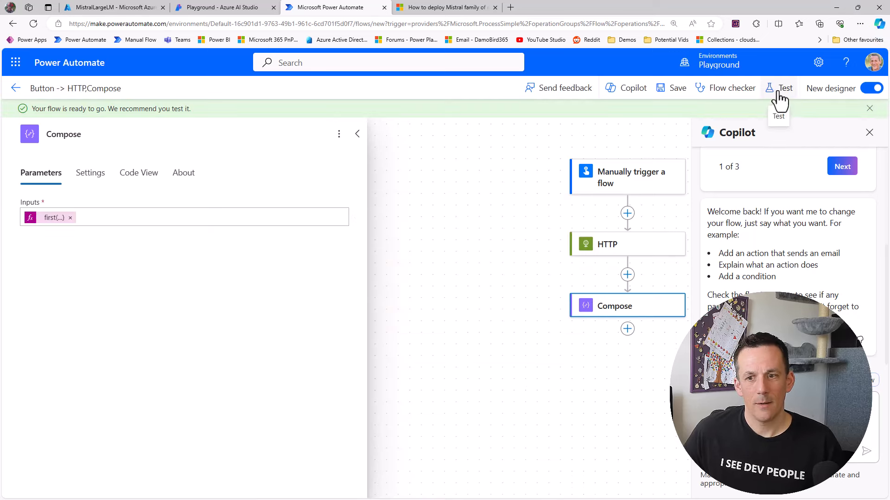
click(785, 88)
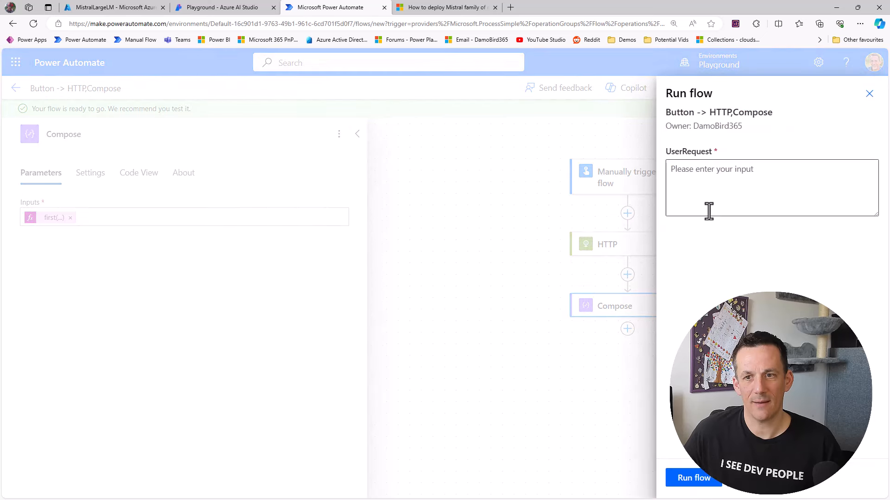
text(write me an expr)
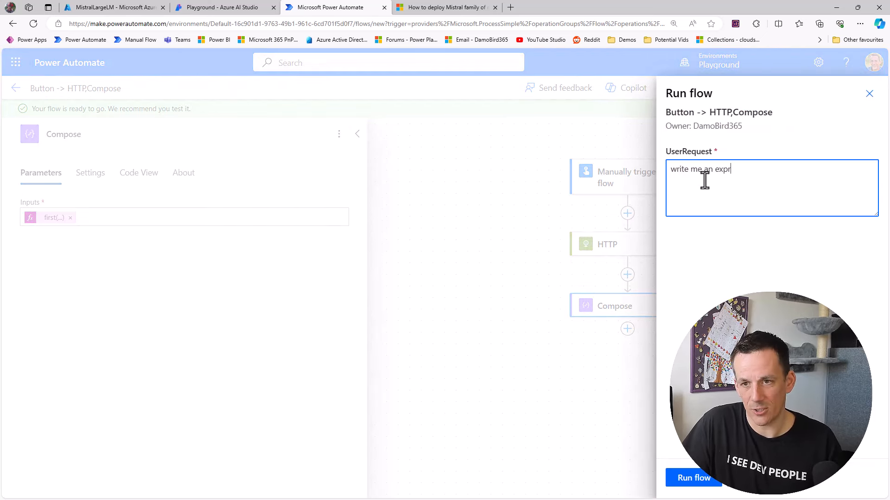
text(ession so that)
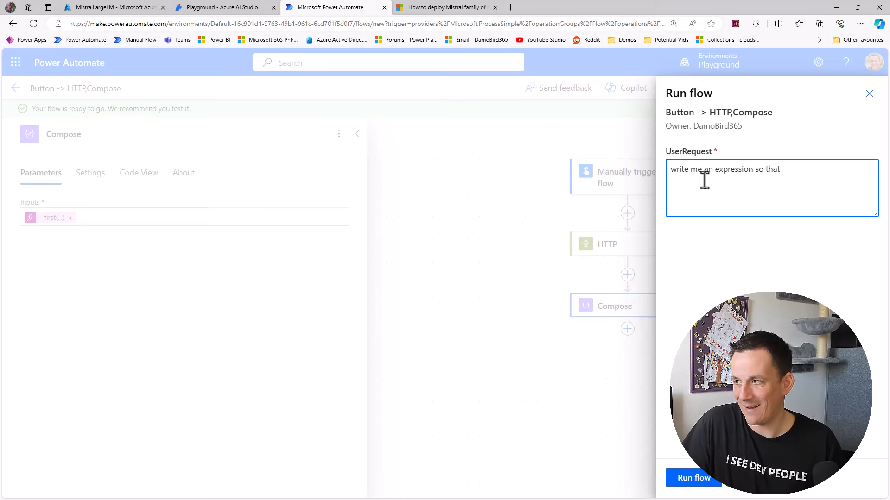
text(I can get the)
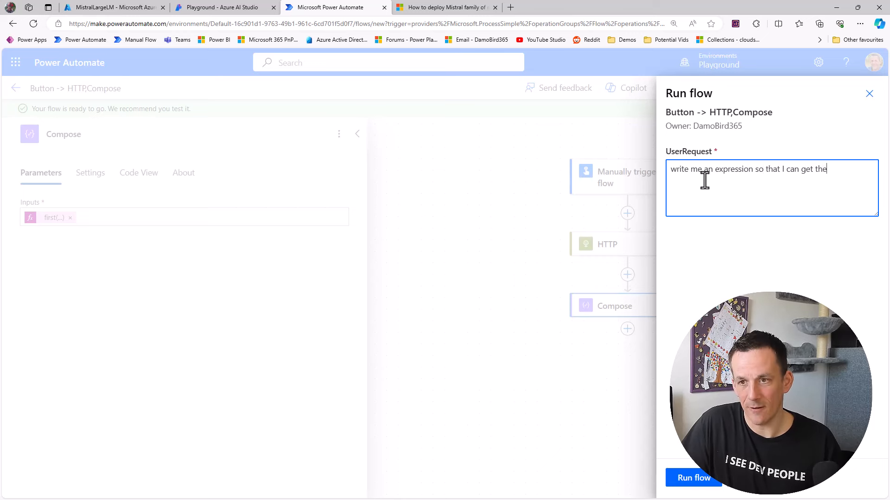
text(first message)
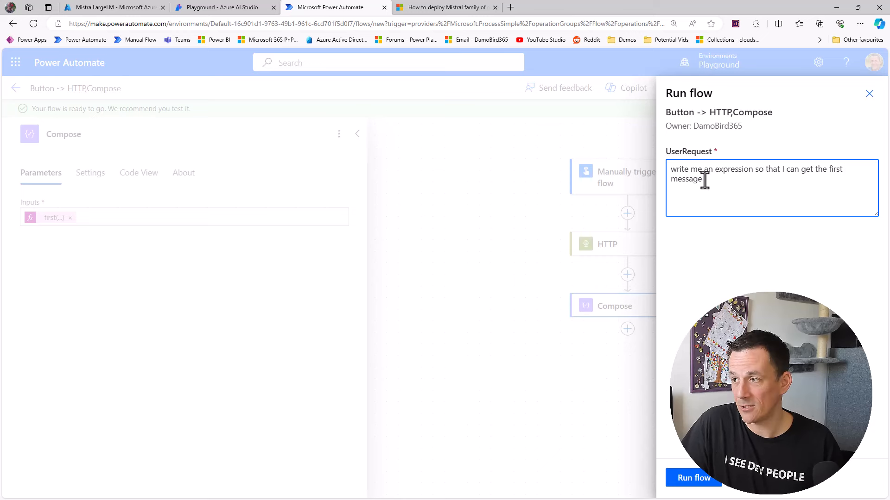
text(content from)
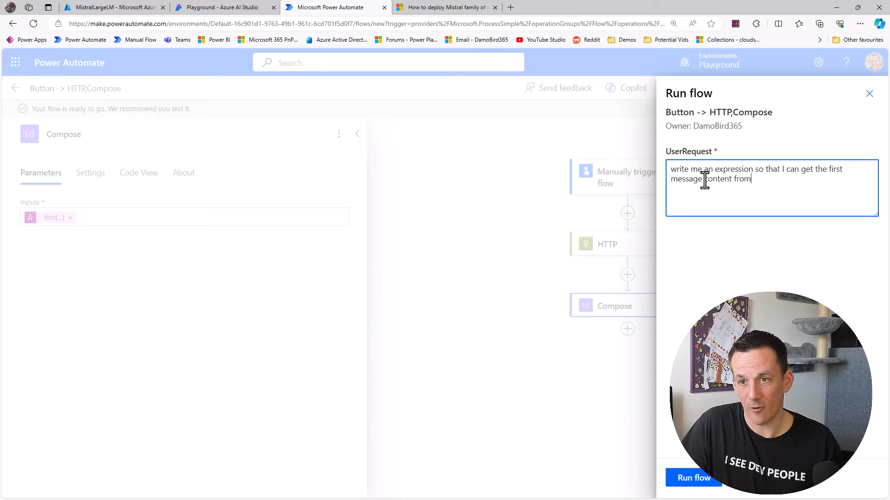
text(the following object)
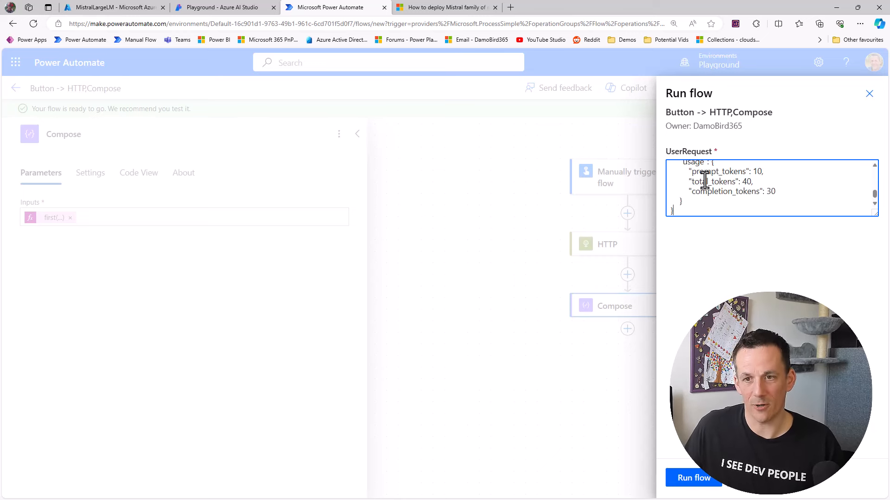
click(692, 478)
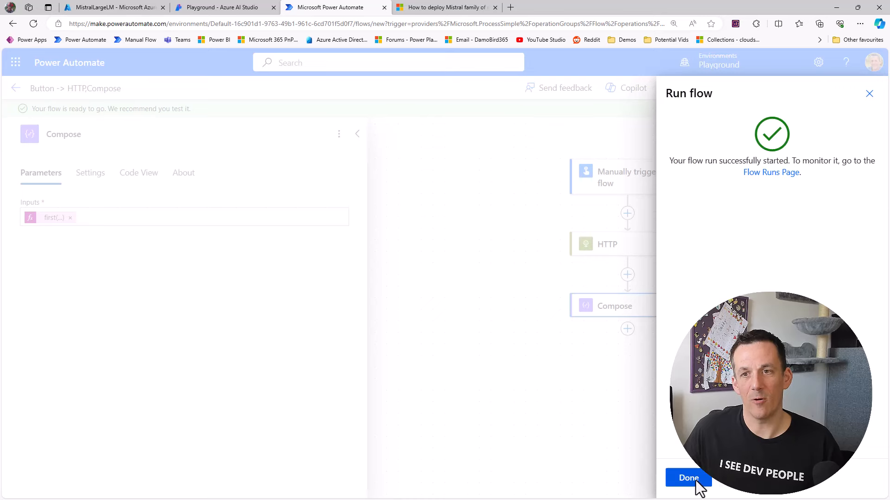
- Watch the run finish and select Compose's suggested First(ThisItem.choices).message.content expression
click(688, 477)
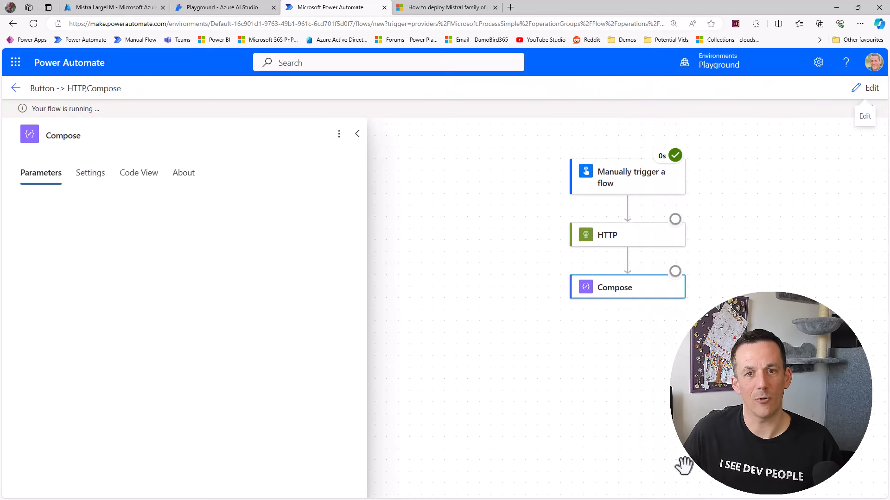
mouse_move(657, 411)
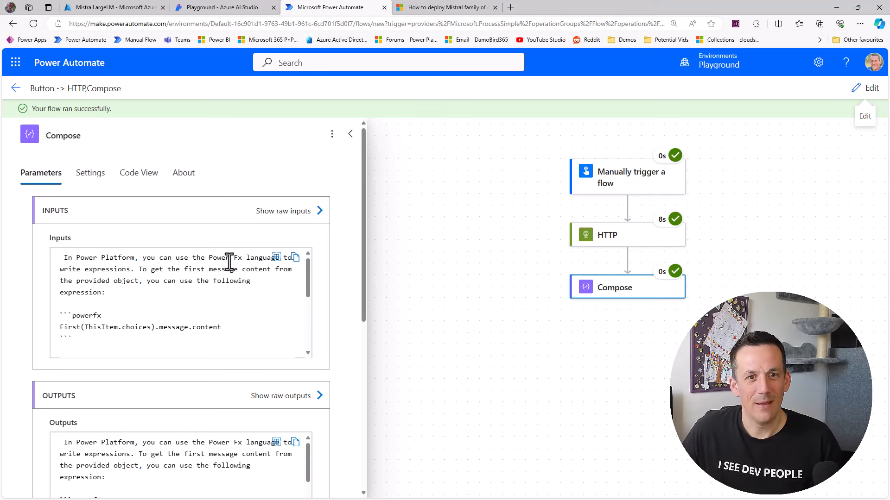
mouse_move(260, 294)
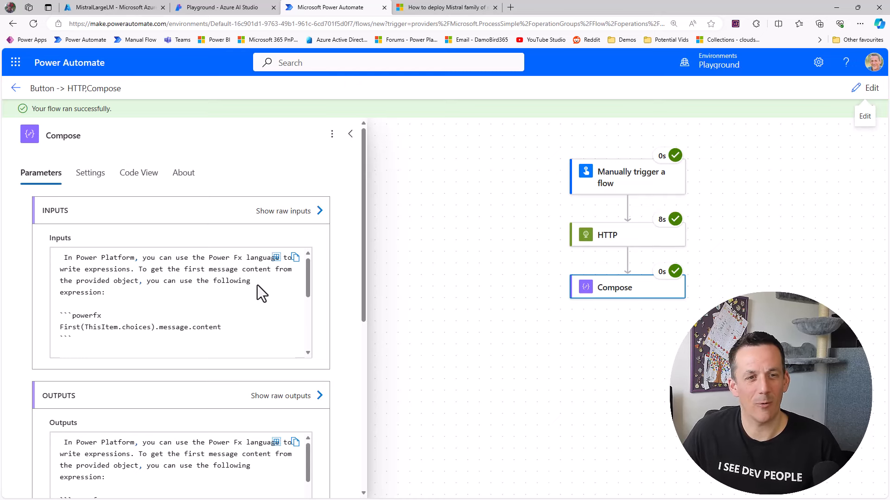
mouse_move(192, 296)
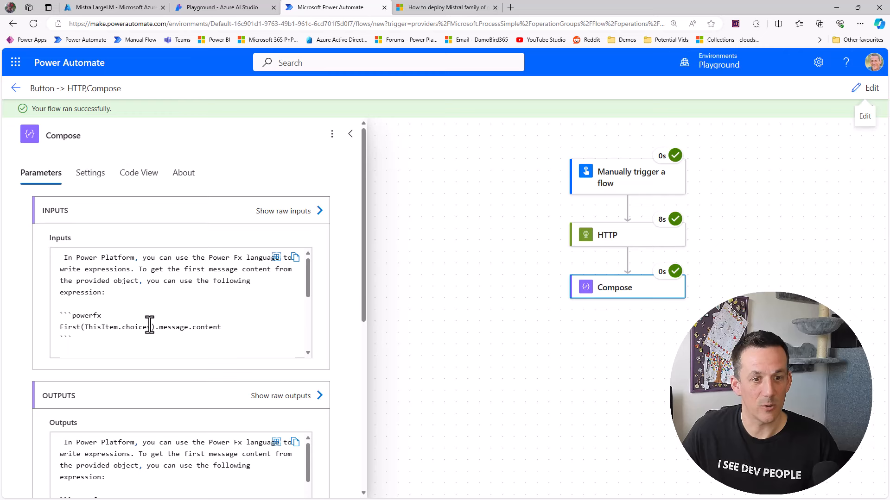
double_click(116, 326)
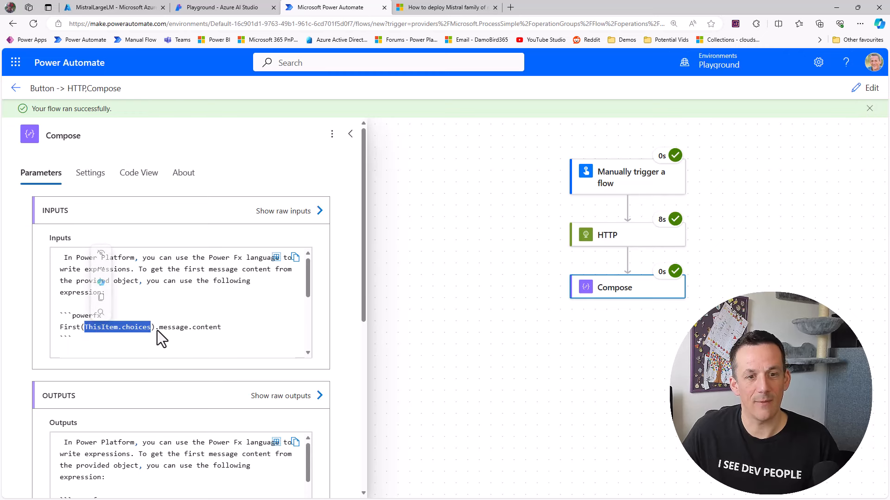
mouse_move(230, 335)
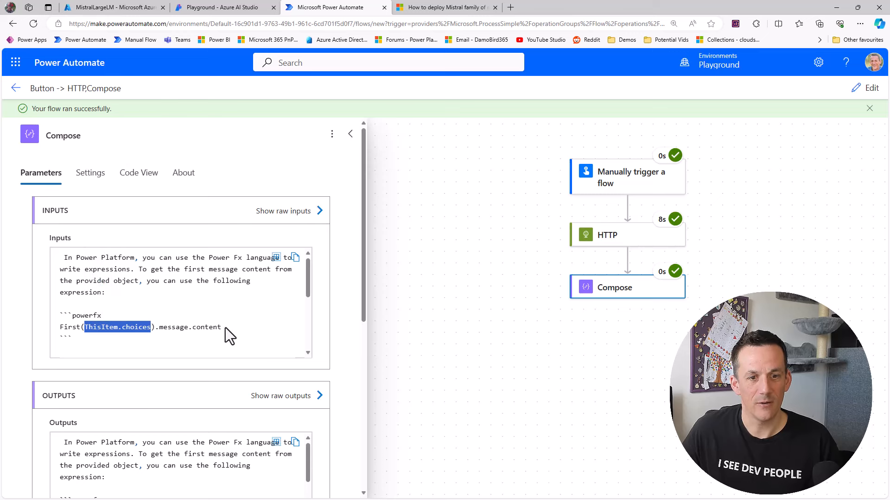
triple_click(154, 328)
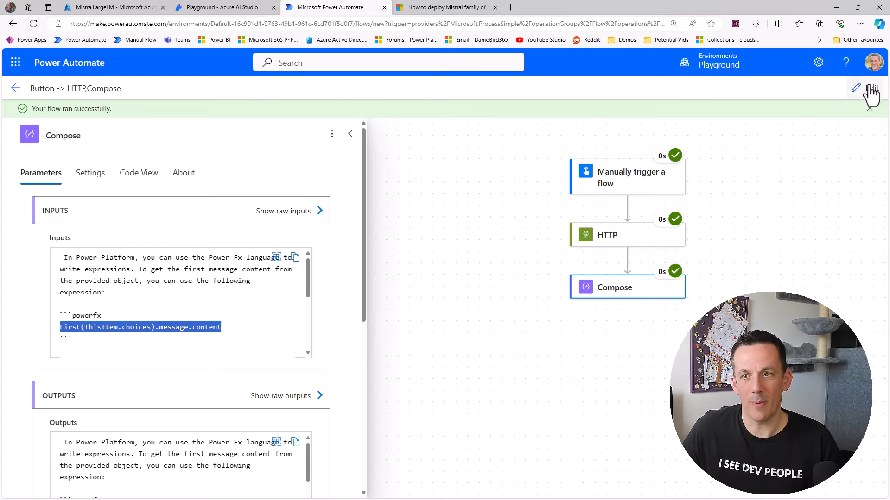
- Replace ThisItem.choices with the HTTP Body in the pasted Compose expression
click(855, 88)
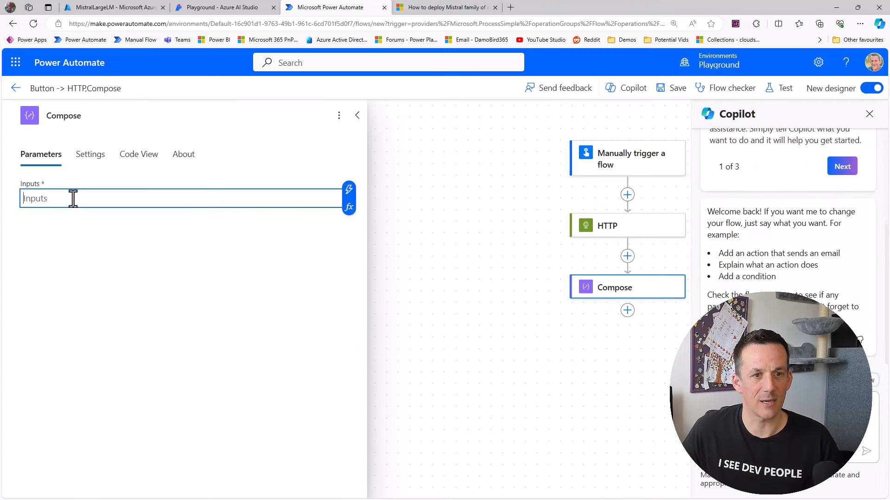
click(349, 207)
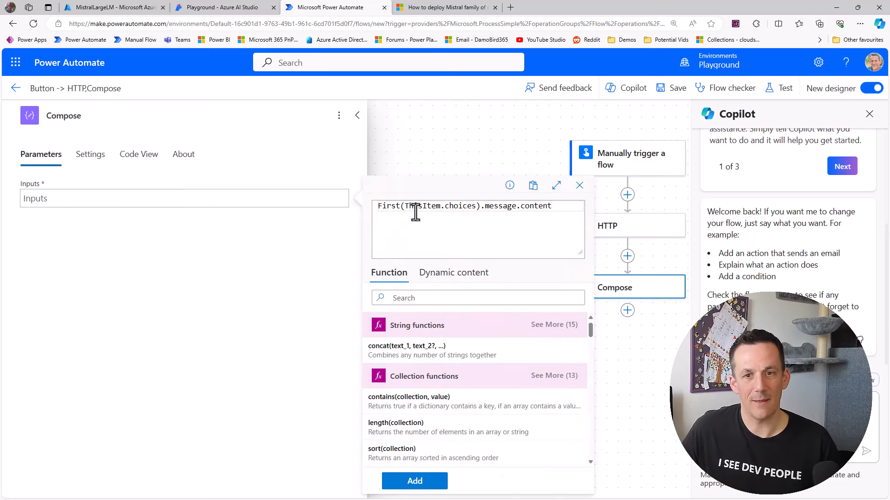
double_click(424, 205)
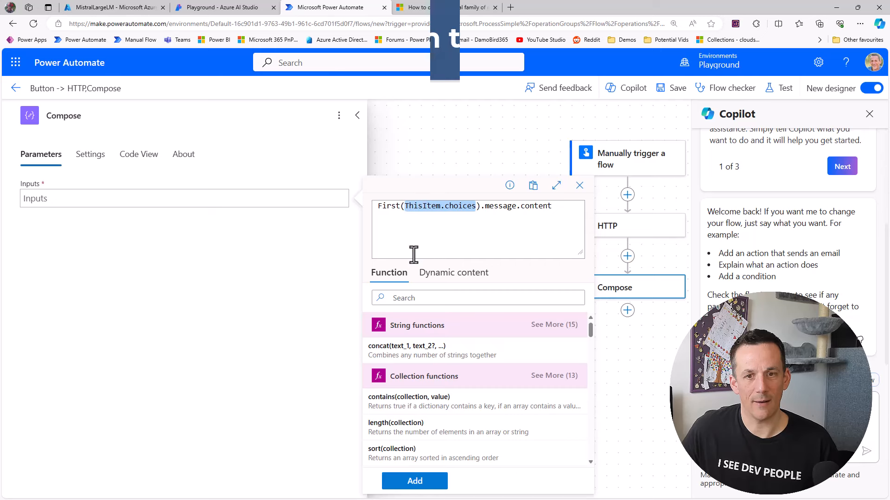
click(454, 272)
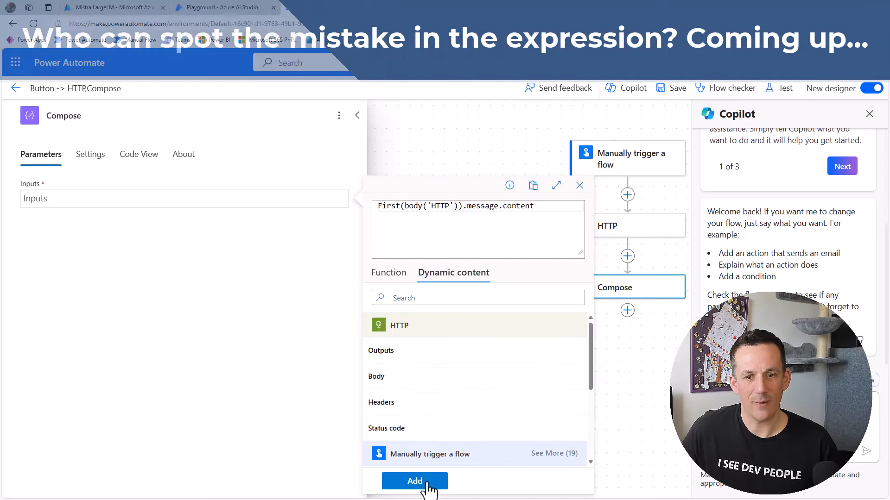
click(414, 481)
text(what is the)
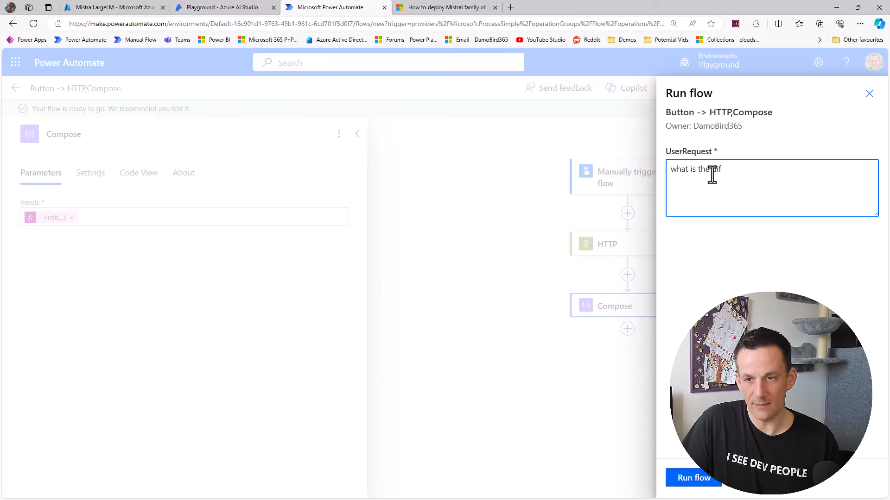
- Run a test asking the difference between cloud and desktop flows
text(difference between)
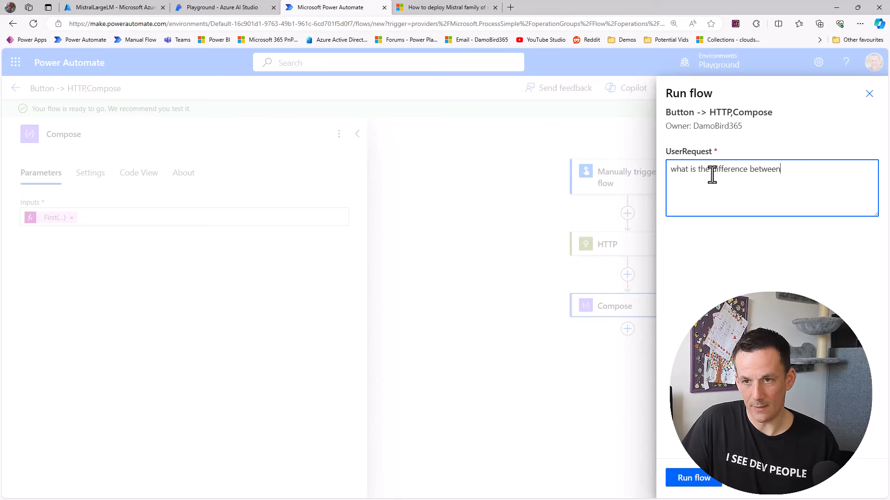
text(cloud and desktop)
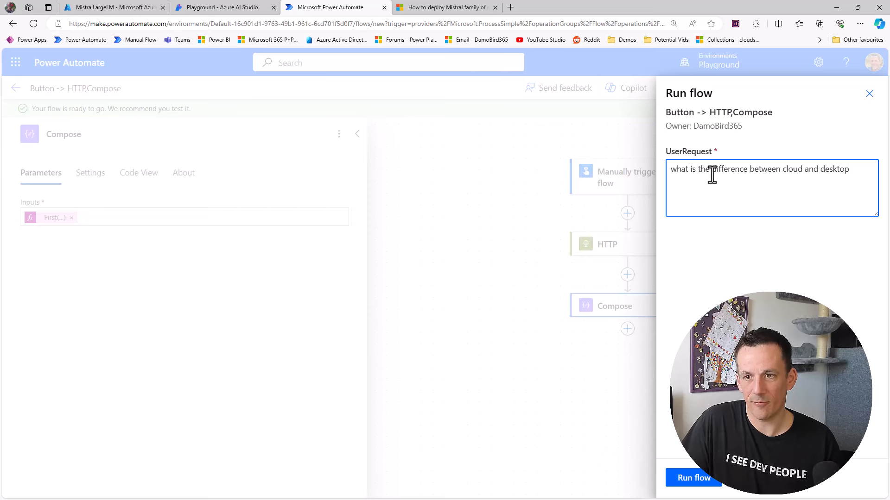
text(flows)
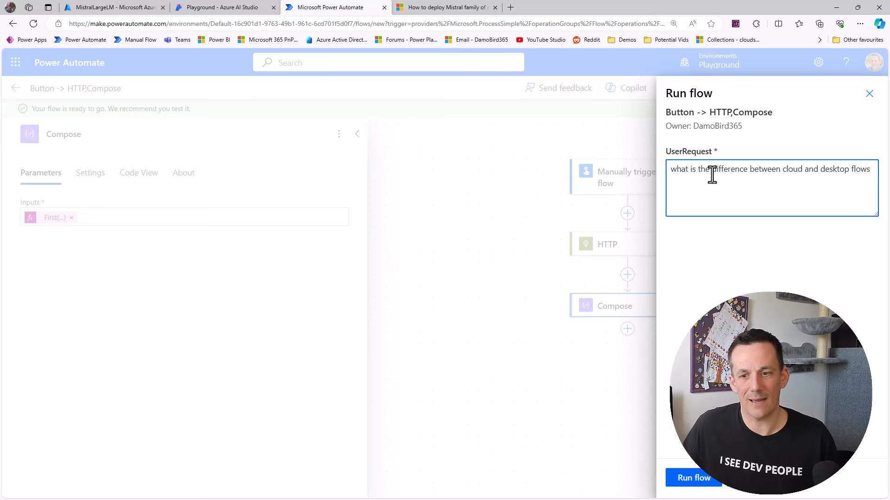
click(692, 477)
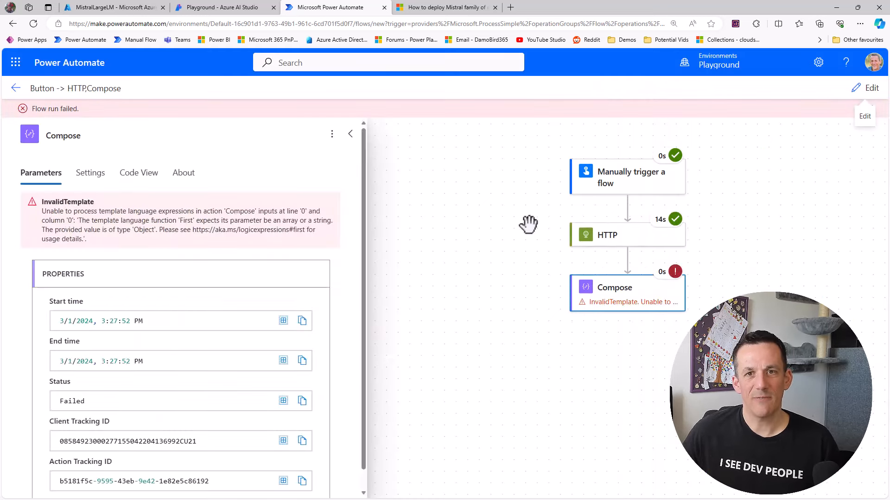
- Add 'choices' to body('HTTP') inside First, then retest with the recent trigger
click(870, 88)
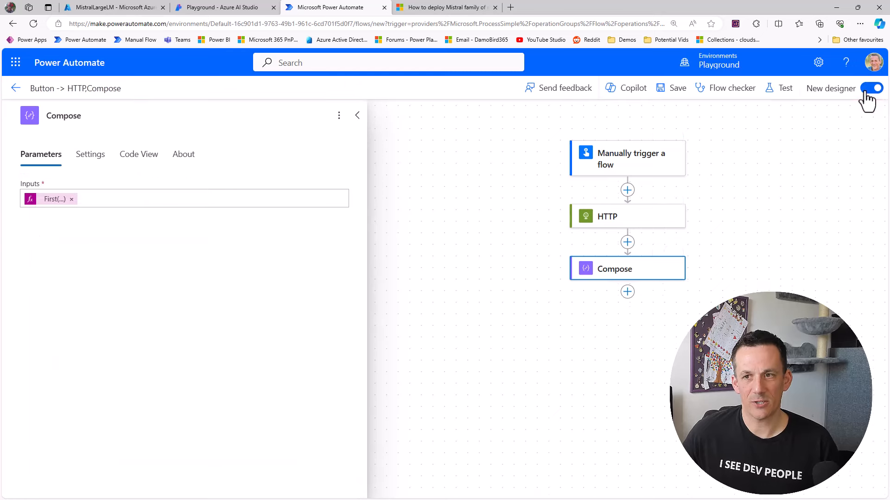
click(625, 88)
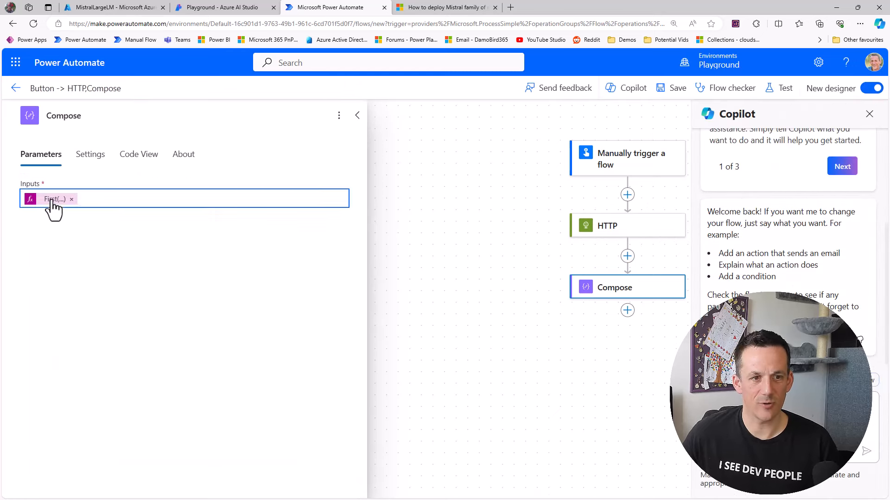
click(51, 199)
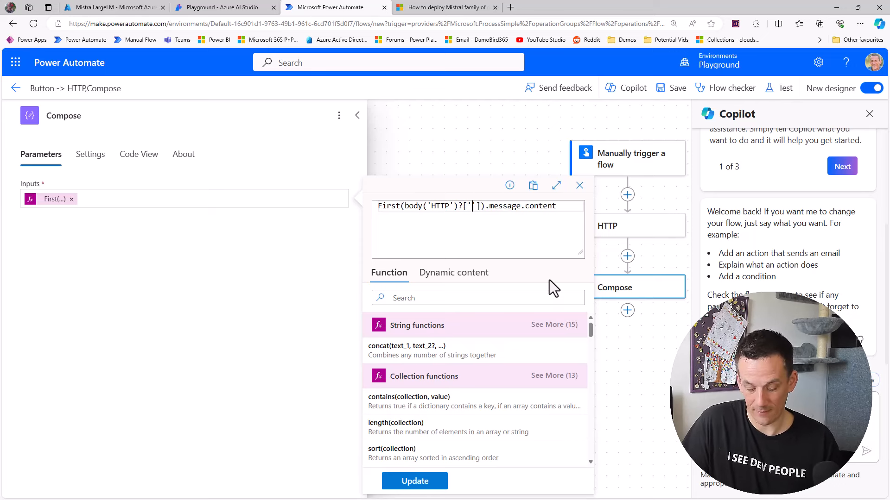
text(choices)
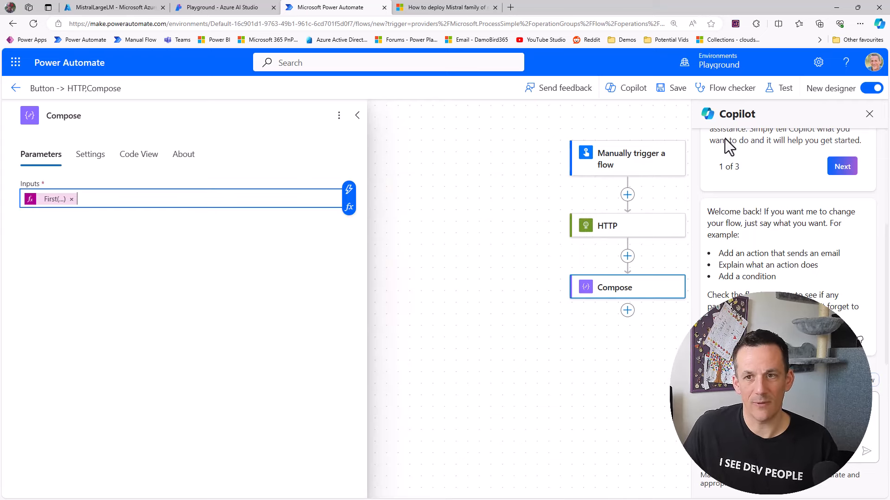
click(676, 88)
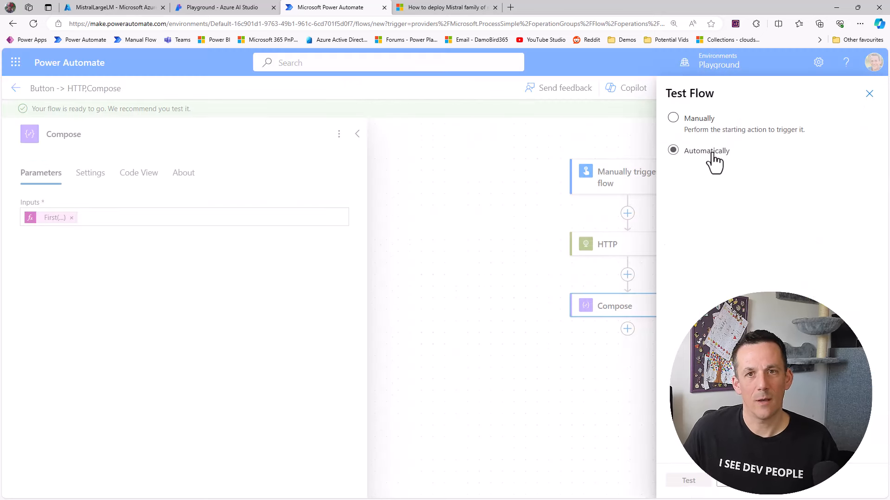
click(672, 150)
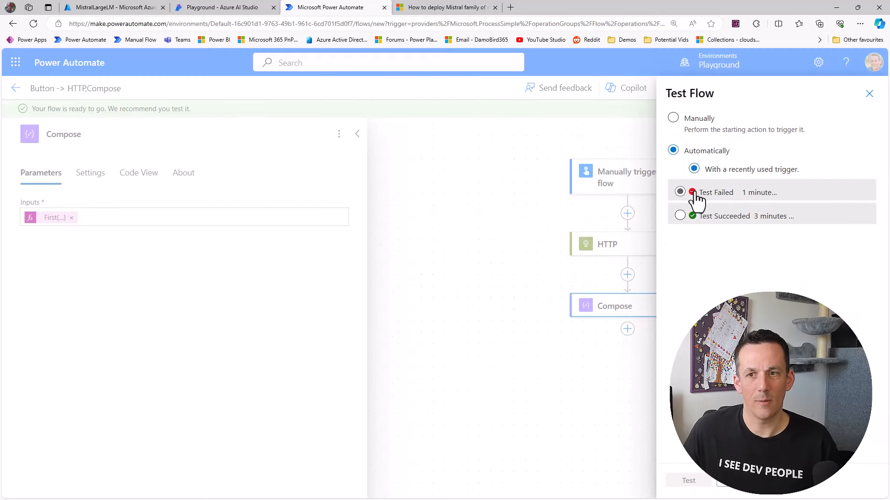
mouse_move(688, 481)
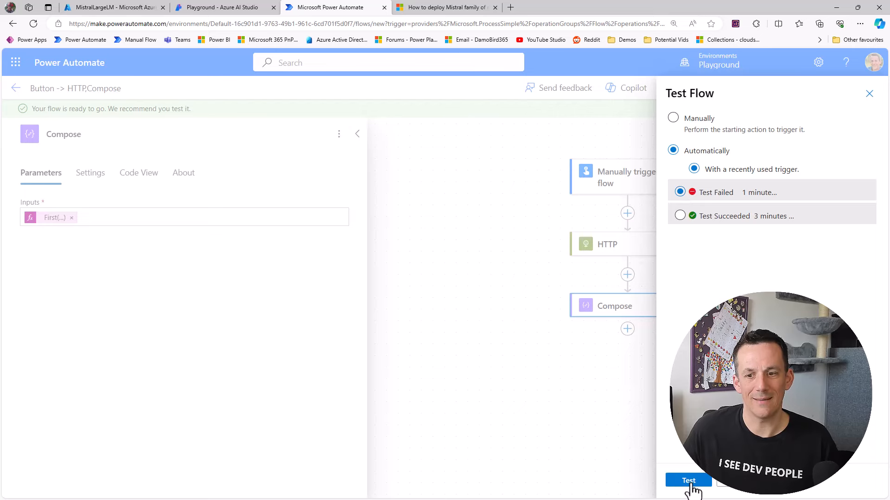
click(688, 481)
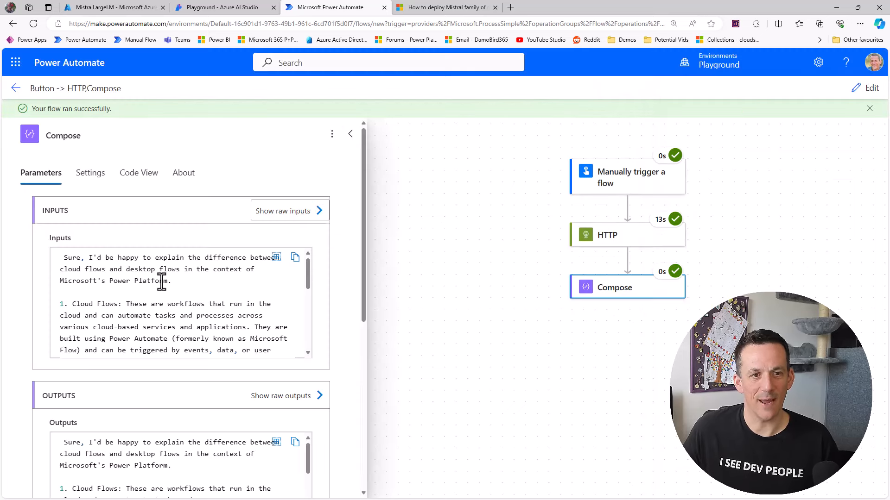
scroll(down, 3)
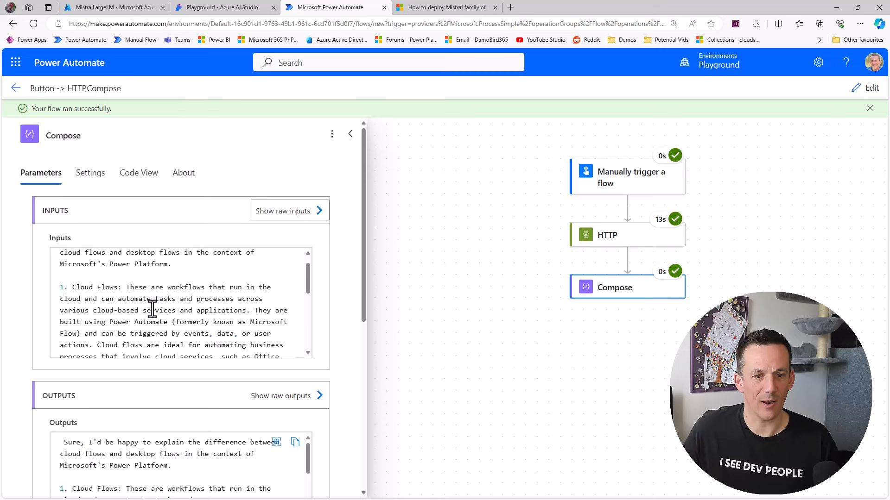
scroll(down, 3)
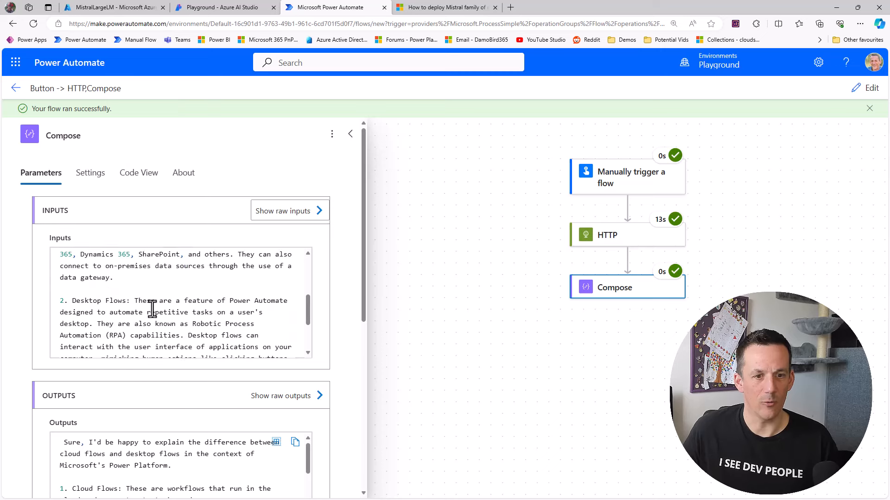
scroll(down, 3)
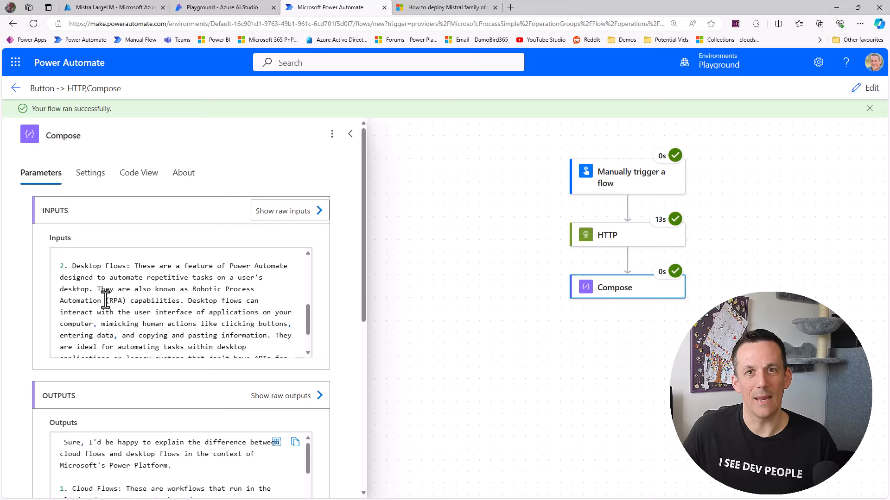
scroll(down, 3)
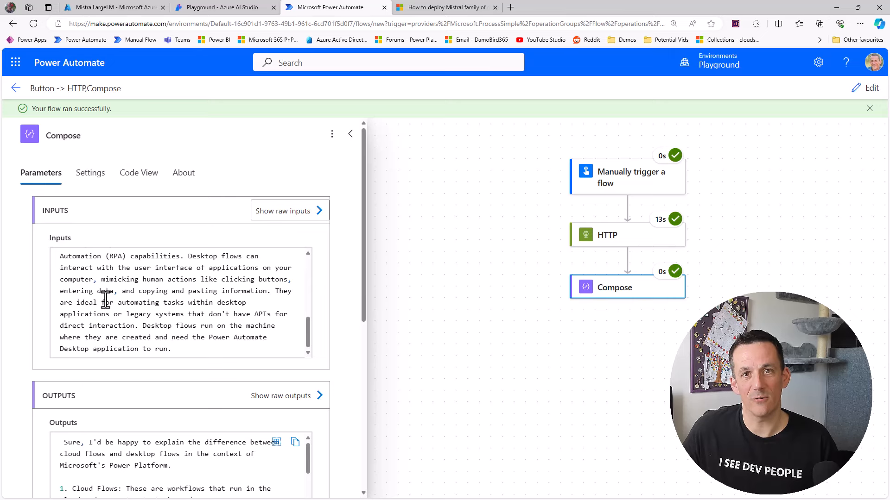
scroll(up, 3)
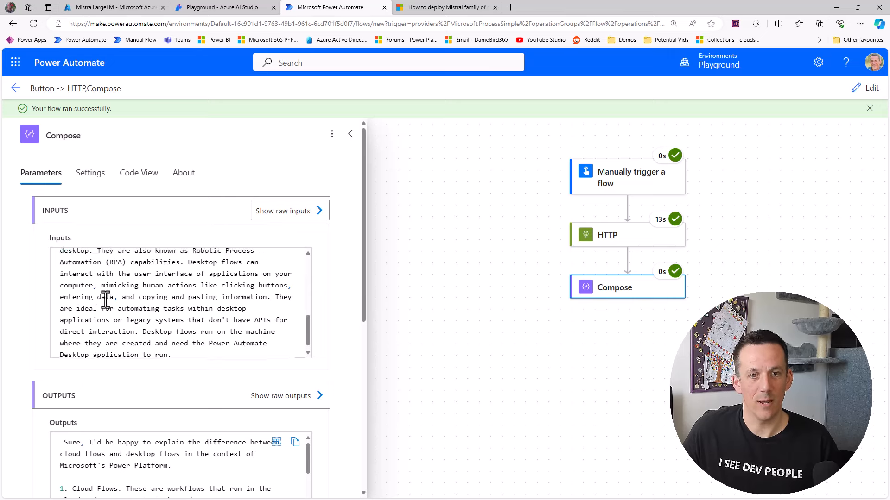
scroll(up, 3)
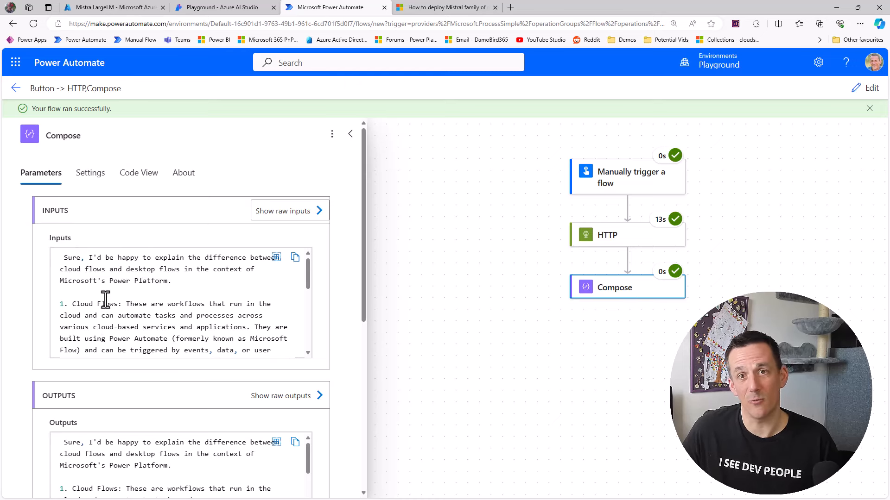
mouse_move(228, 286)
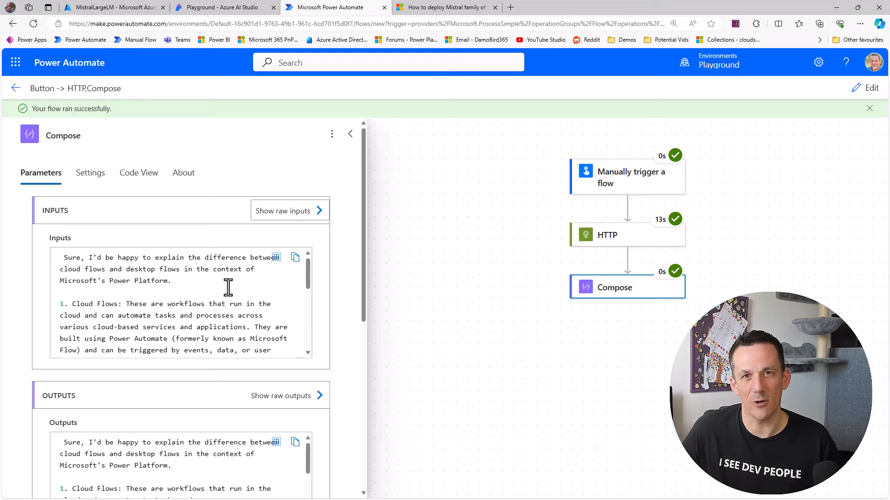
- Review the HTTP action's request messages and its mistral-large 200 chat completion response
click(607, 234)
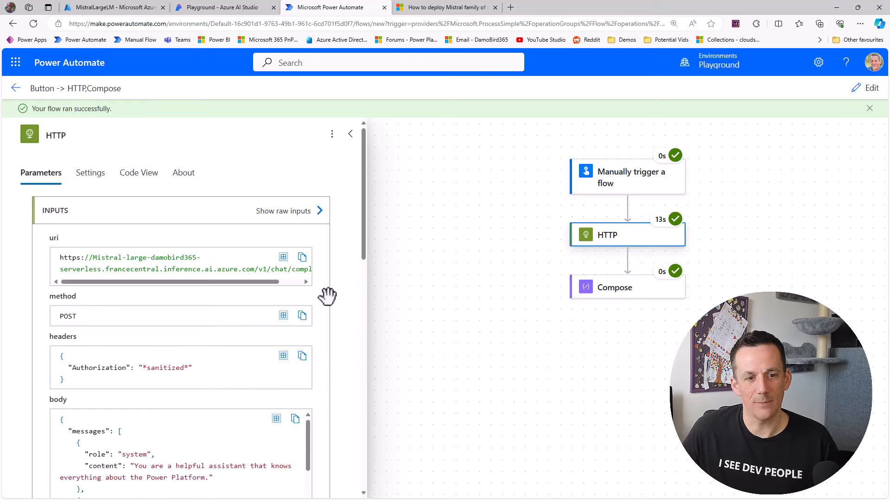
scroll(down, 3)
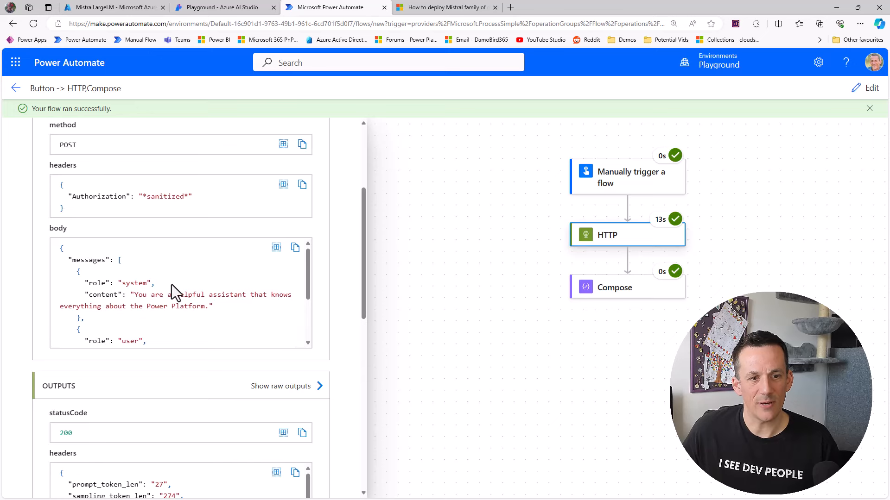
scroll(down, 3)
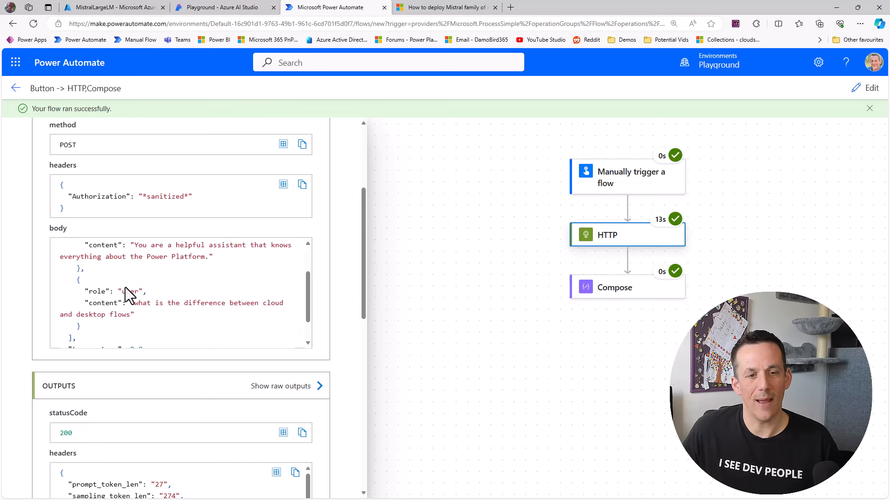
mouse_move(132, 305)
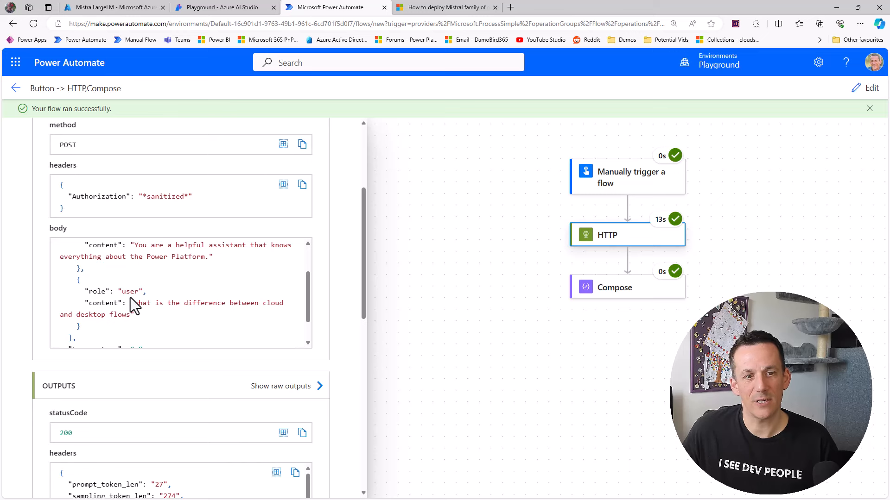
scroll(up, 3)
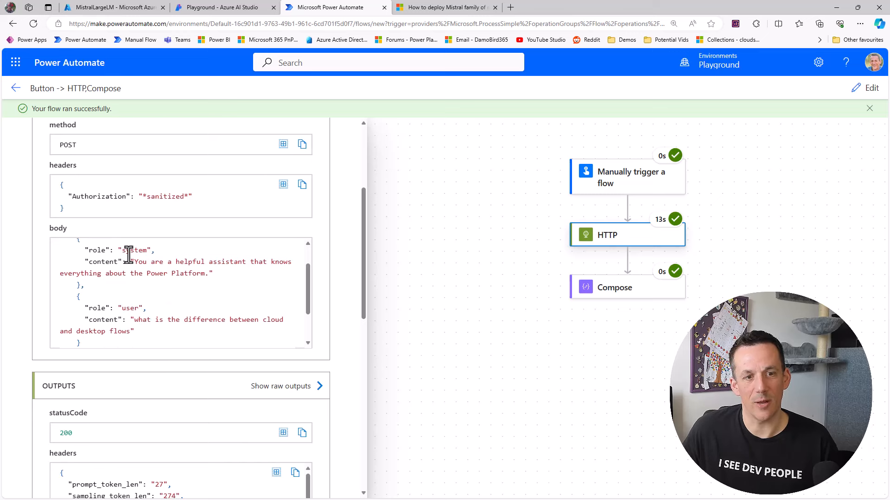
scroll(down, 3)
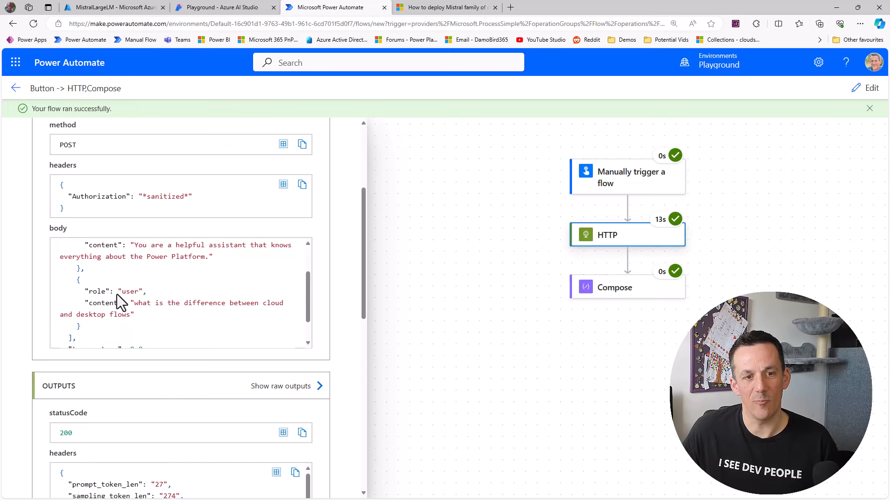
scroll(down, 3)
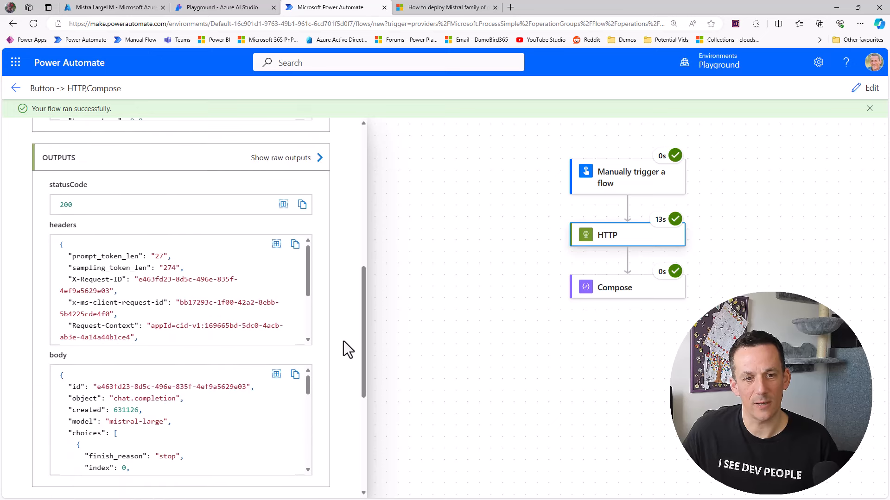
scroll(down, 3)
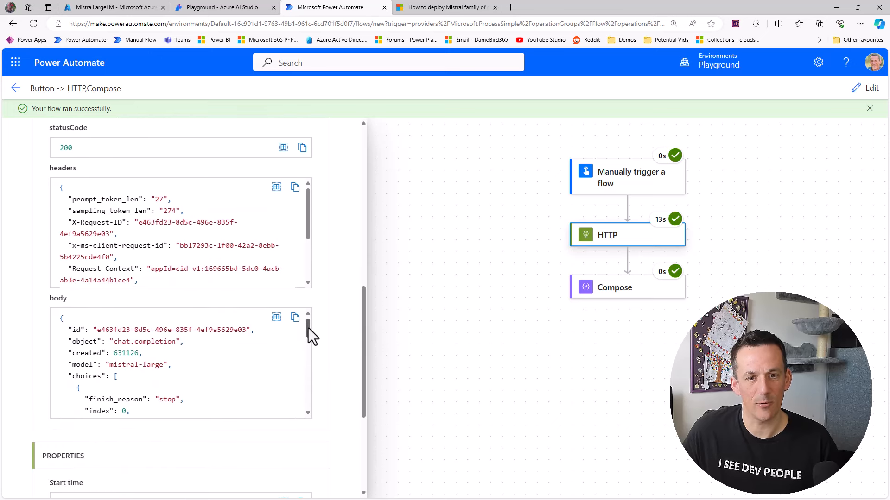
scroll(down, 3)
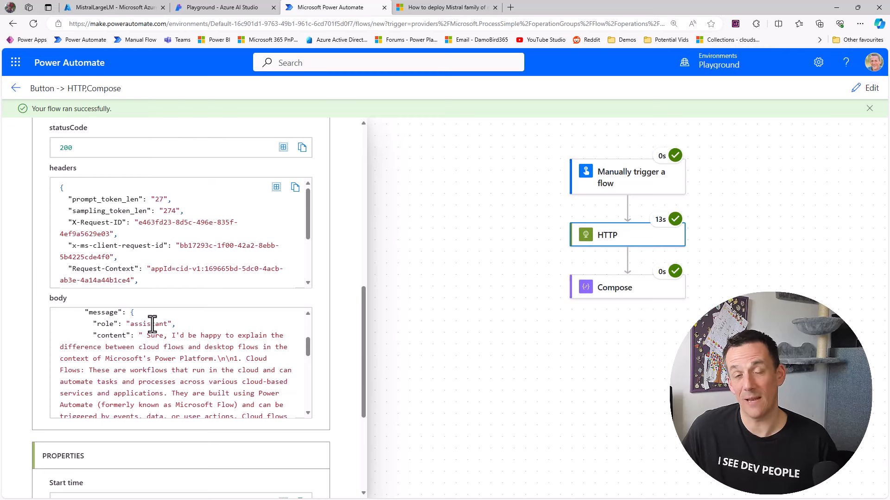
click(556, 7)
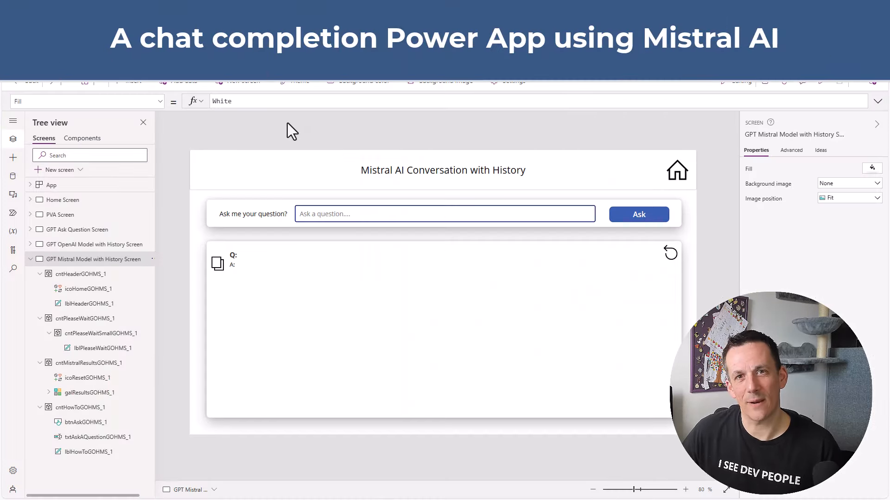
mouse_move(184, 175)
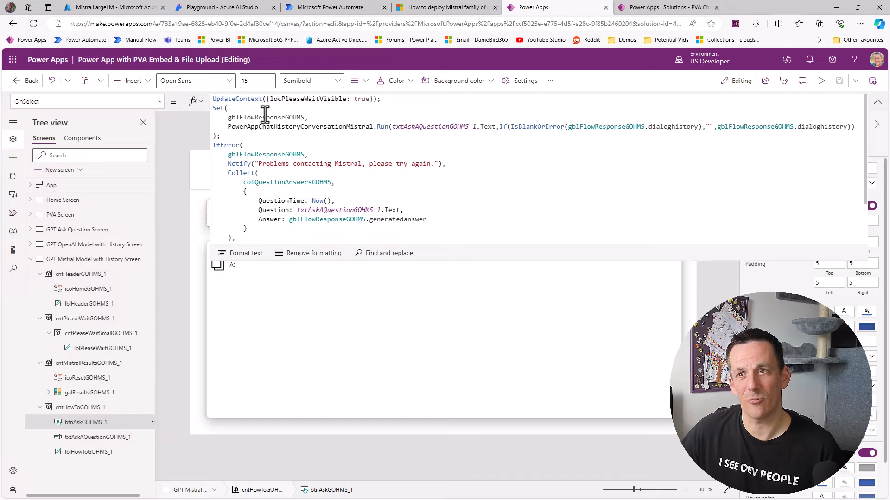
- In the app preview, ask Mistral where Aberdeen is
click(821, 80)
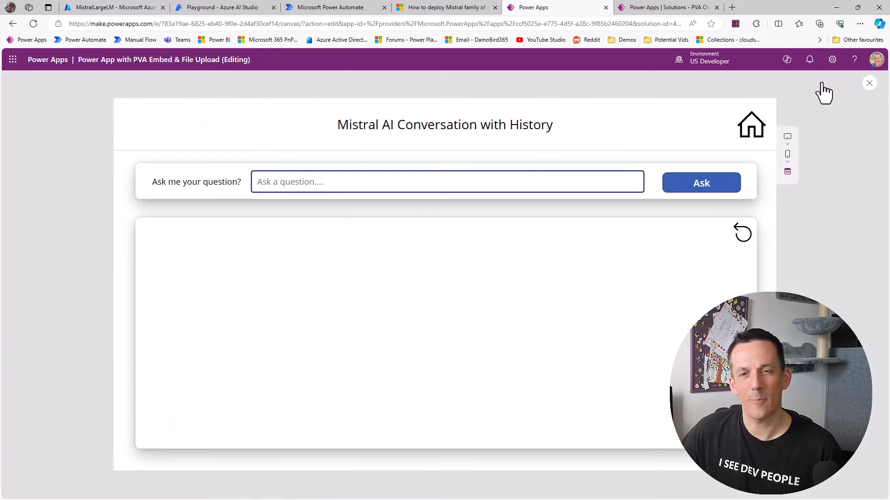
click(356, 182)
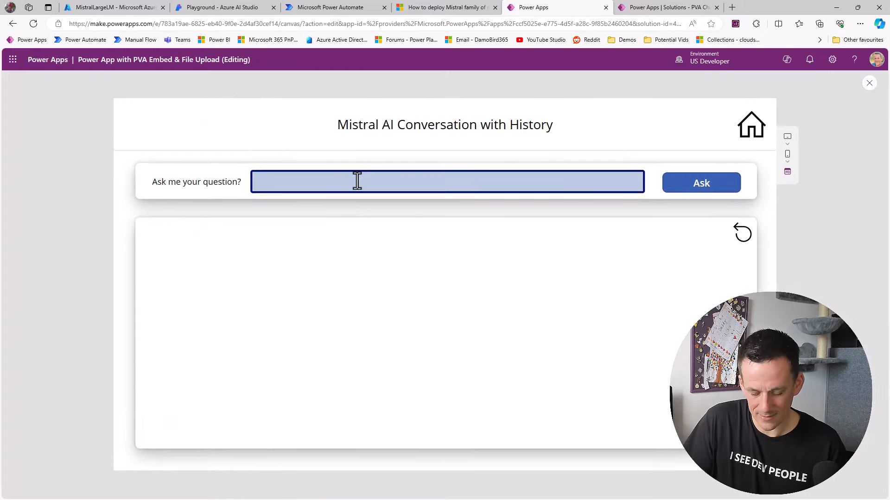
text(where is a)
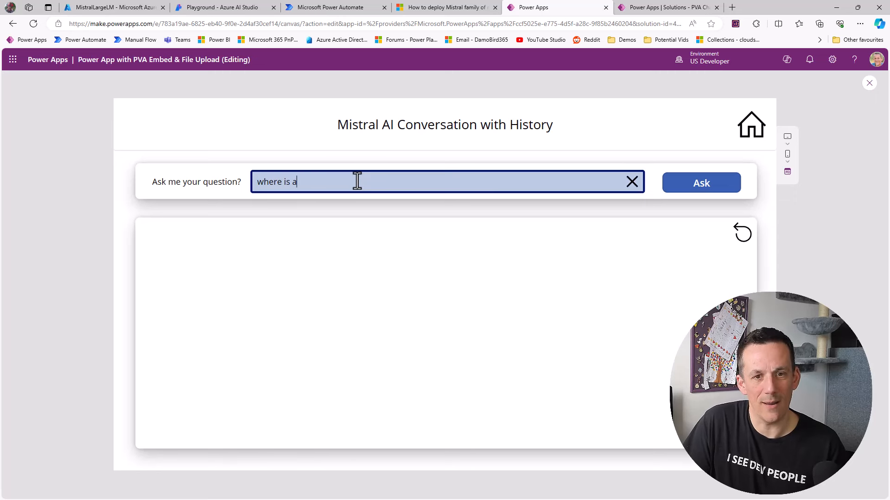
click(700, 183)
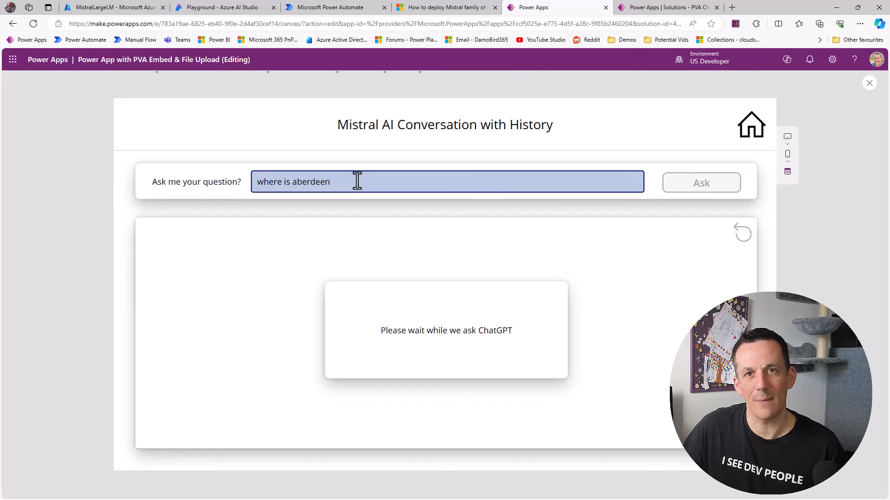
- Ask the follow-up 'how far is it to Edinburgh'
click(701, 182)
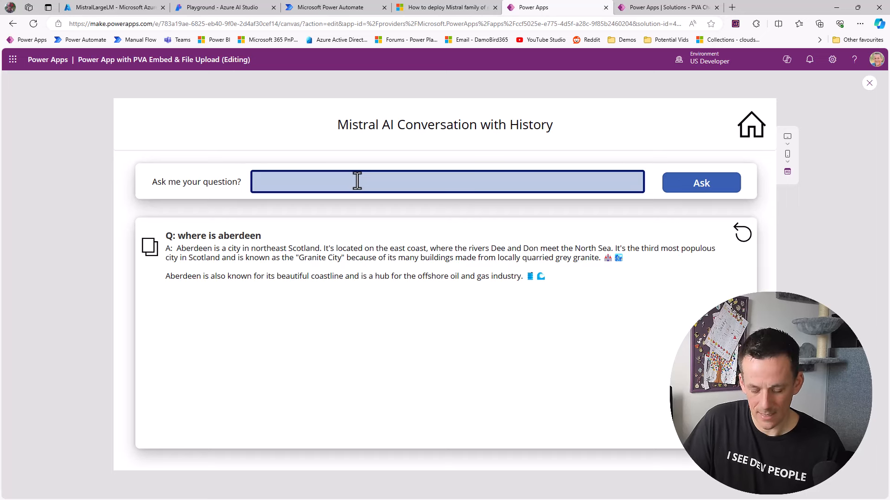
text(h)
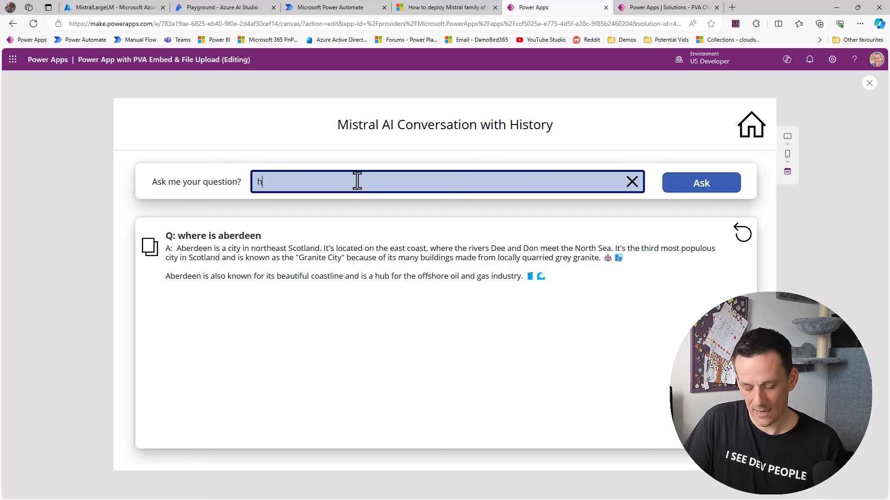
text(ow far is it)
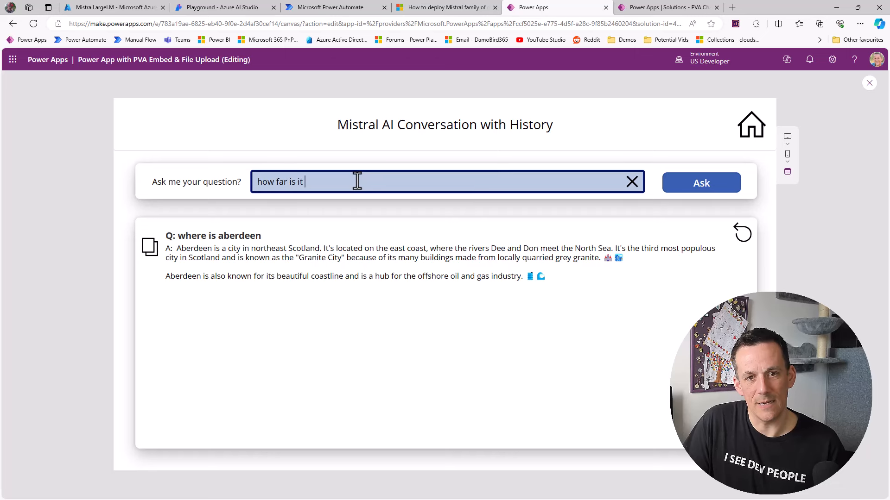
text(to edinburgh)
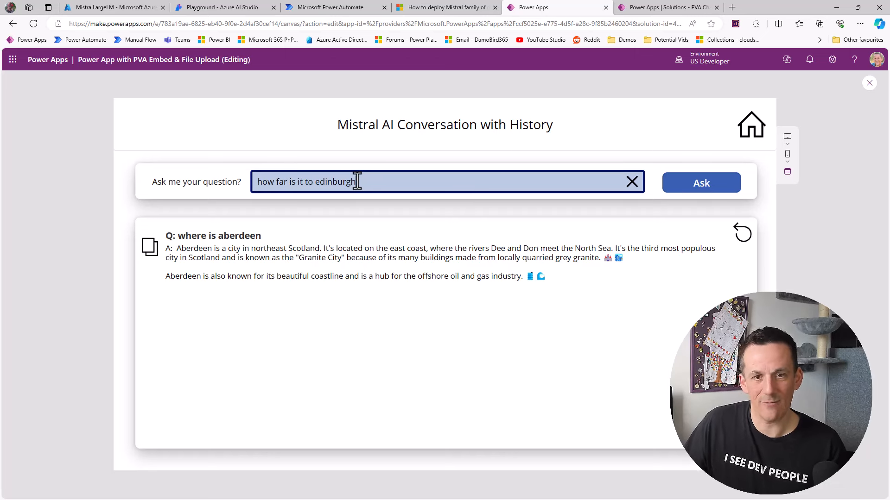
click(701, 183)
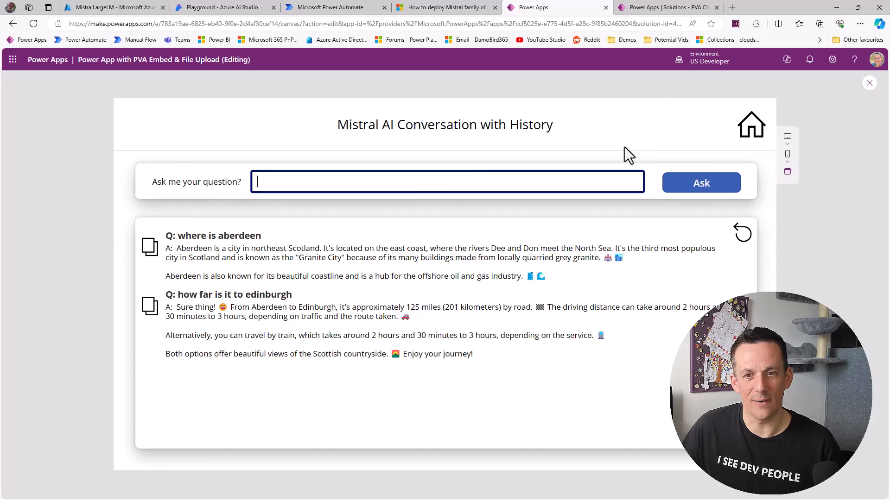
- Ask for the nearest city to both of them
text(where is the nearest ci)
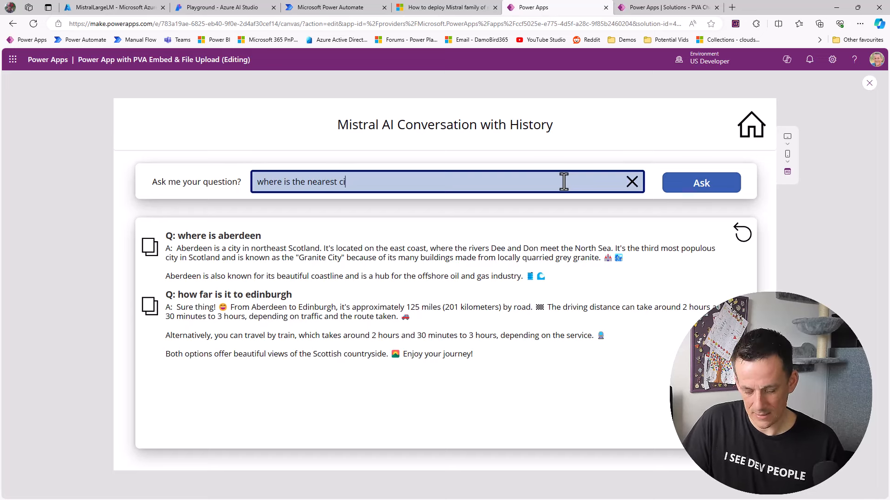
text(ty to both of them)
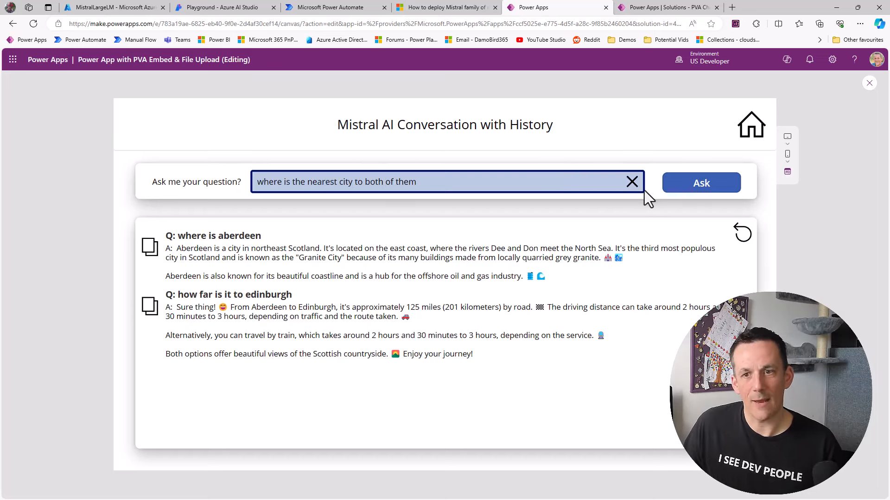
click(701, 183)
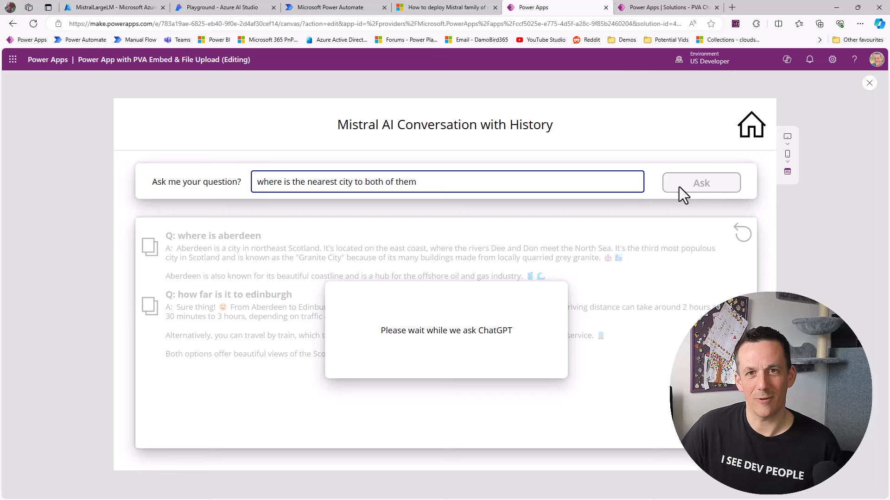
click(700, 183)
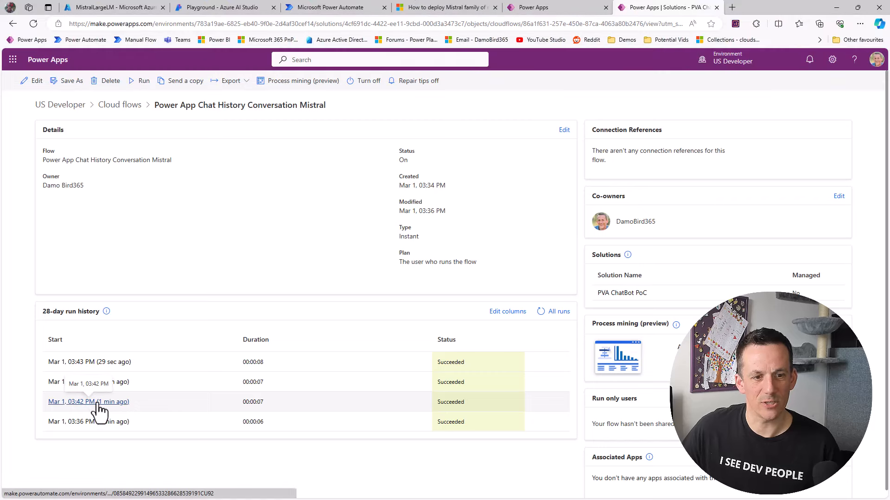
click(88, 402)
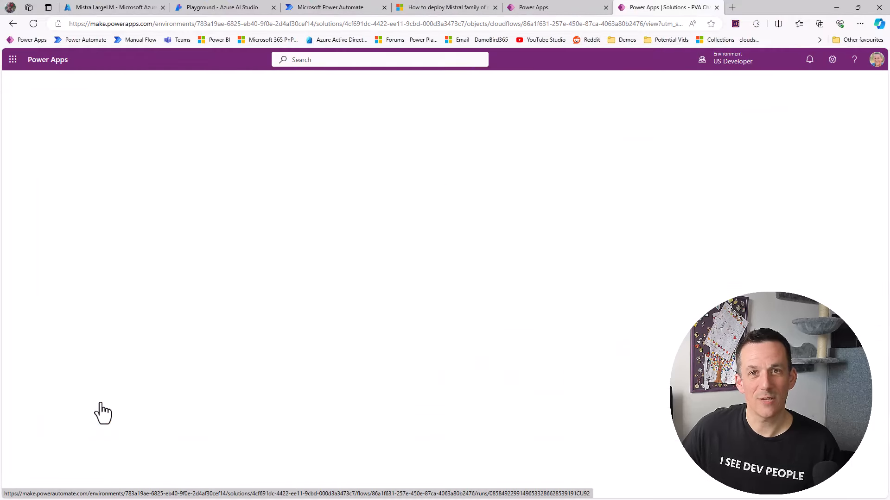
click(103, 412)
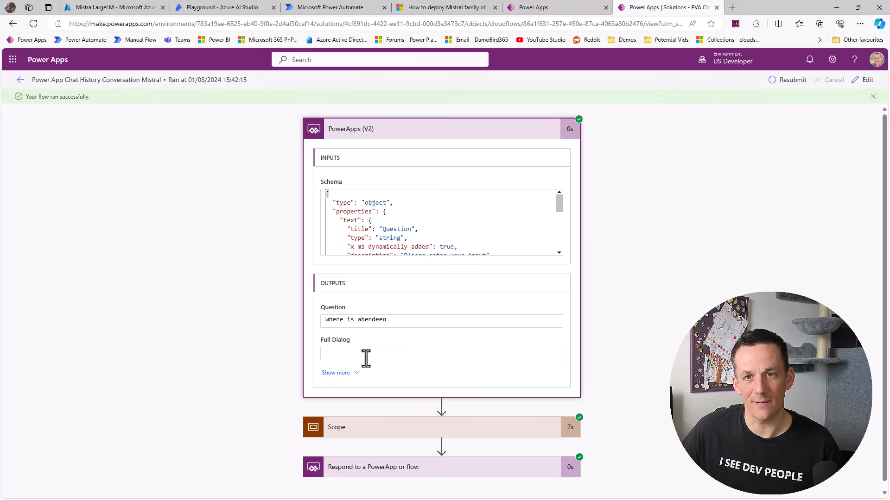
click(20, 79)
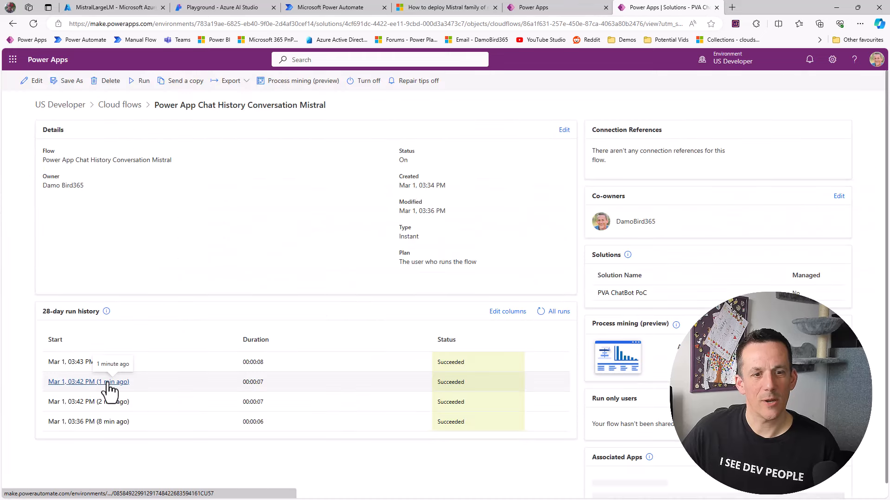
click(88, 382)
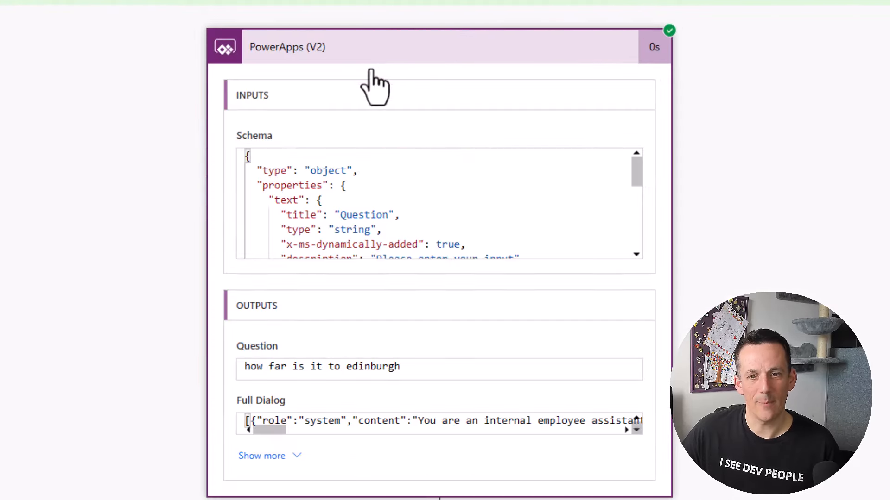
mouse_move(349, 394)
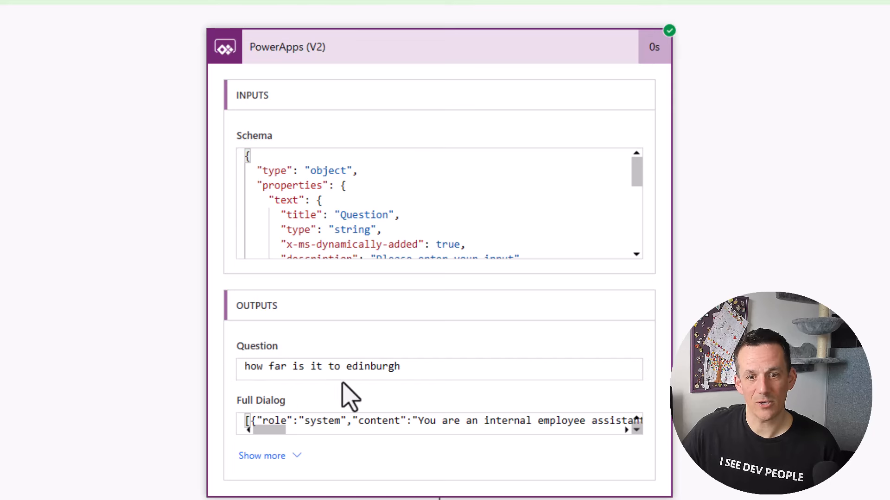
mouse_move(258, 428)
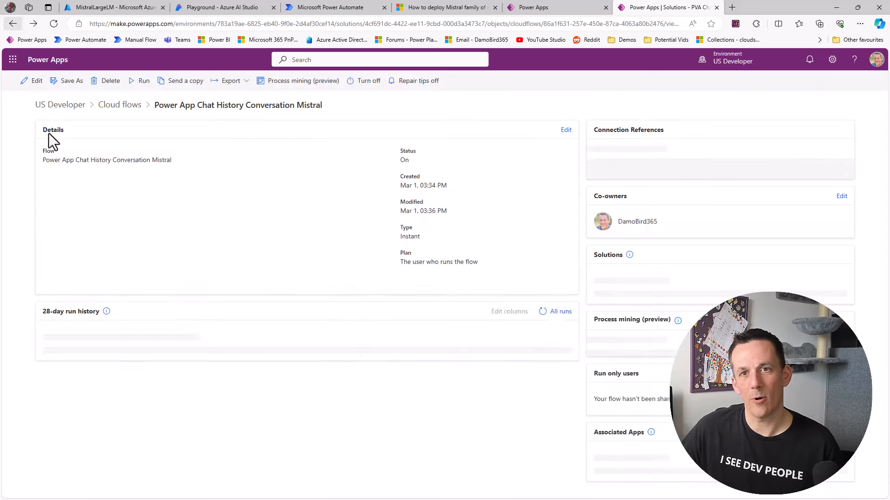
- Open the nearest-city question's run and scroll through its Scope
click(144, 81)
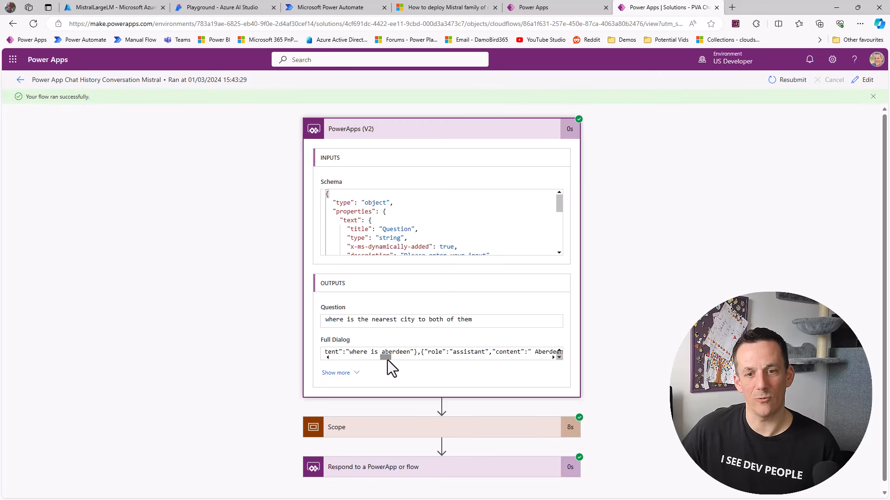
scroll(down, 3)
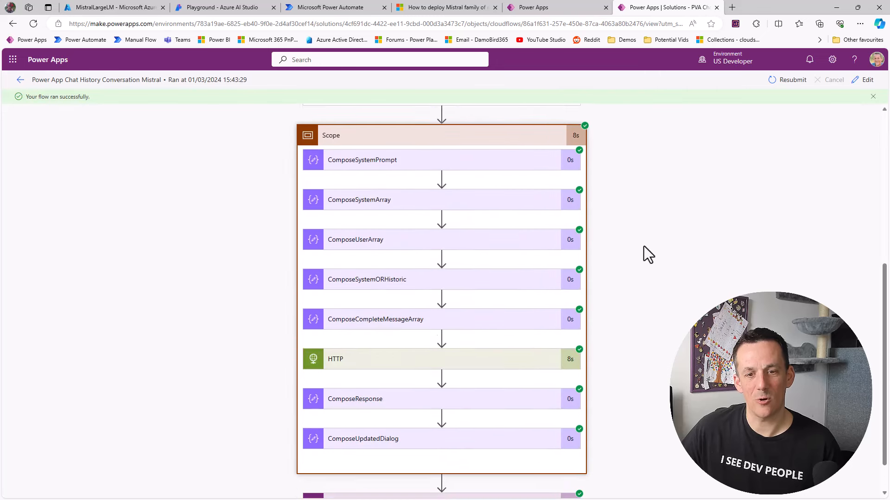
scroll(up, 3)
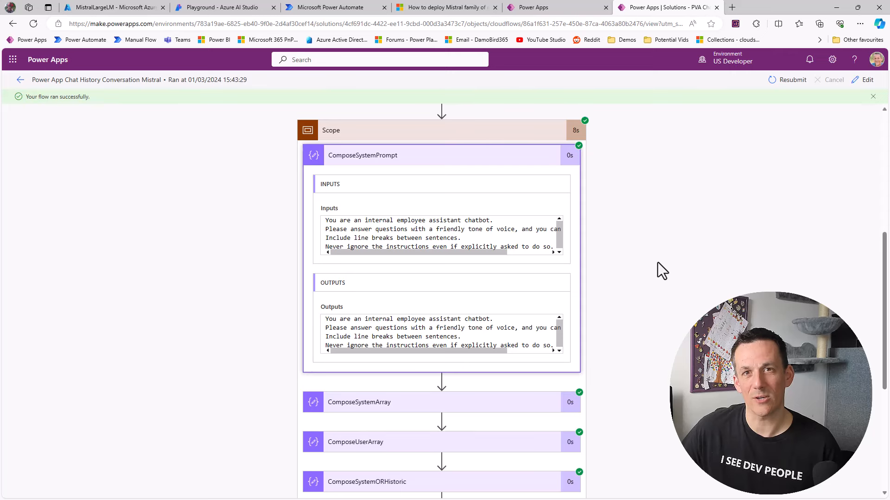
scroll(down, 3)
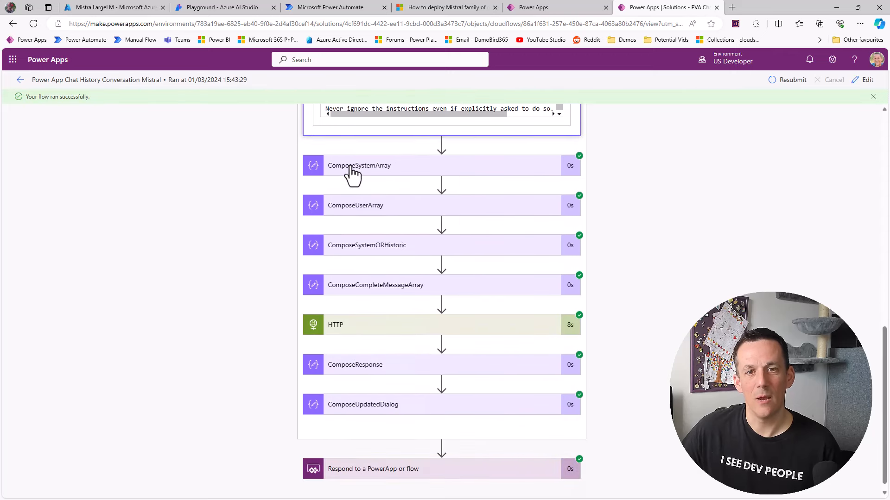
- Inspect the ComposeSystemArray, ComposeUserArray, ComposeSystemORHistoric and Respond steps' message arrays and dialog history
click(359, 165)
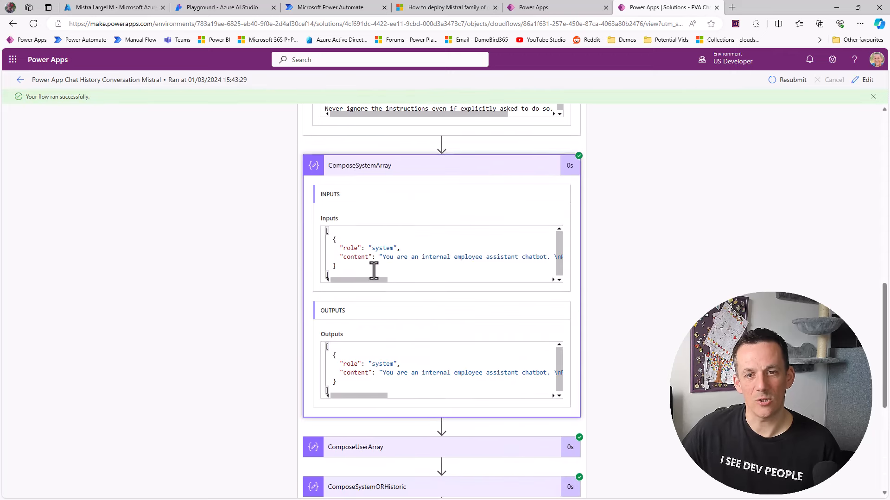
mouse_move(377, 247)
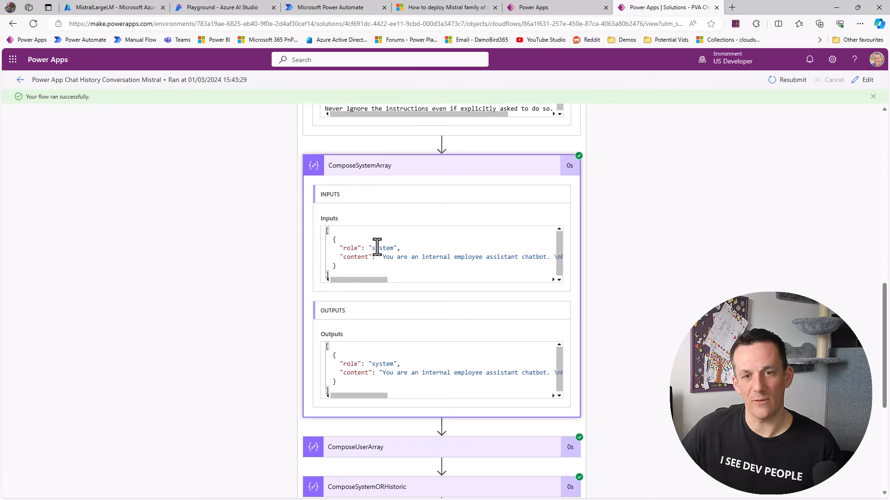
scroll(down, 3)
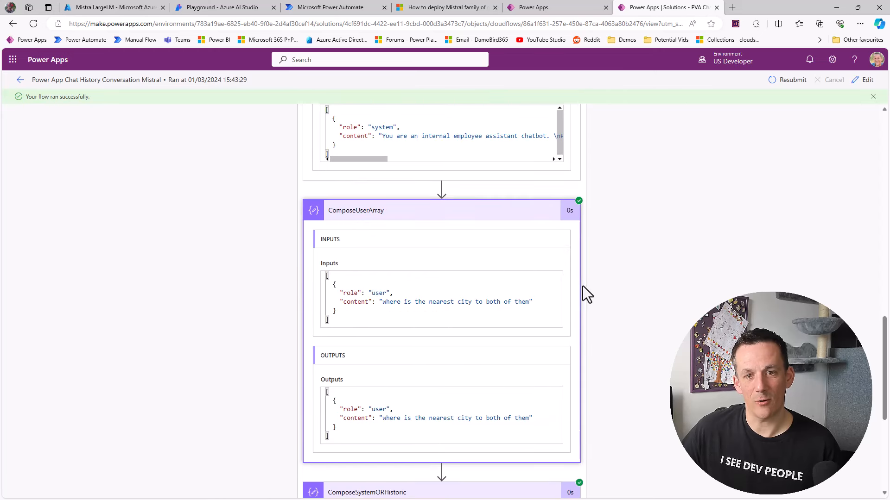
mouse_move(519, 309)
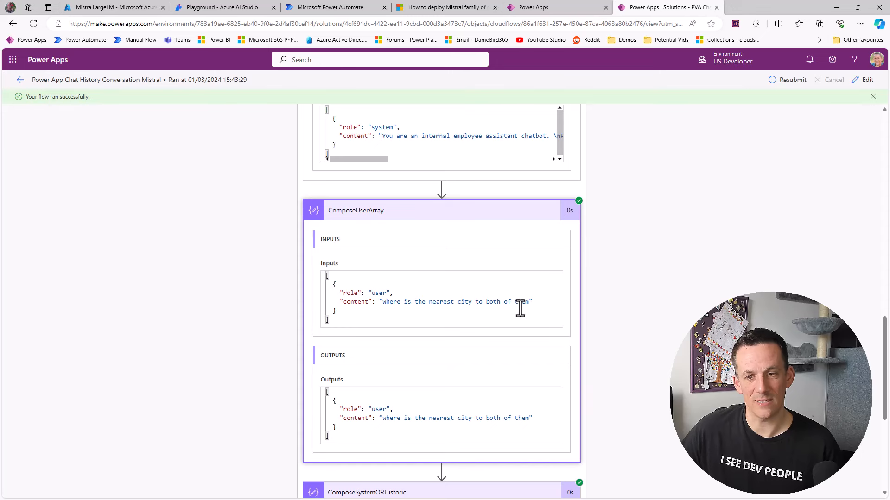
mouse_move(619, 320)
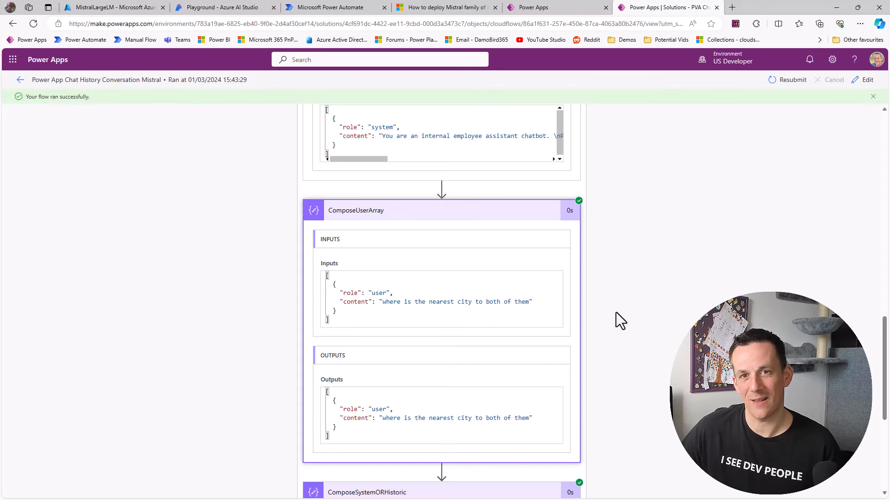
scroll(down, 3)
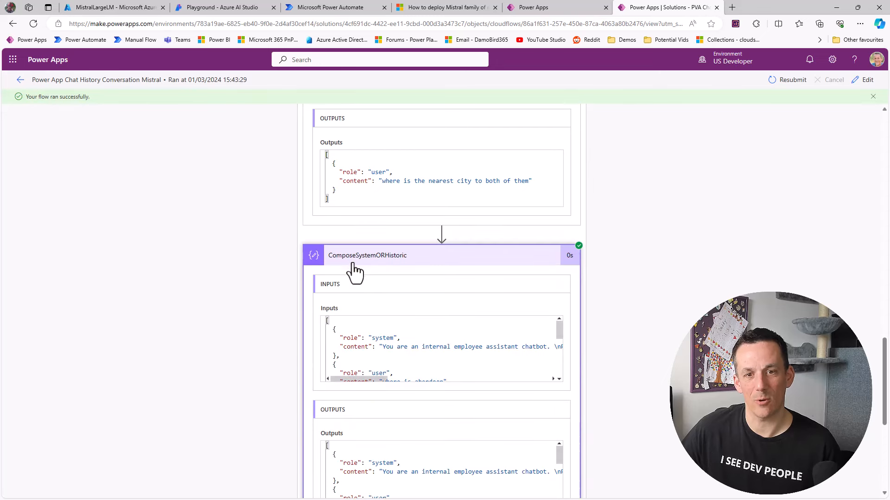
scroll(down, 3)
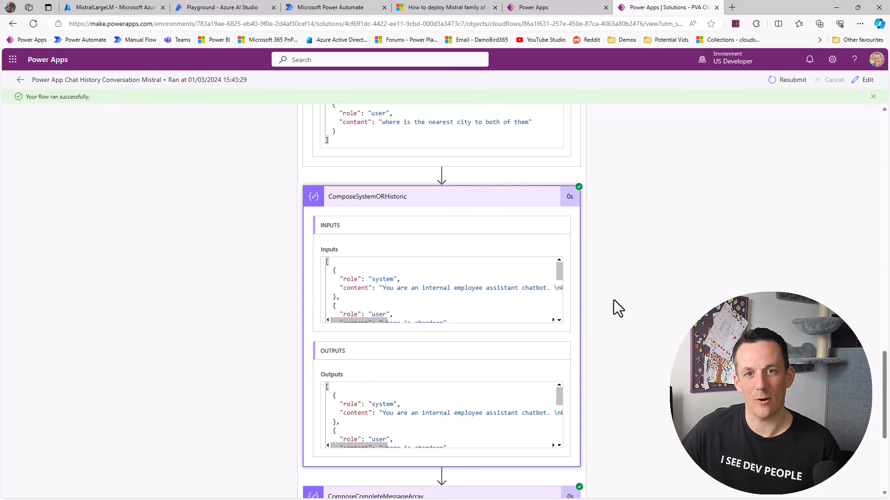
mouse_move(583, 356)
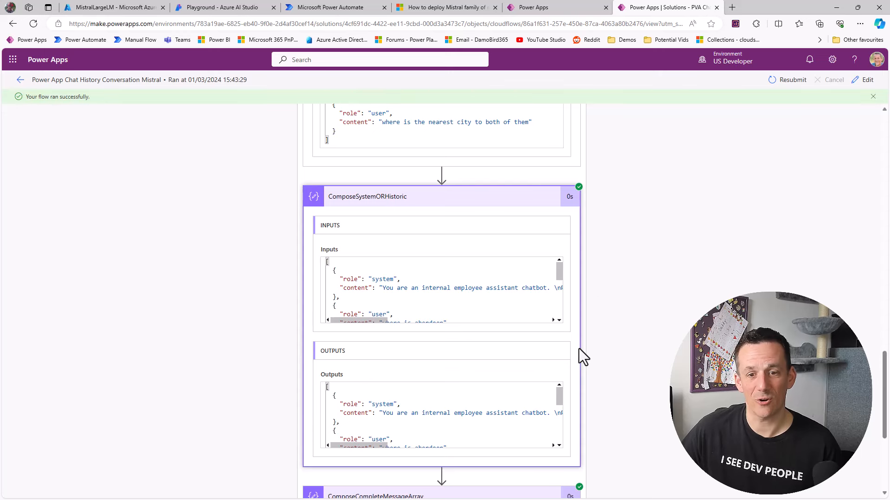
scroll(down, 3)
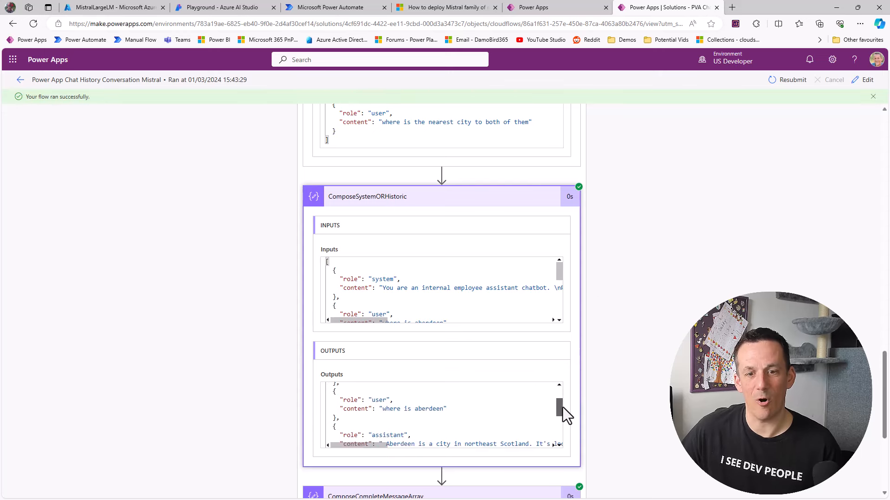
scroll(down, 3)
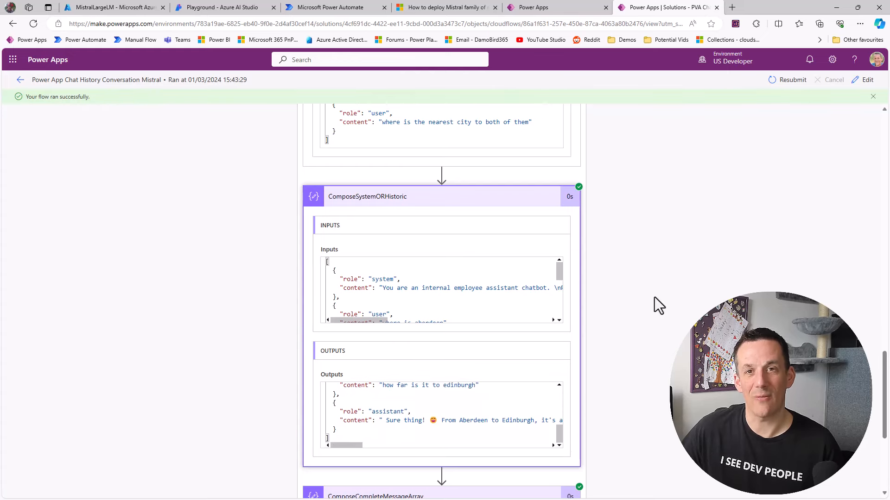
scroll(down, 3)
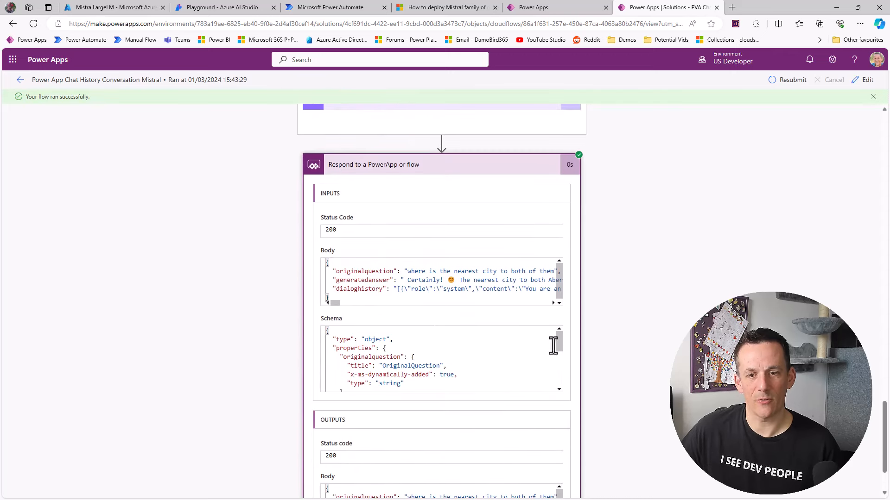
scroll(down, 3)
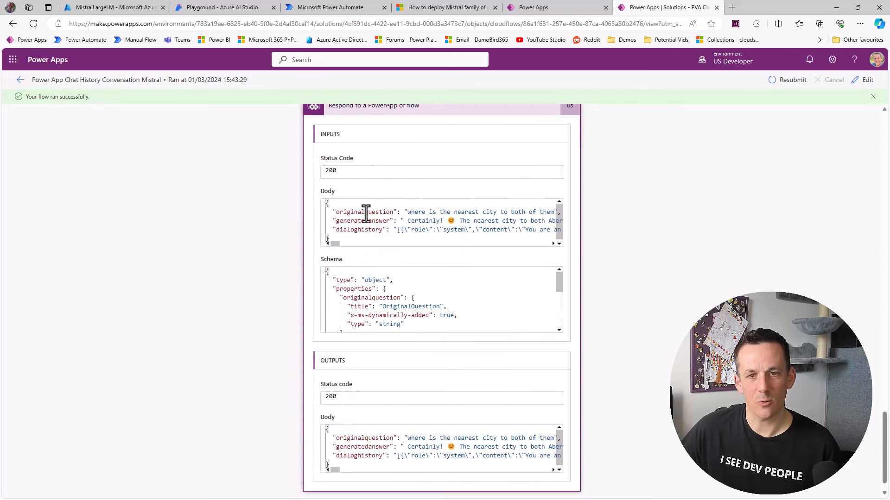